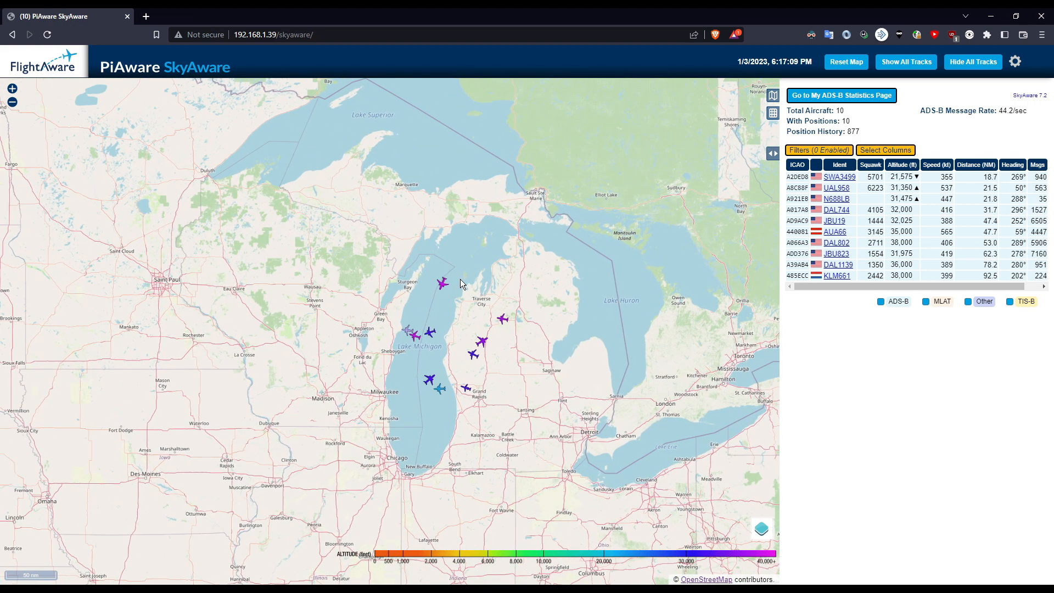
Step: Browse the Nooelec NESDR Mini 2+ photos of the USB stick, magnetic antenna and remote control
scroll(up, 3)
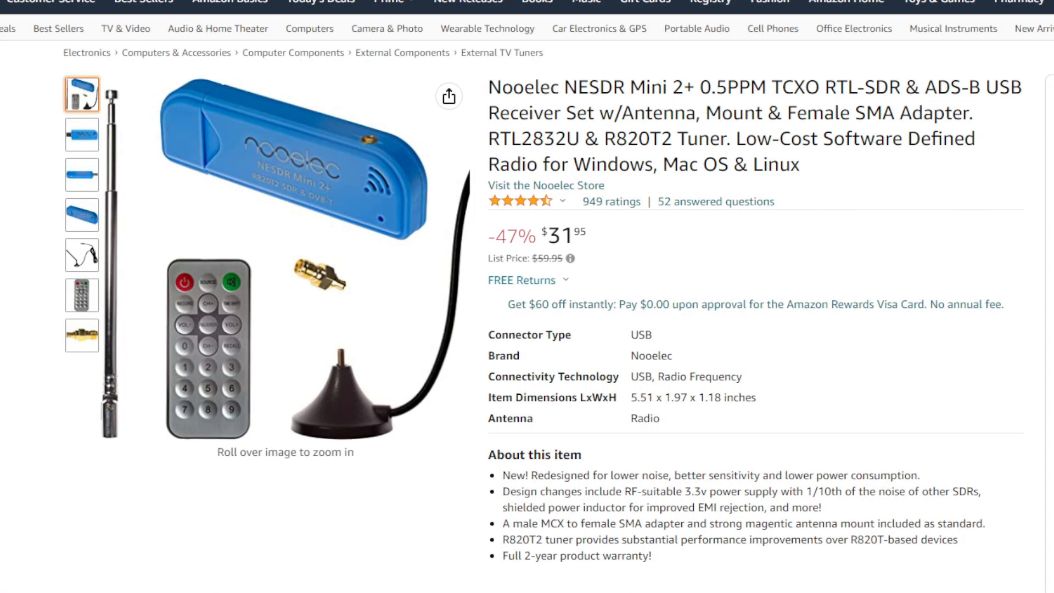
mouse_move(597, 244)
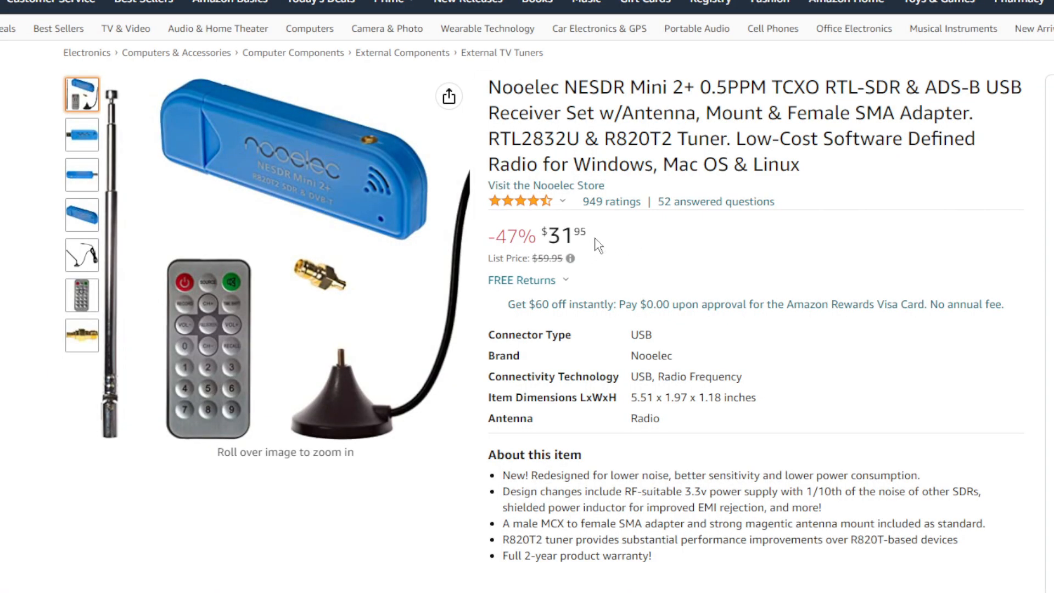
click(82, 135)
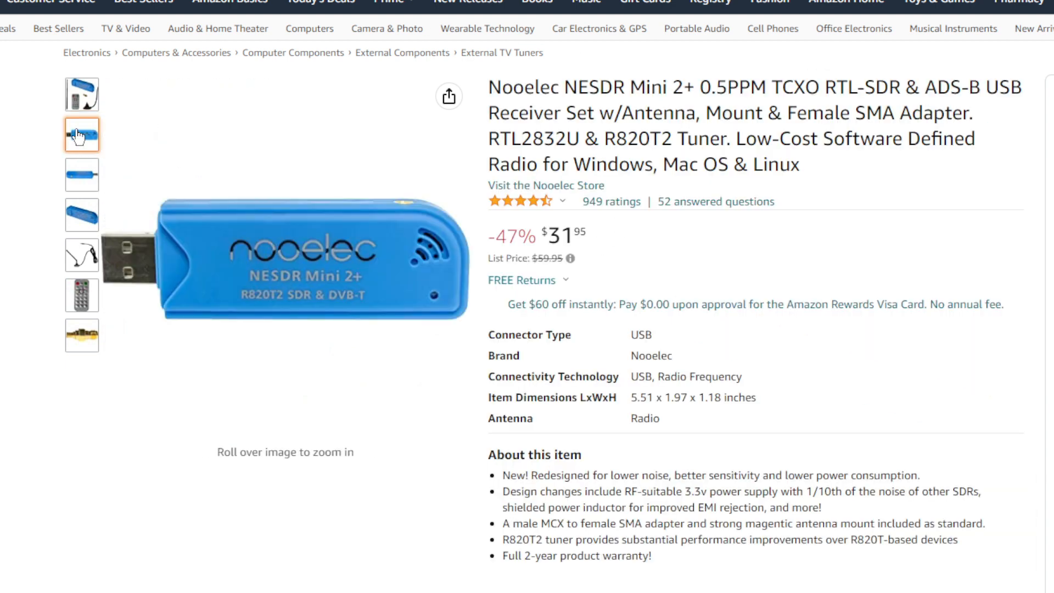
click(82, 255)
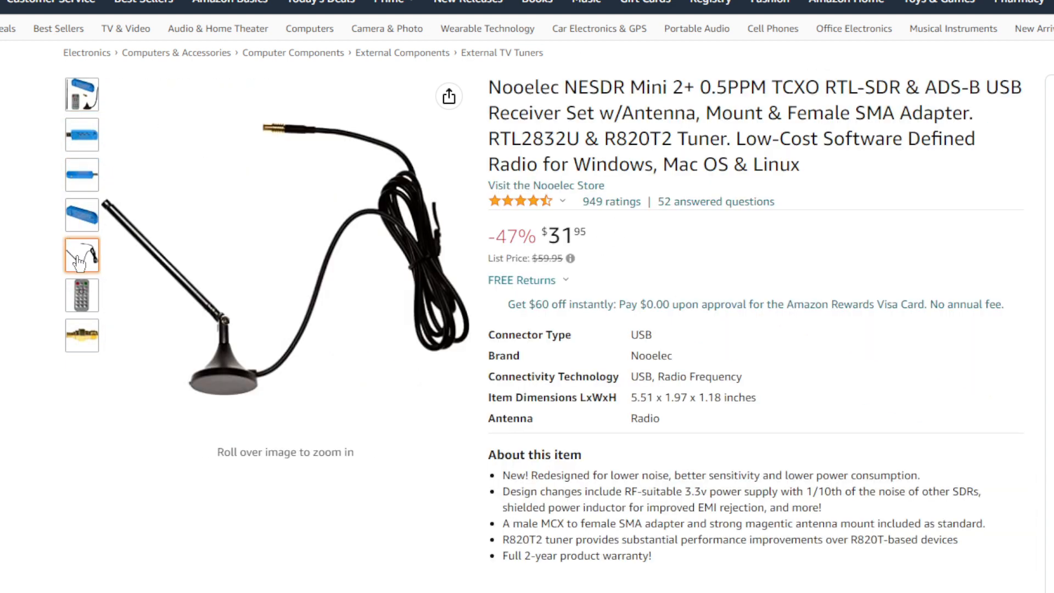
mouse_move(199, 317)
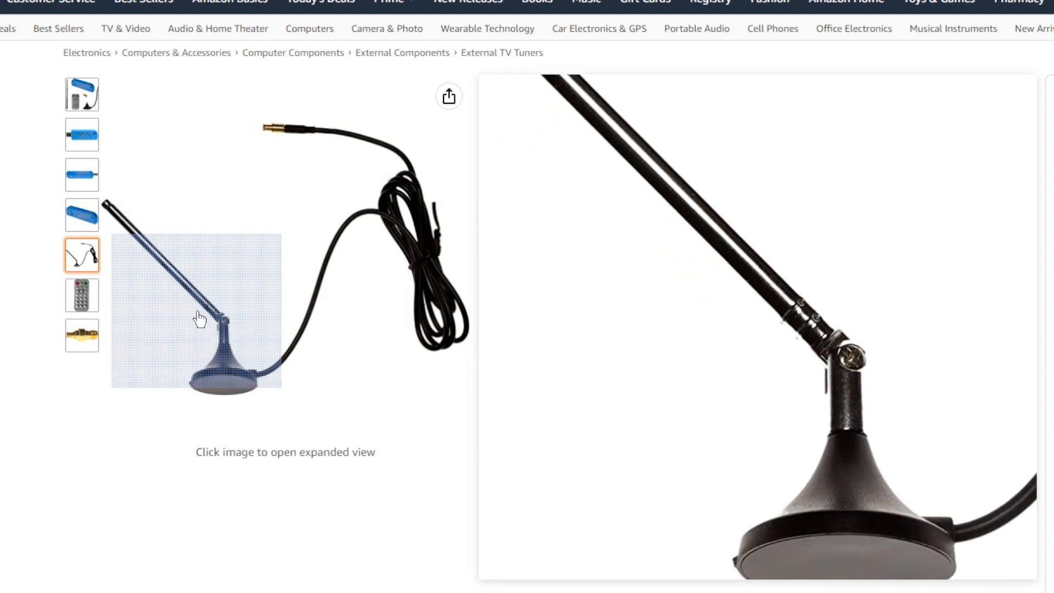
mouse_move(205, 324)
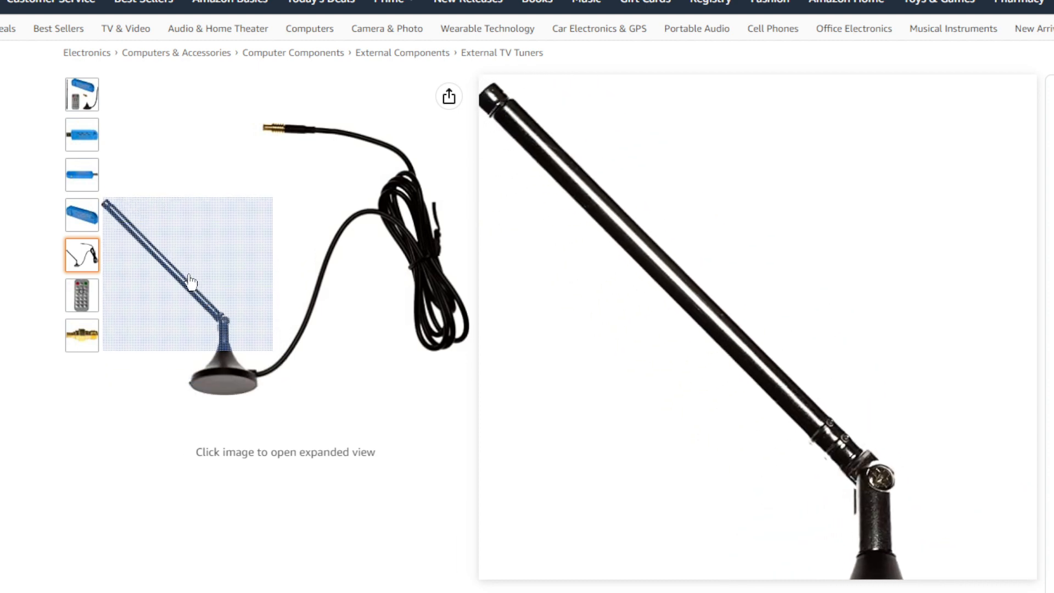
click(81, 336)
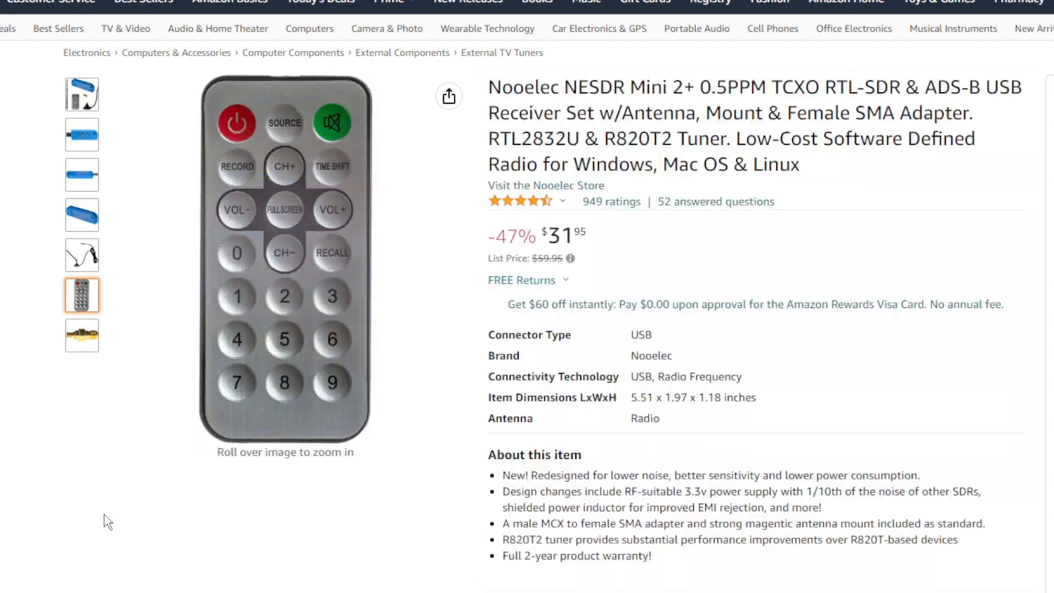
mouse_move(81, 296)
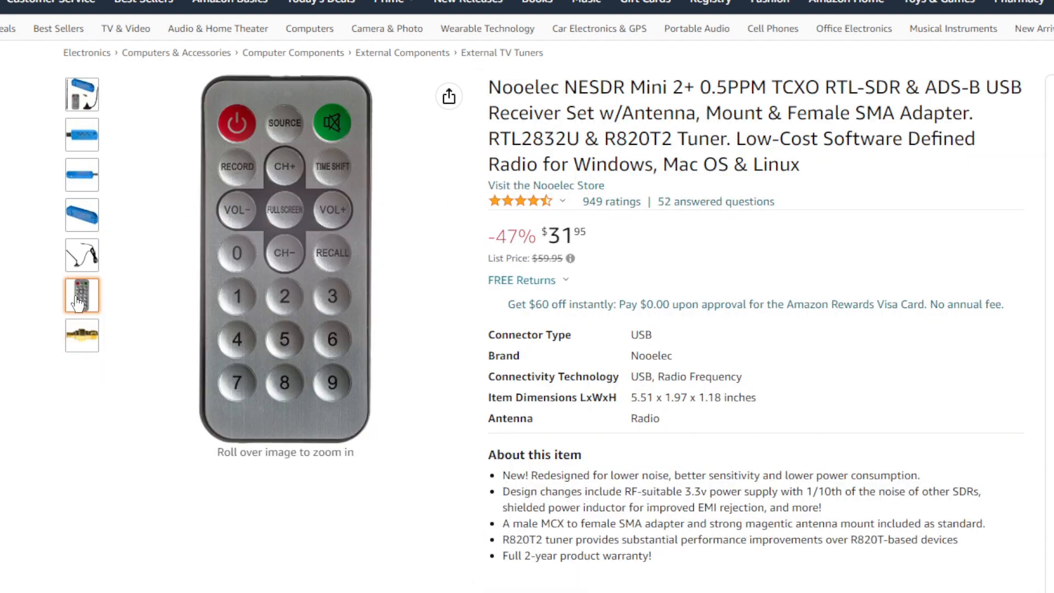
click(82, 94)
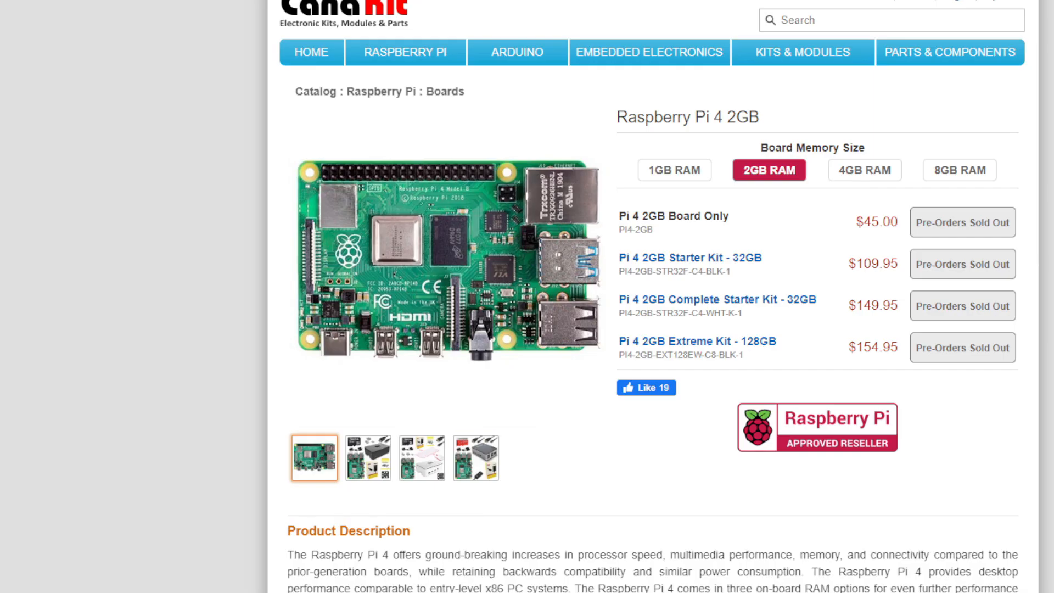
mouse_move(599, 276)
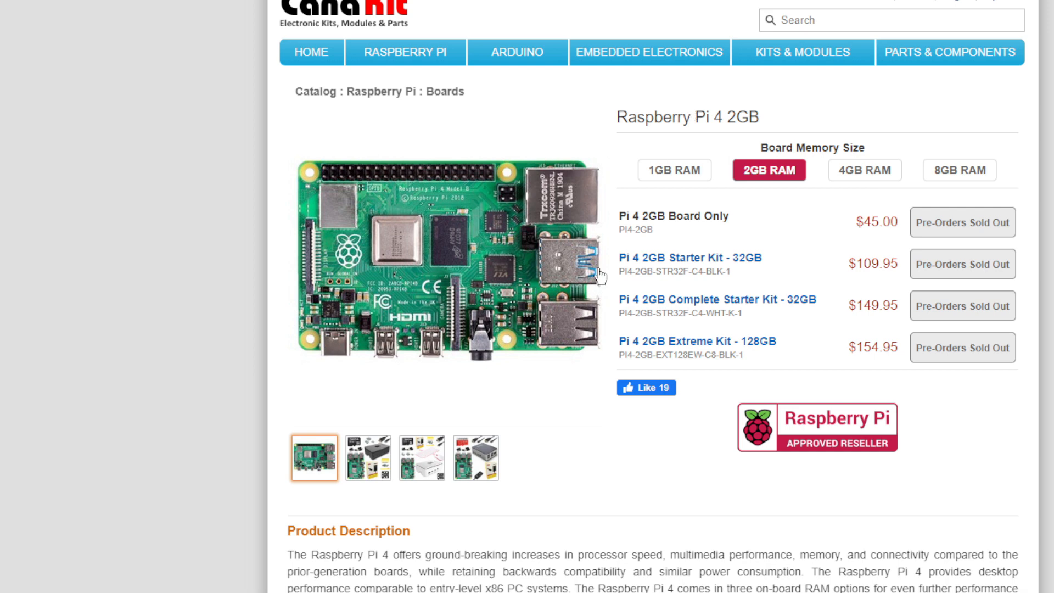
mouse_move(596, 279)
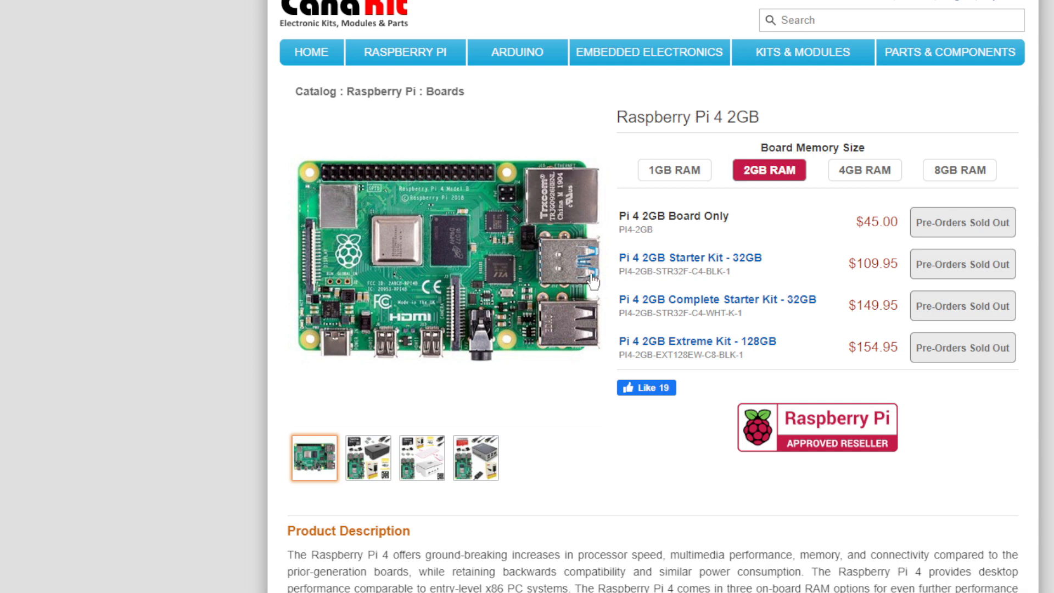
mouse_move(427, 278)
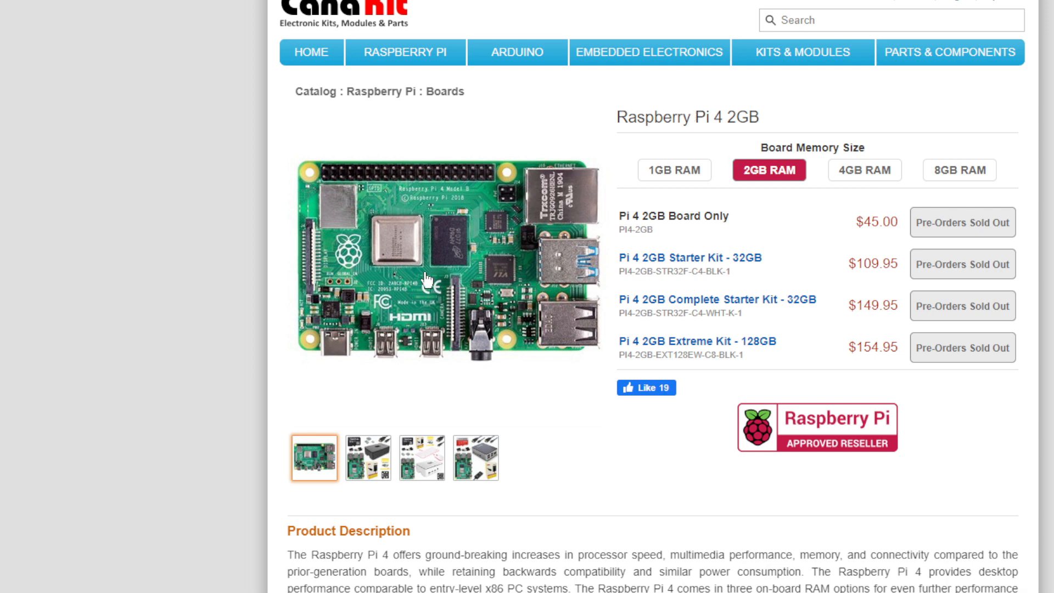
mouse_move(275, 336)
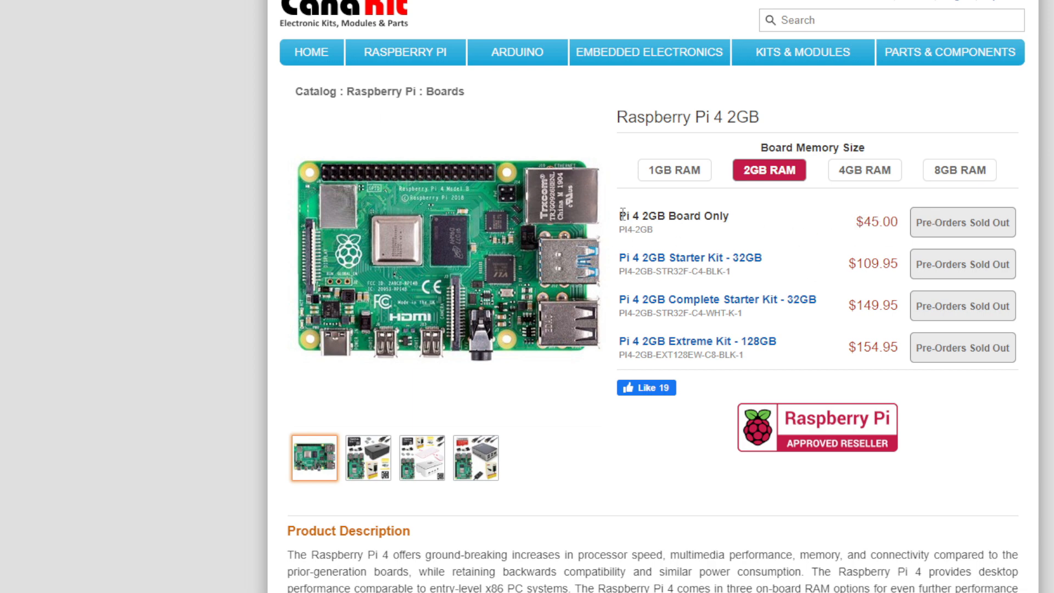
double_click(623, 216)
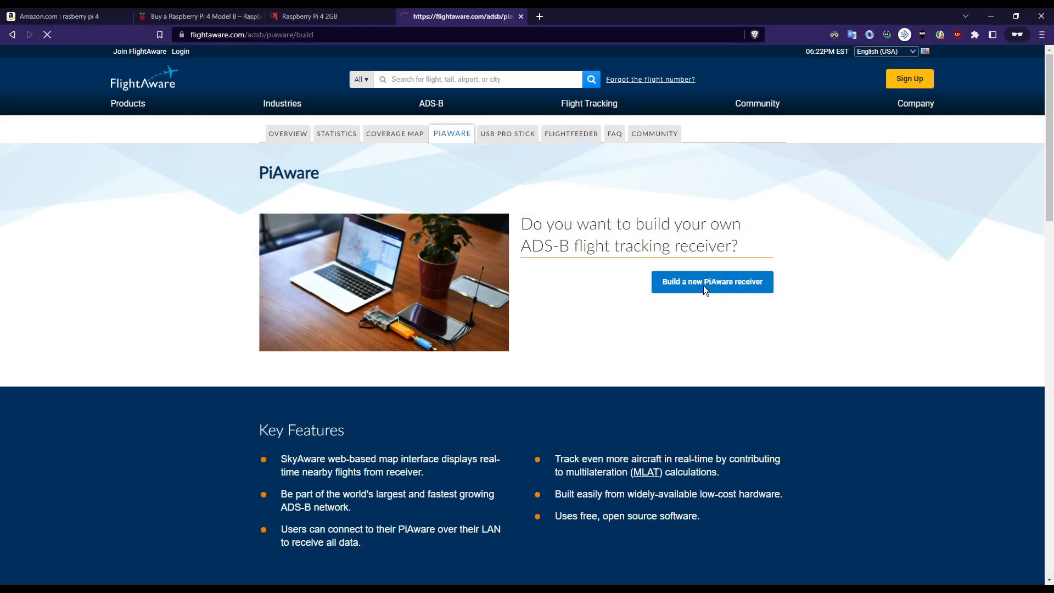
Step: Open the build-a-new-PiAware guide and download the PiAware Image on Raspbian Linux 8.2 ZIP
click(711, 282)
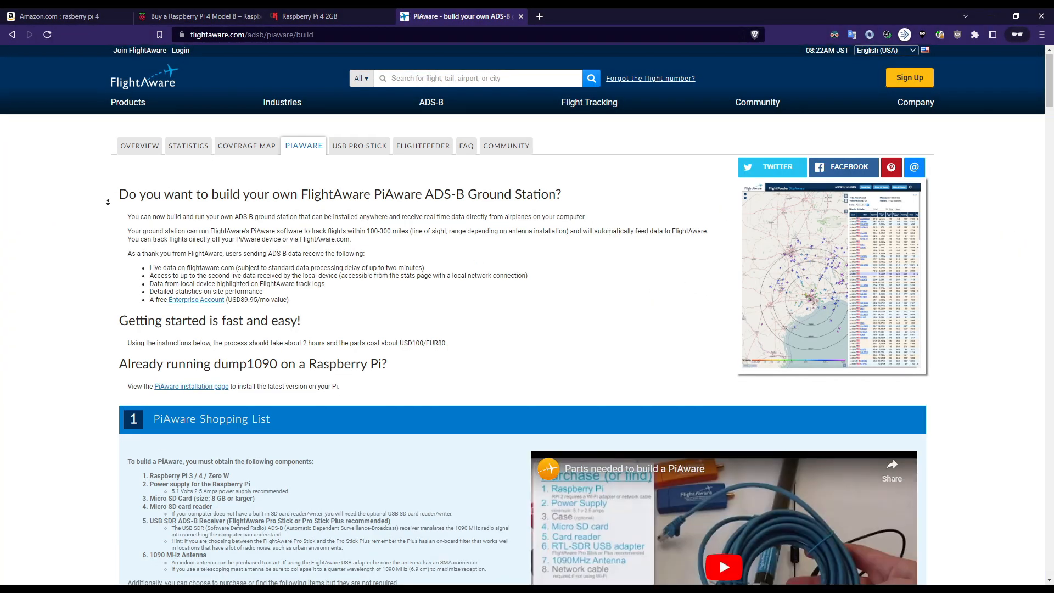
scroll(down, 3)
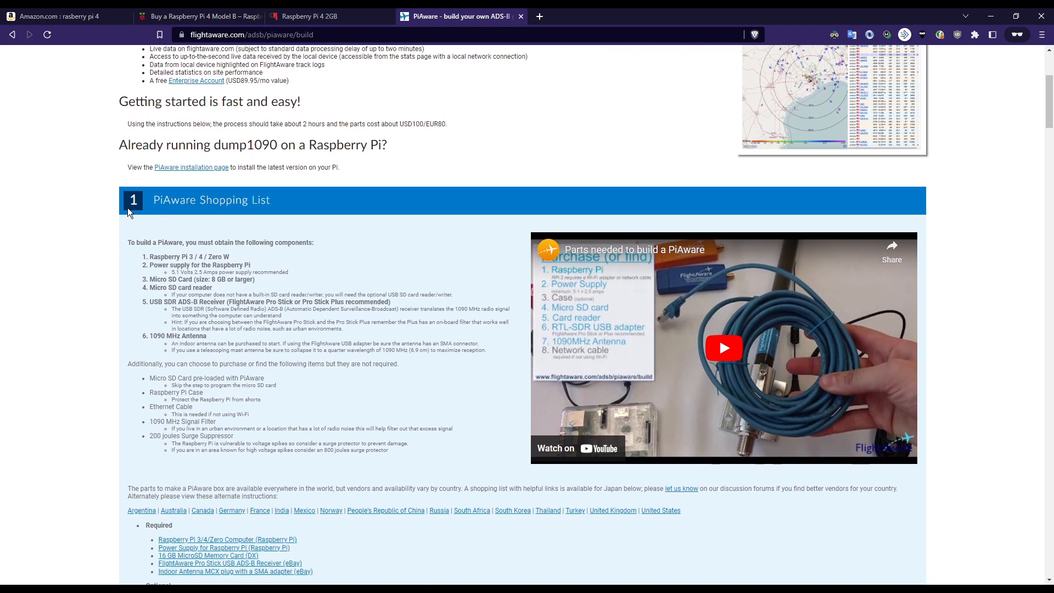
scroll(down, 3)
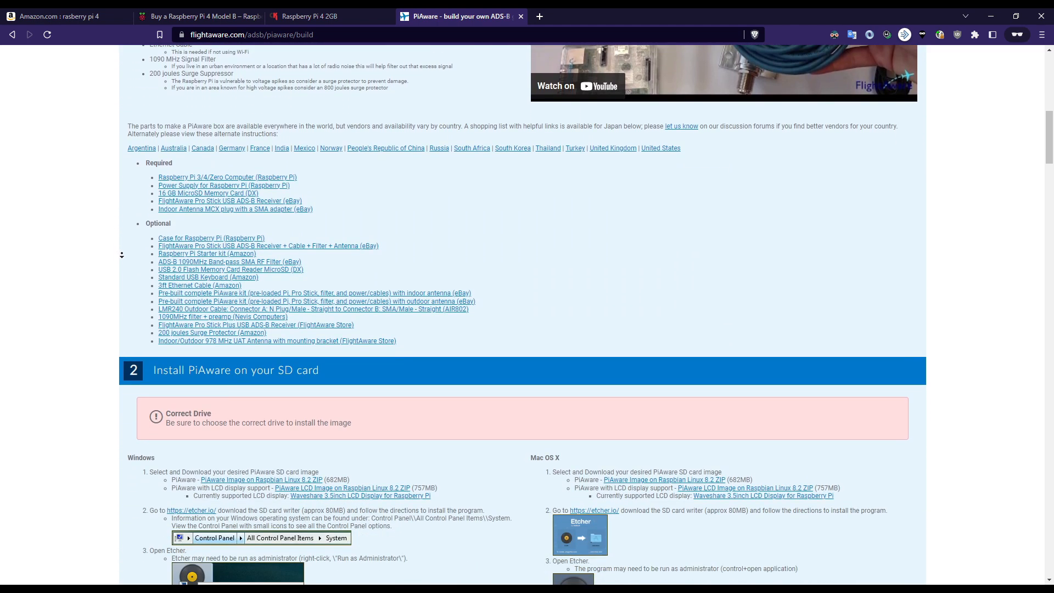
scroll(down, 3)
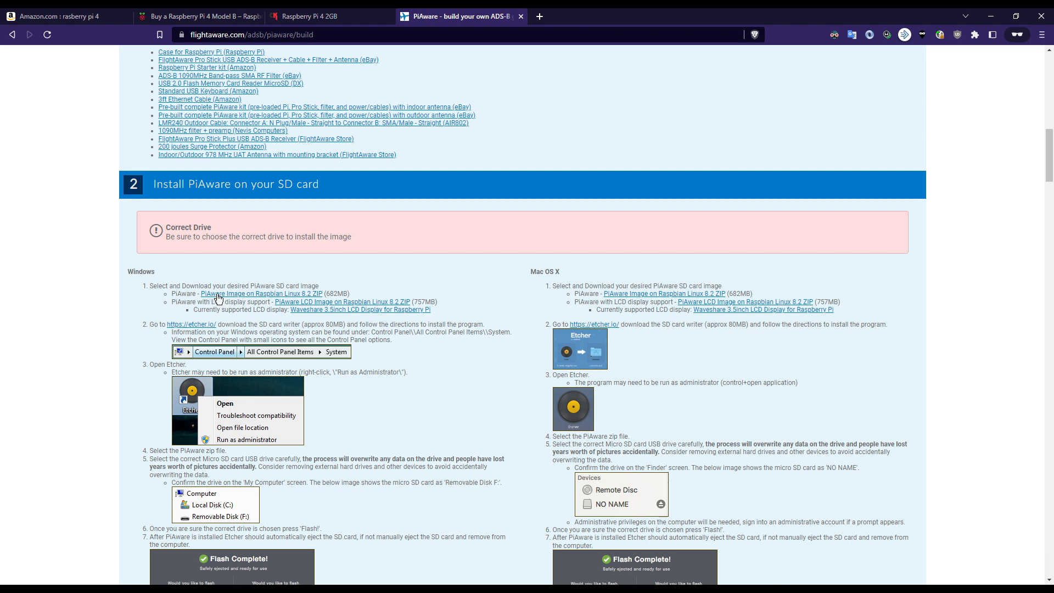
click(260, 293)
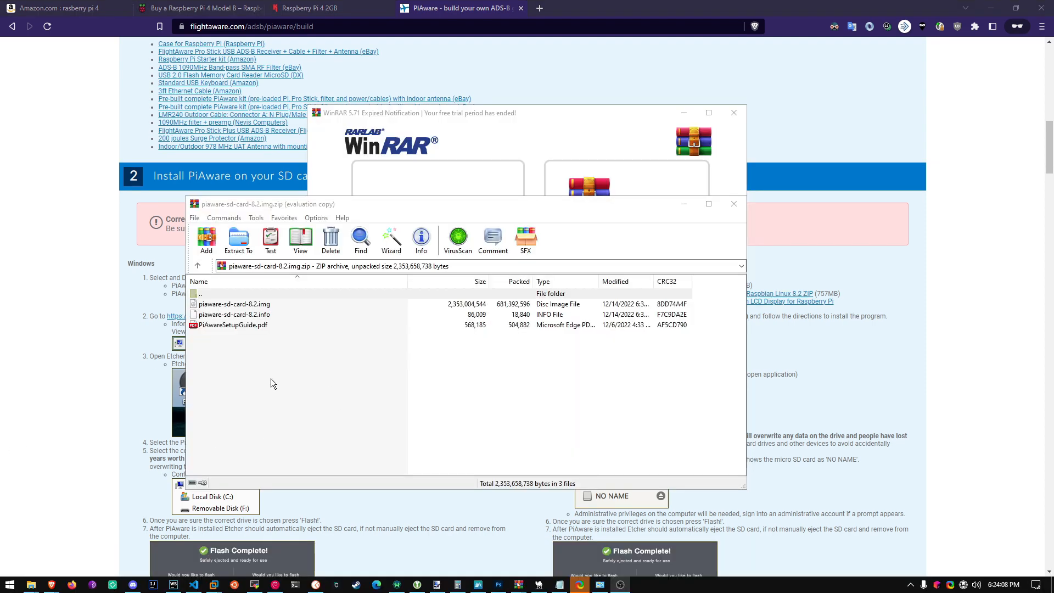
Step: Extract piaware-sd-card-8.2.img from the WinRAR archive into the 'piaware files' folder
key(ctrl+a)
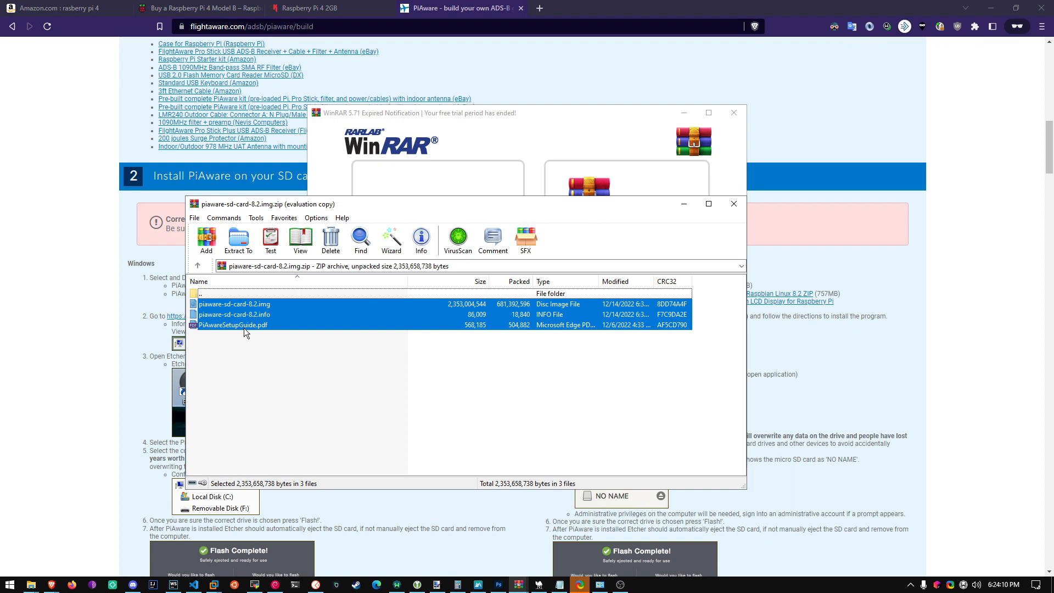
mouse_move(270, 312)
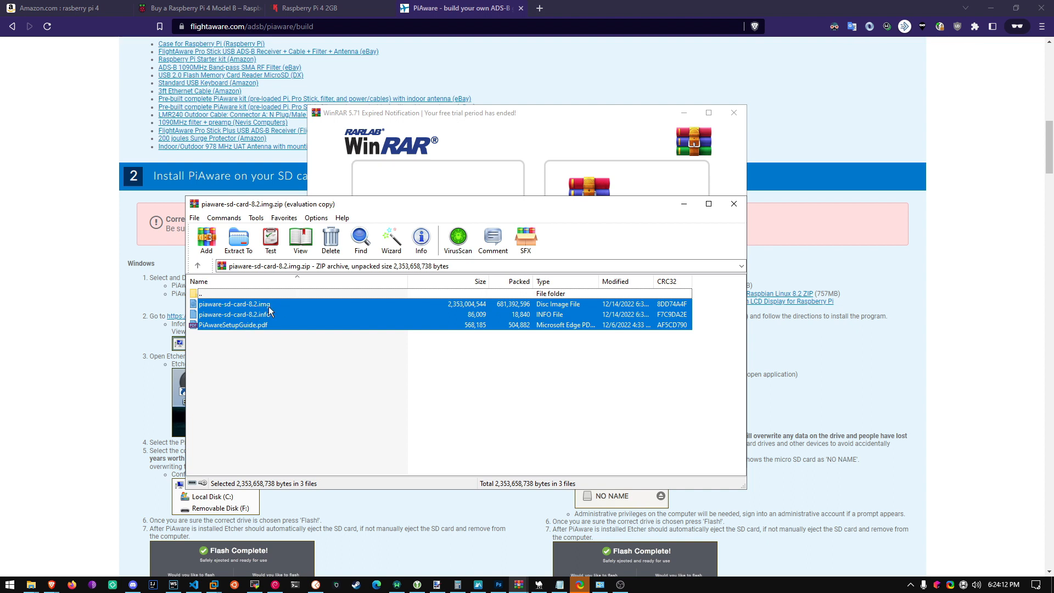
mouse_move(30, 420)
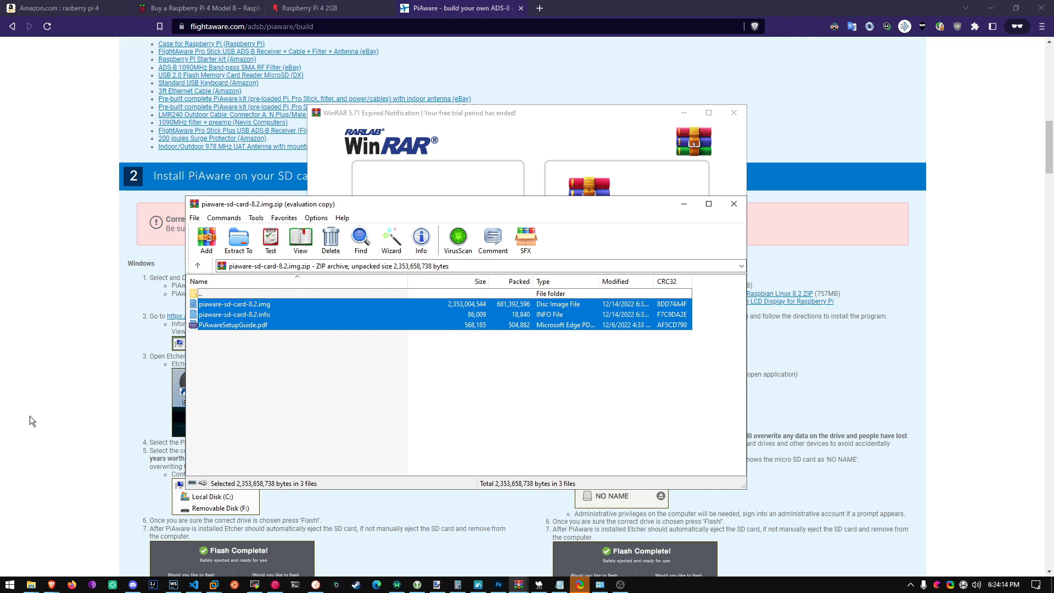
click(302, 389)
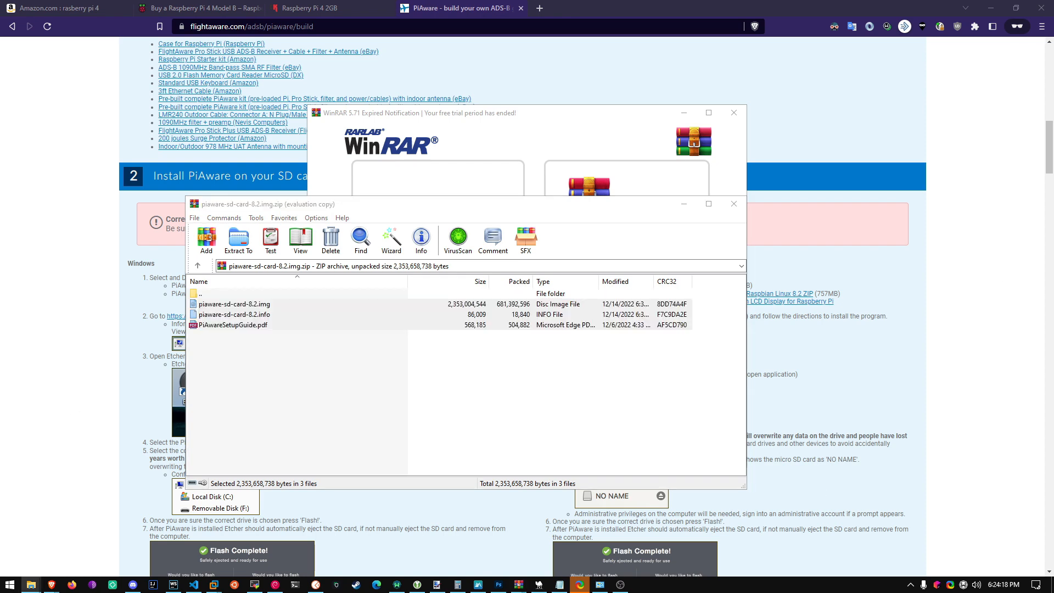
click(233, 304)
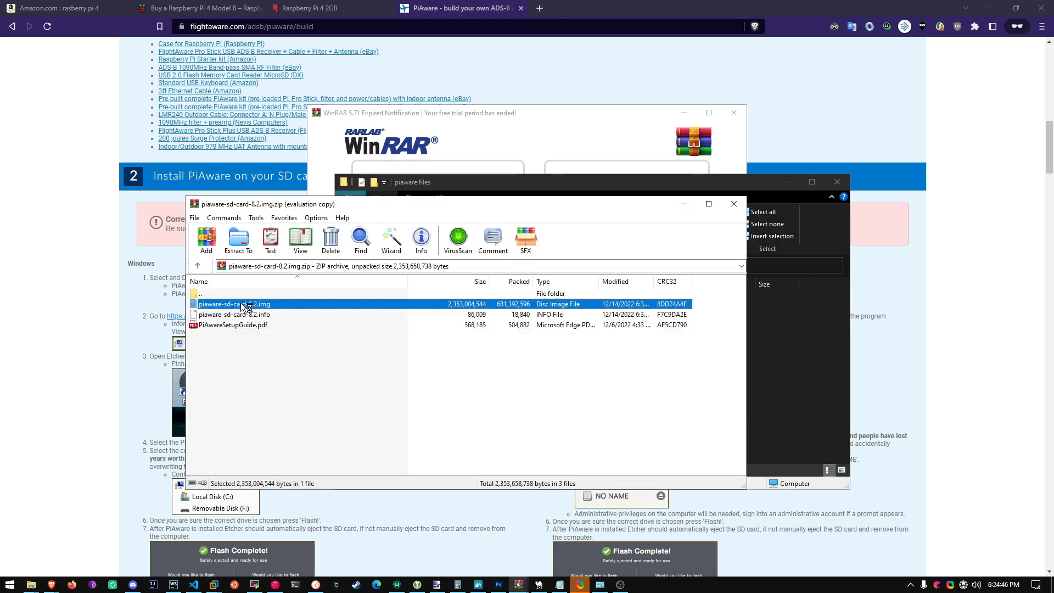
click(237, 240)
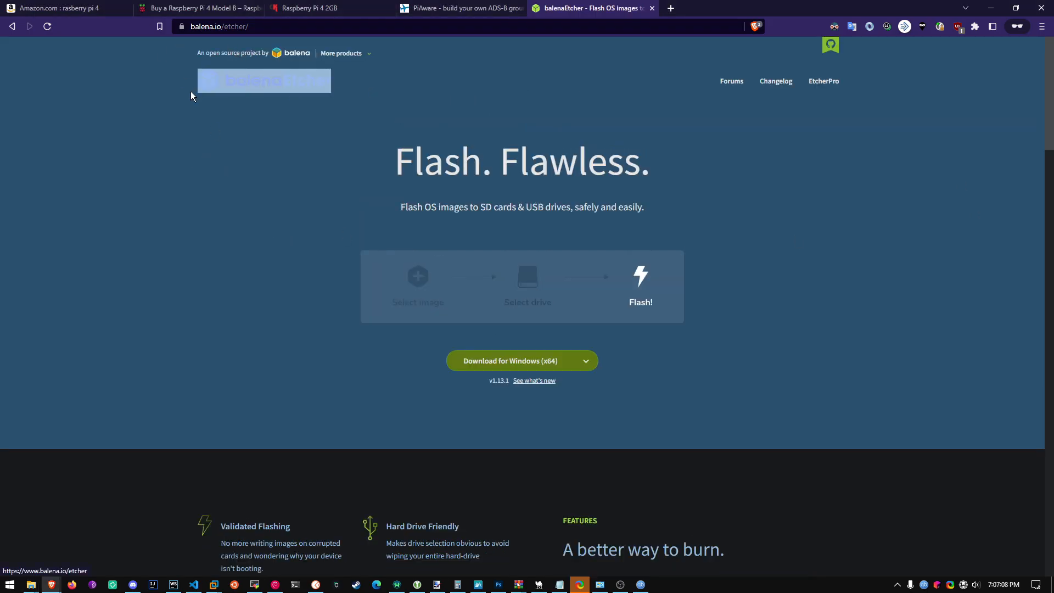
Step: Go to the balenaEtcher Download for Windows (x64) page
click(509, 361)
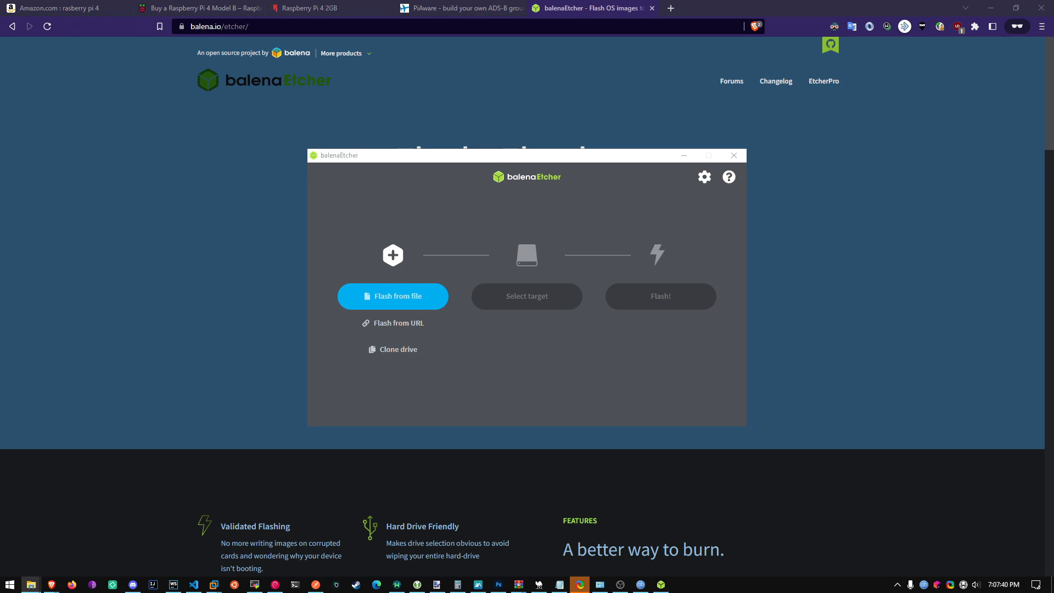
Step: Flash the PiAware 8.2 image onto the 63.9 GB Multiple Flash Reader USB Device
click(393, 296)
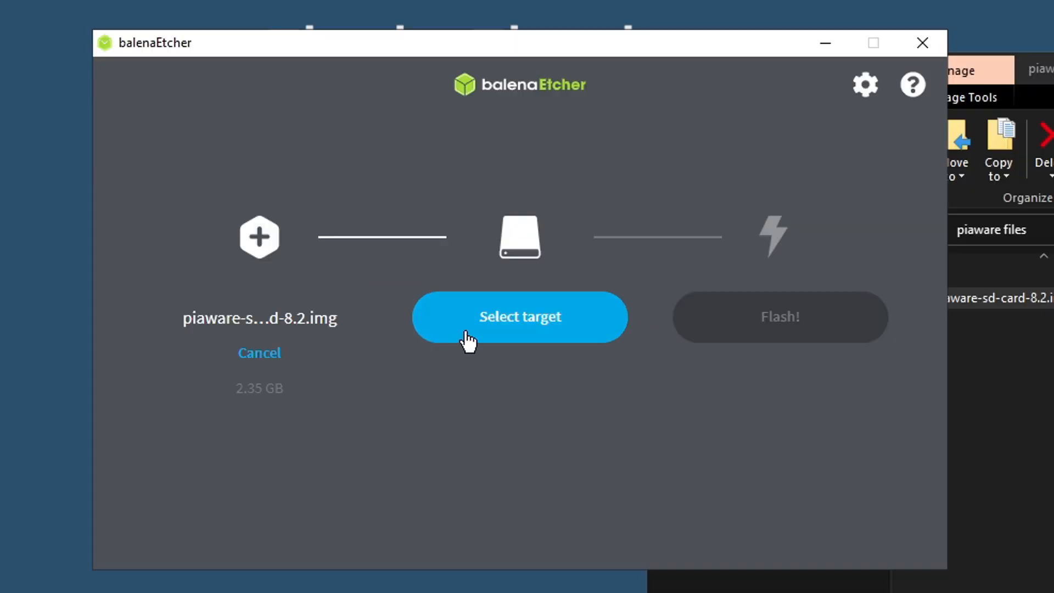
click(518, 316)
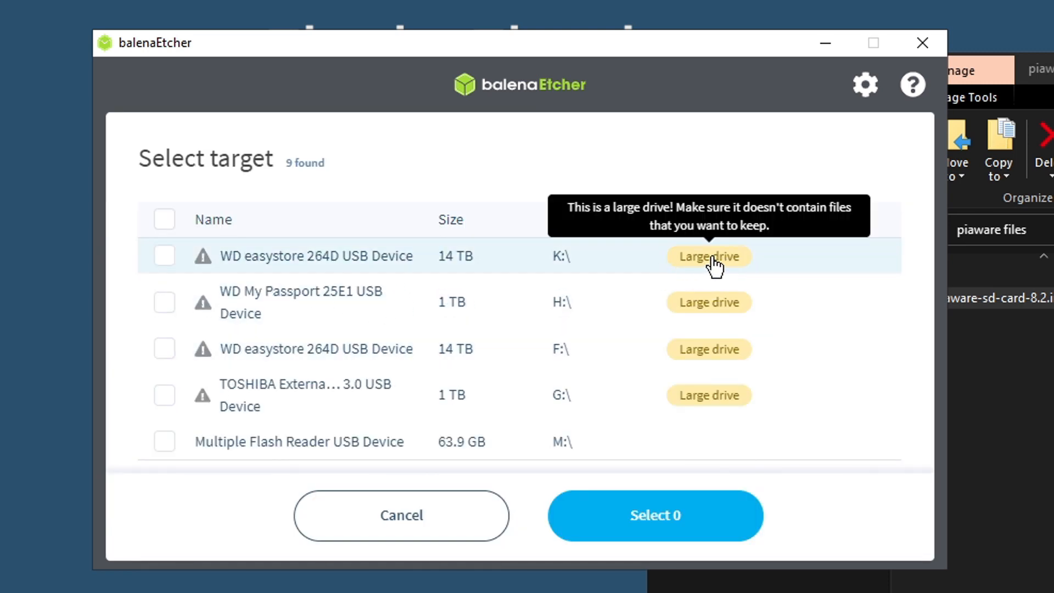
mouse_move(709, 290)
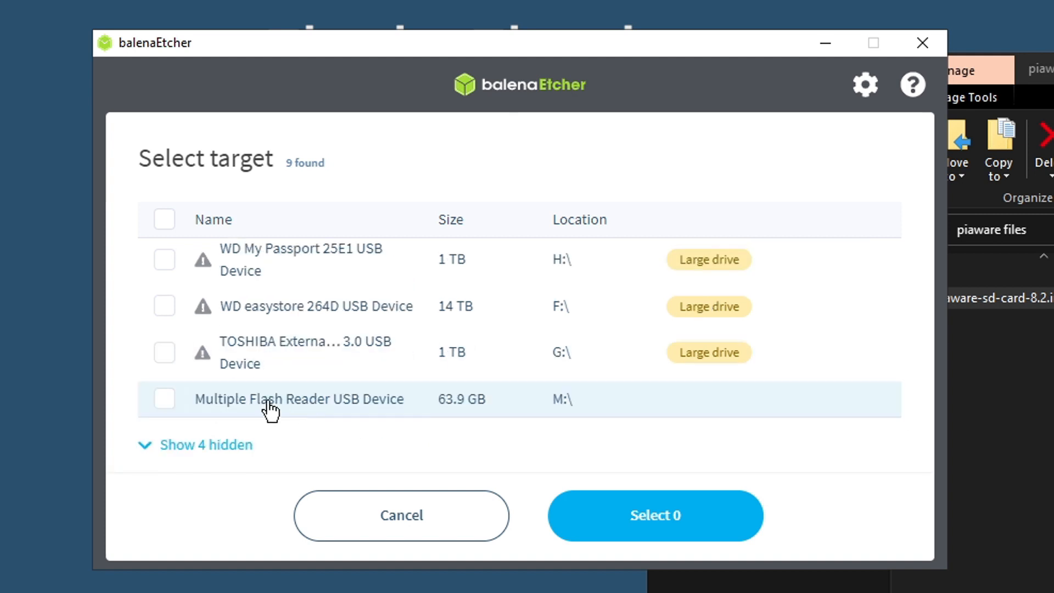
mouse_move(164, 398)
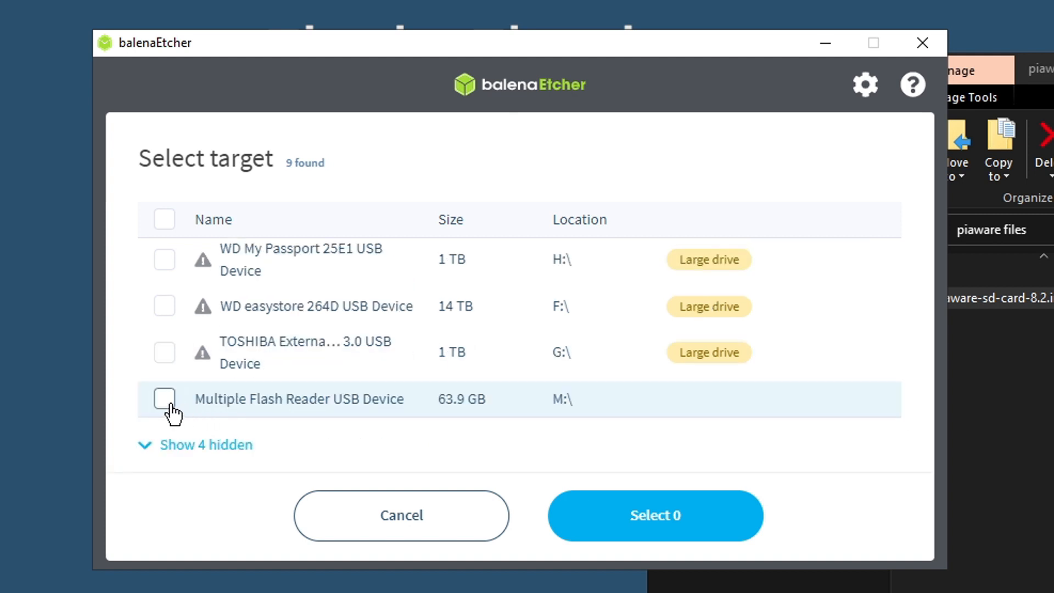
click(164, 398)
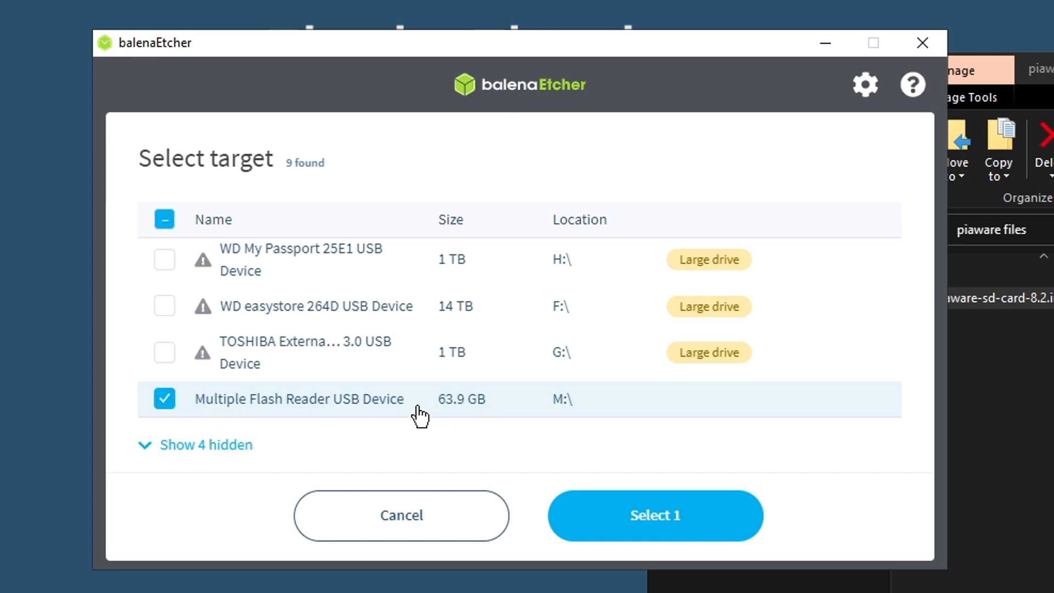
click(654, 515)
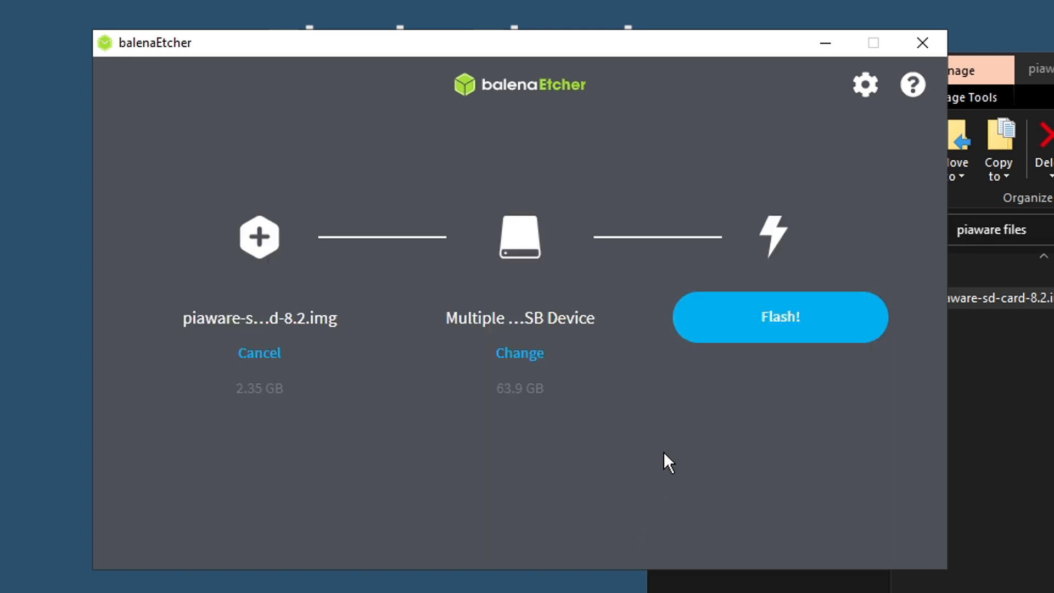
click(780, 317)
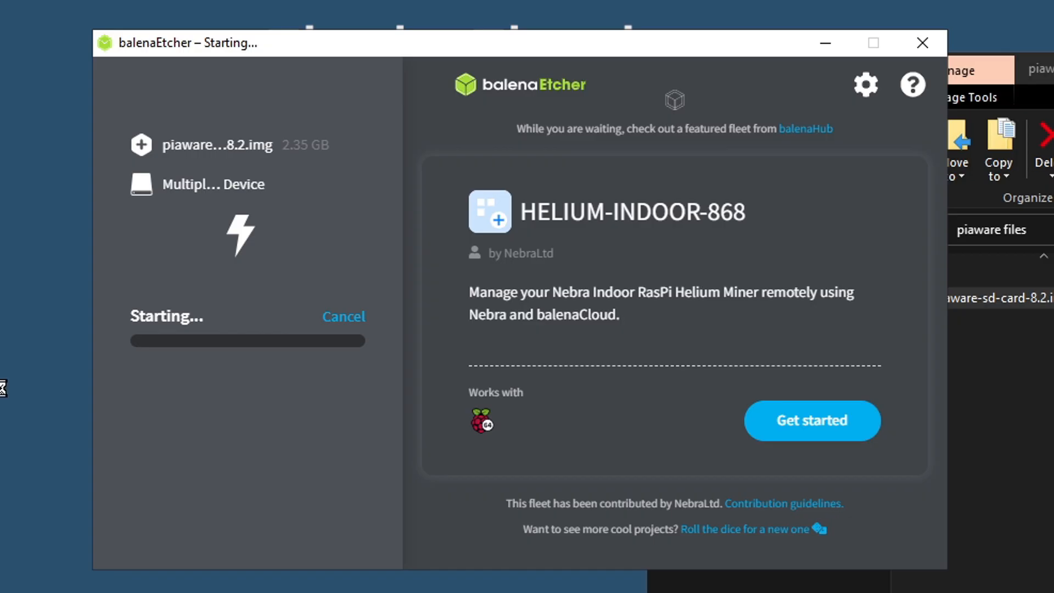
mouse_move(655, 322)
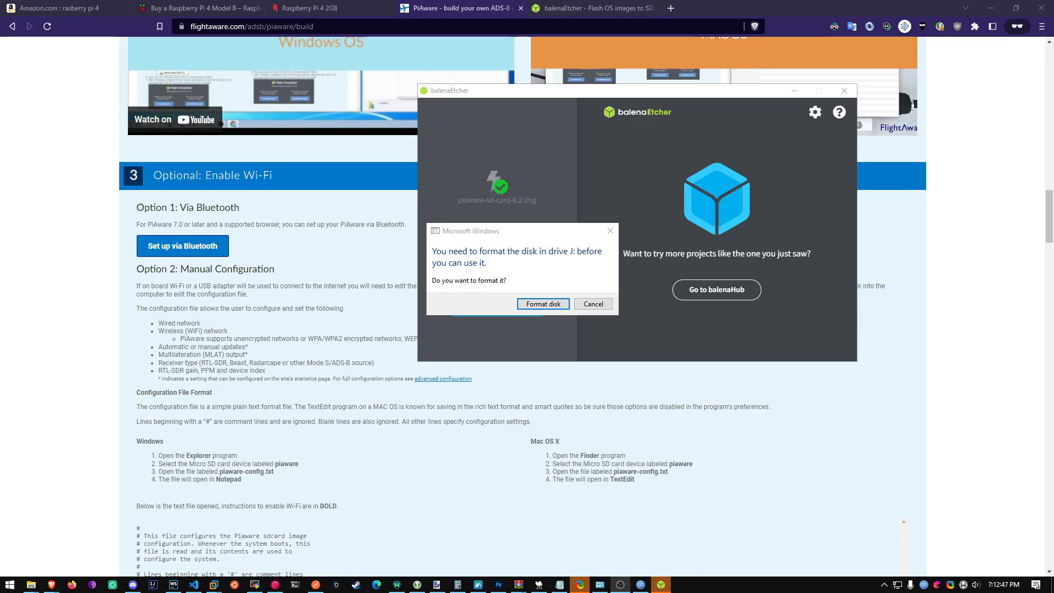
mouse_move(689, 241)
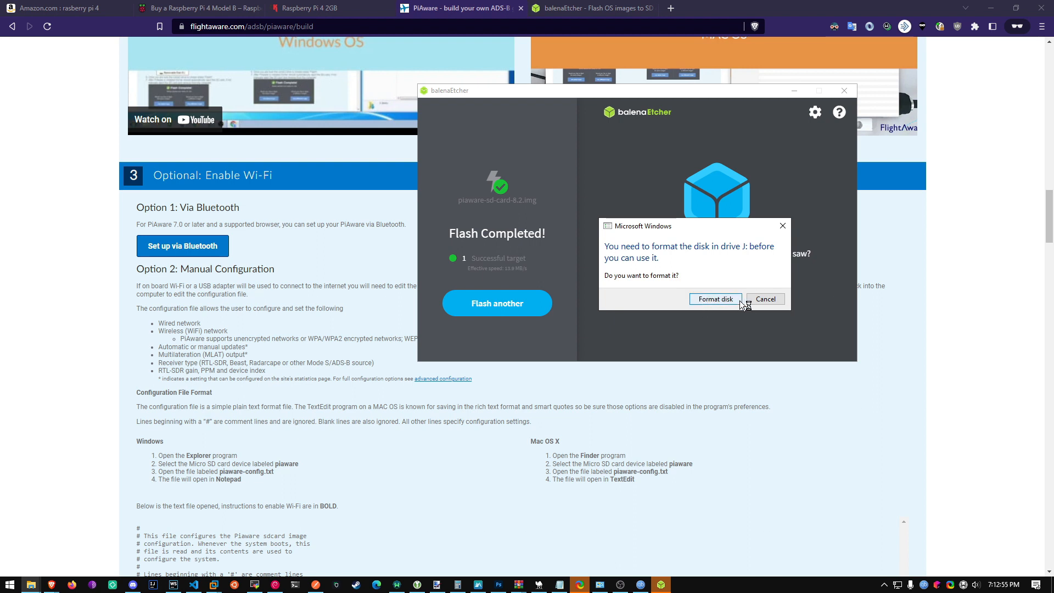
Step: Decline formatting the card, open boot (M:) and select piaware-config.txt
click(764, 298)
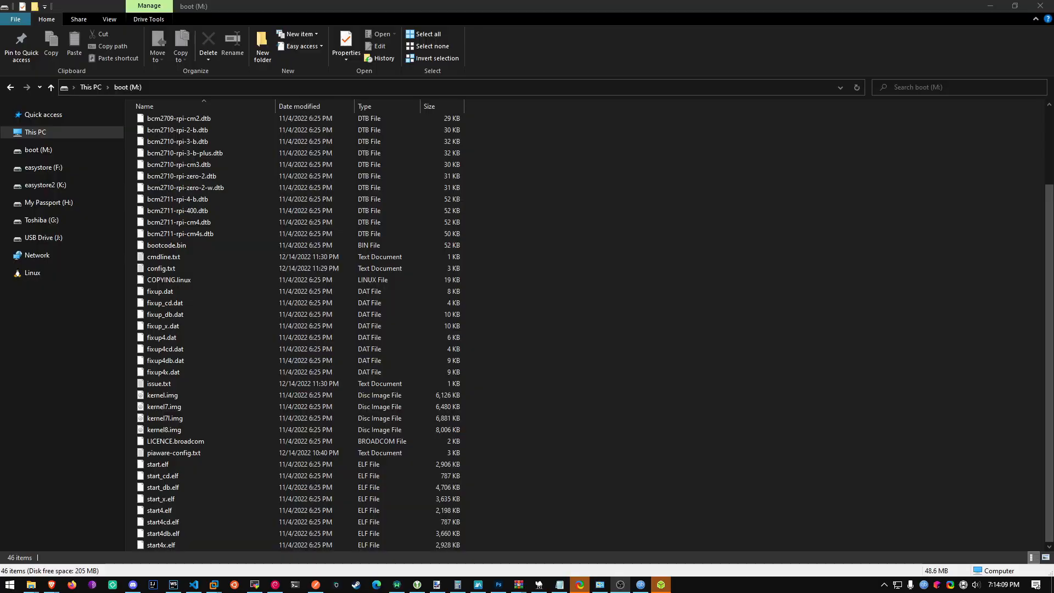
click(35, 132)
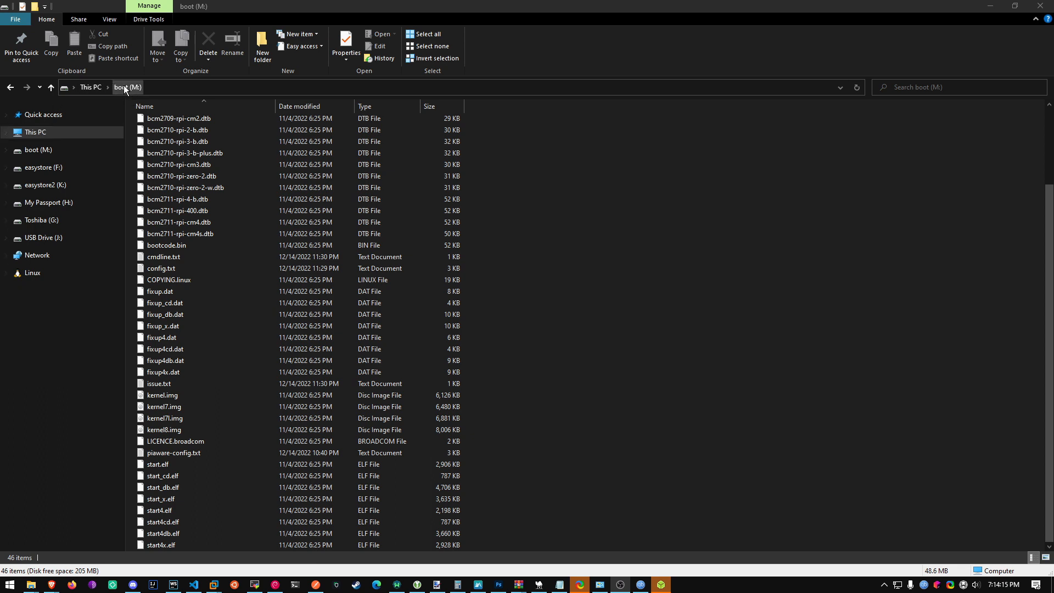
mouse_move(527, 452)
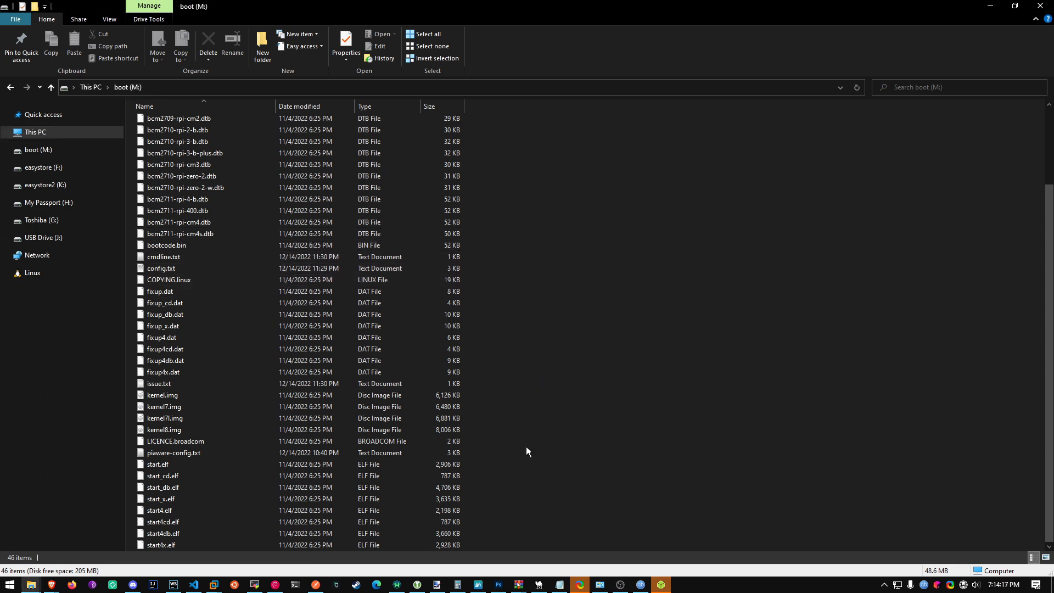
click(173, 453)
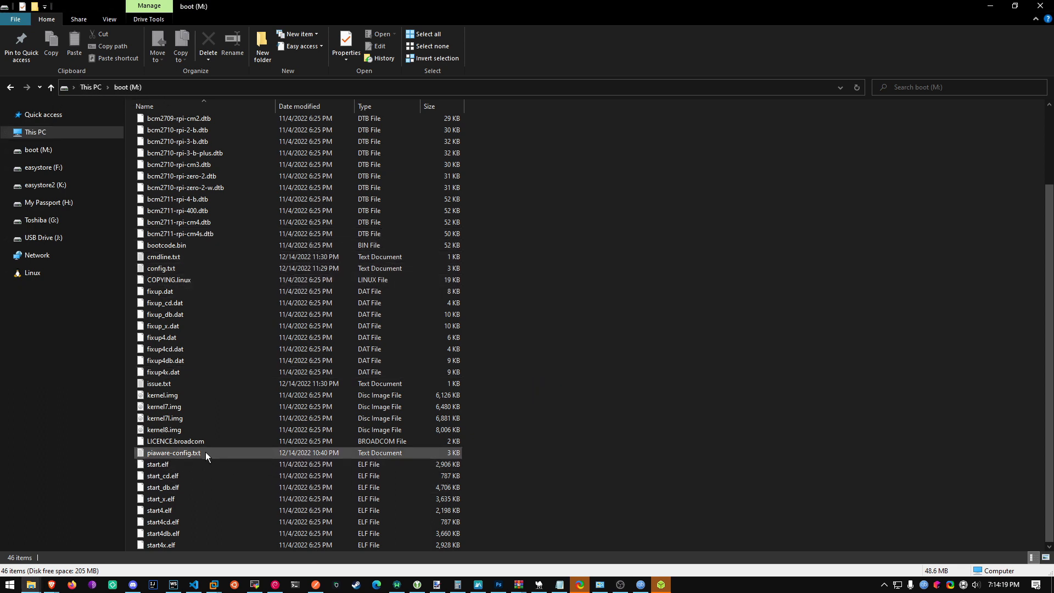
double_click(173, 453)
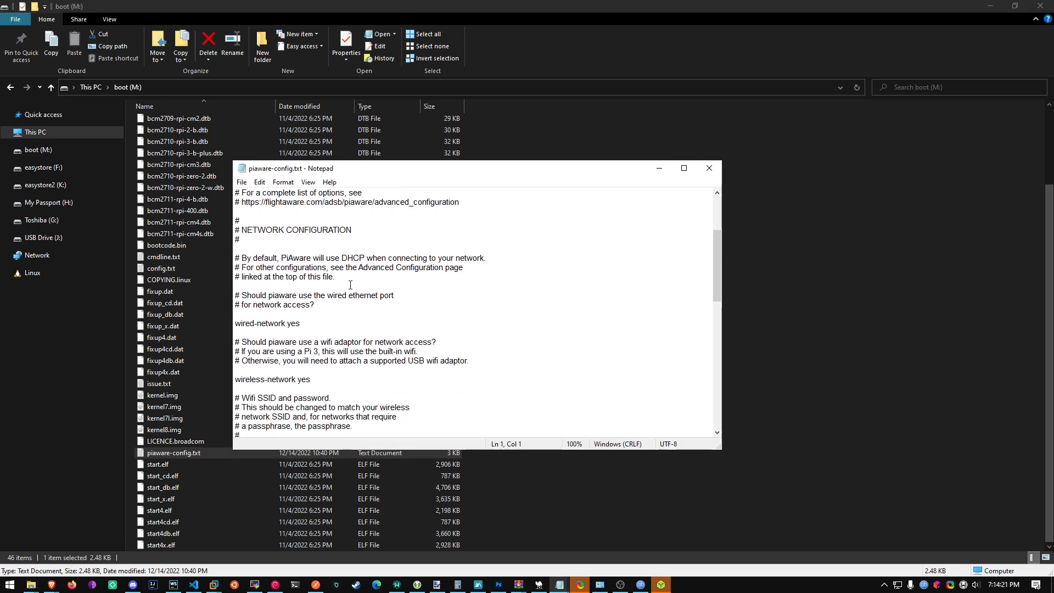
mouse_move(263, 329)
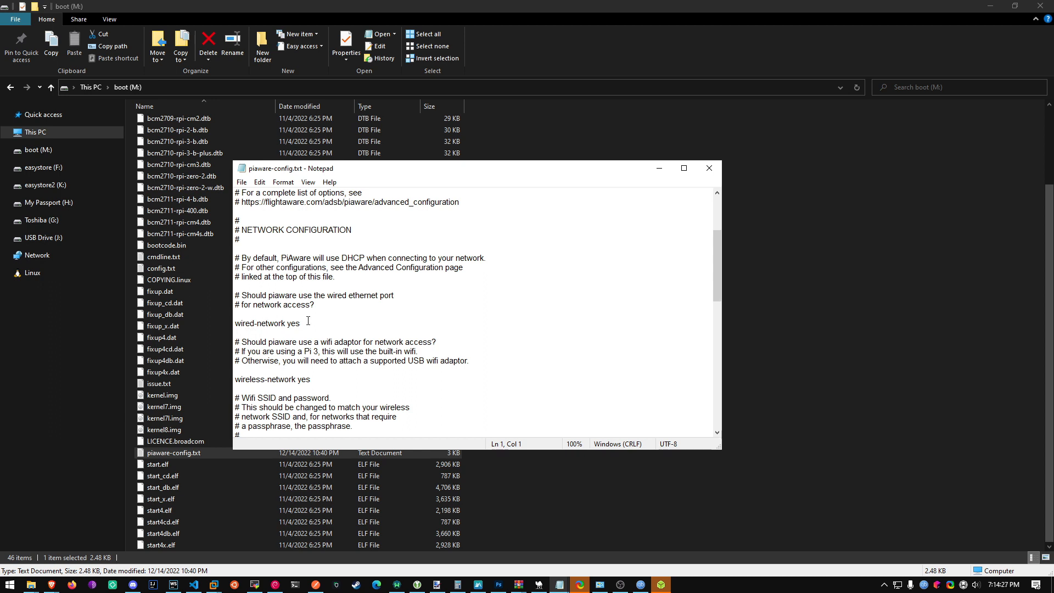
mouse_move(287, 339)
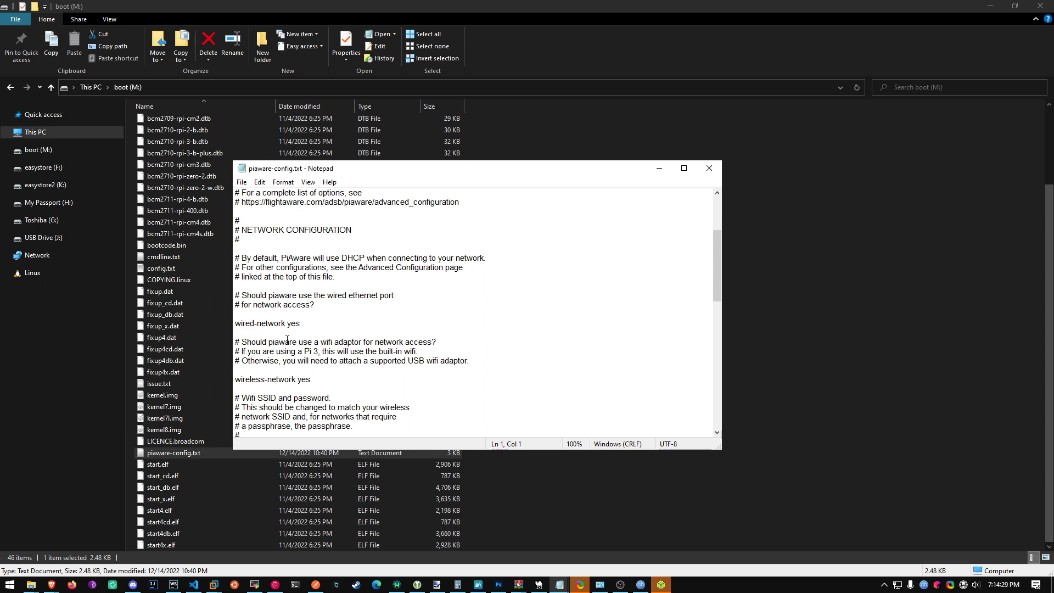
scroll(down, 3)
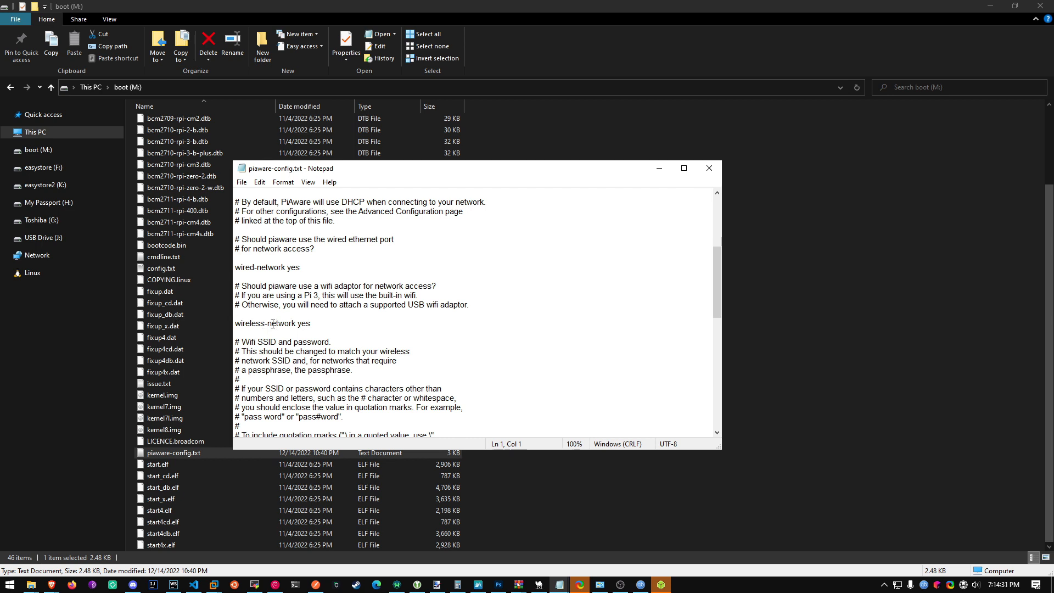
scroll(down, 3)
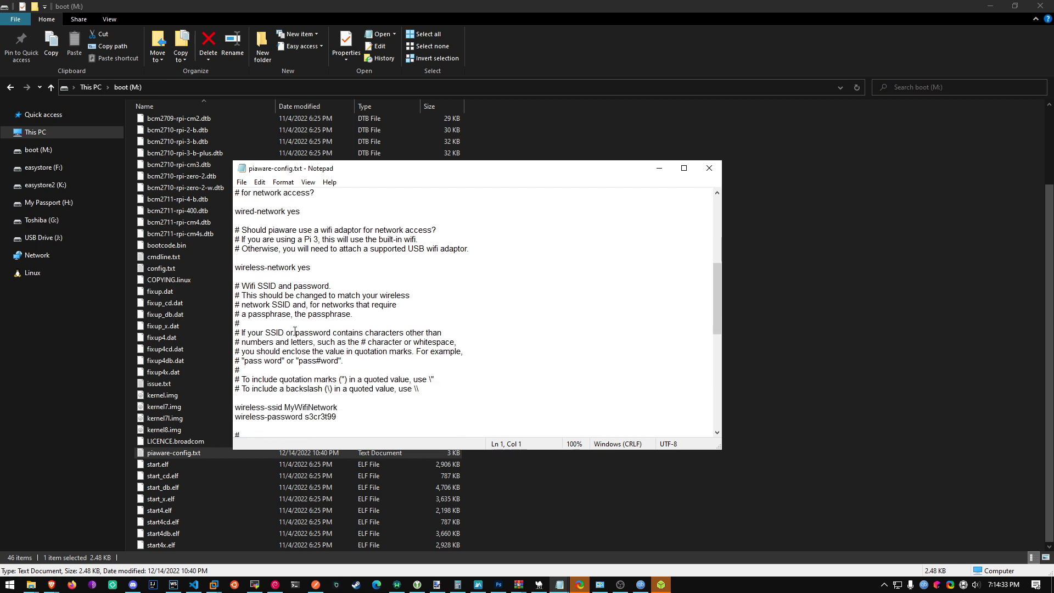
double_click(312, 379)
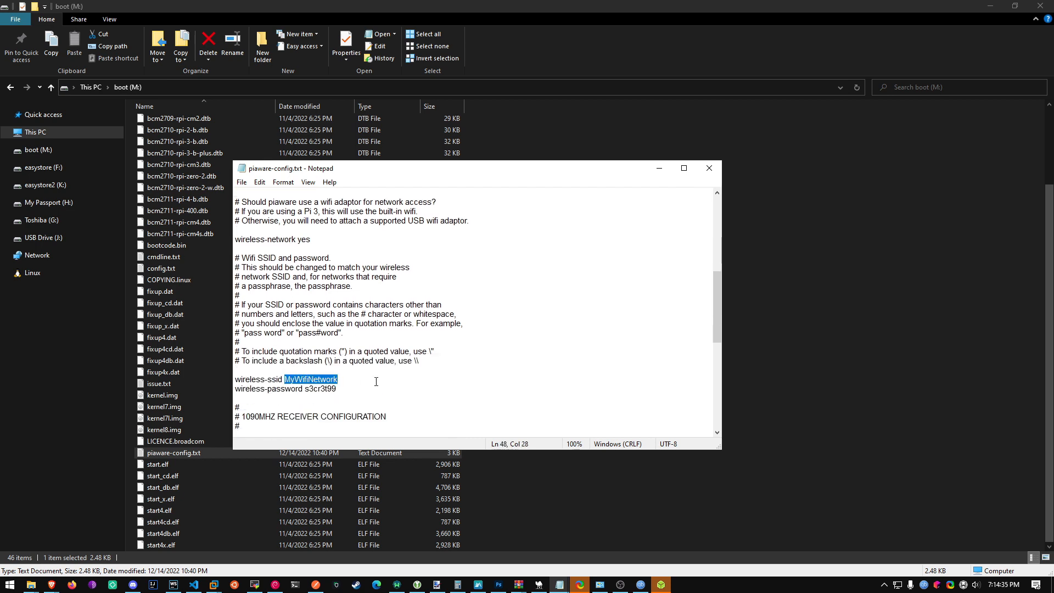
mouse_move(273, 373)
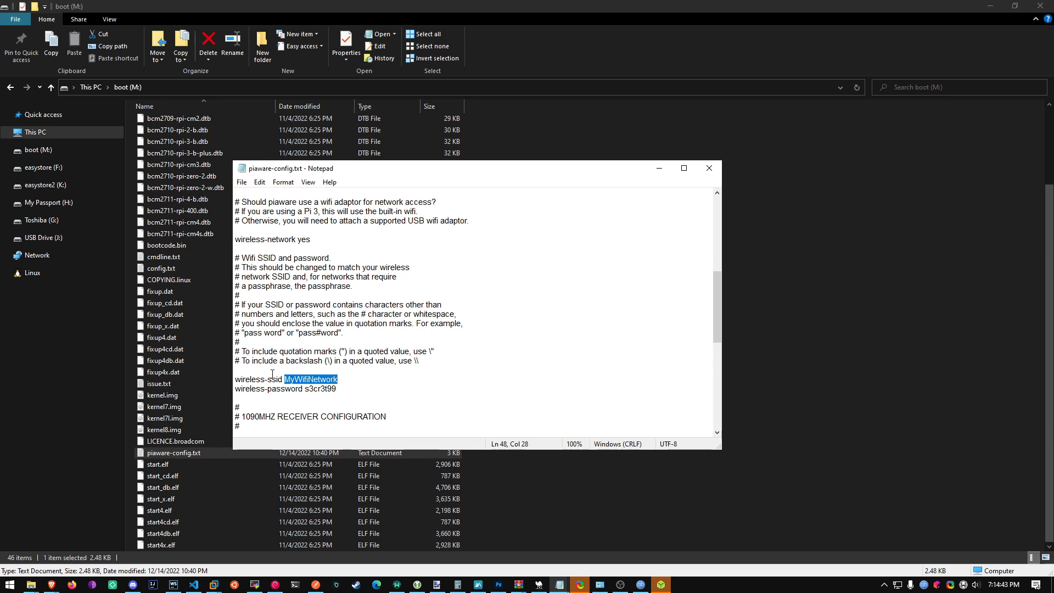
mouse_move(329, 393)
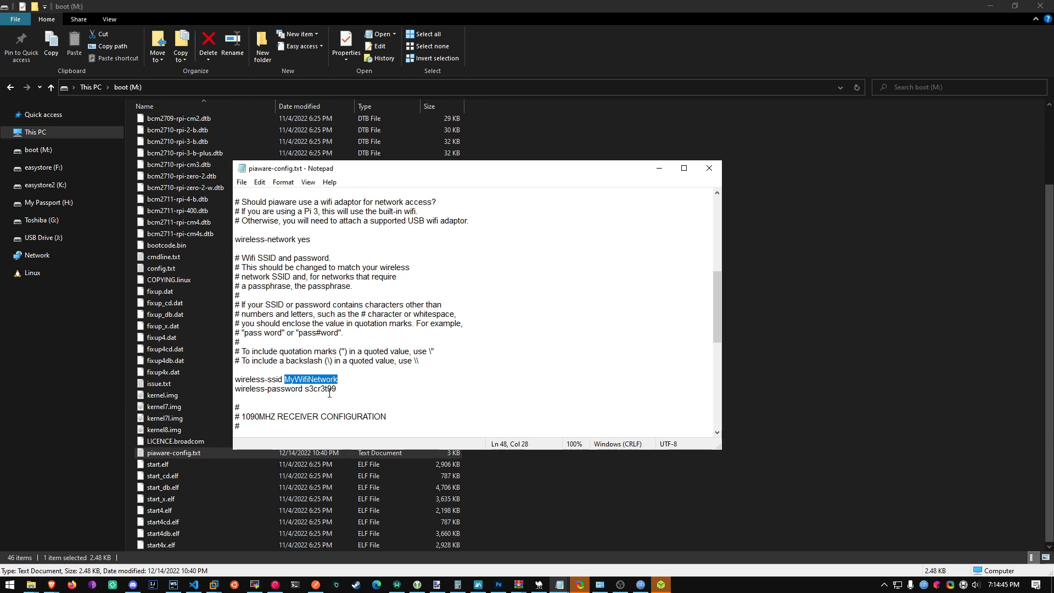
double_click(320, 389)
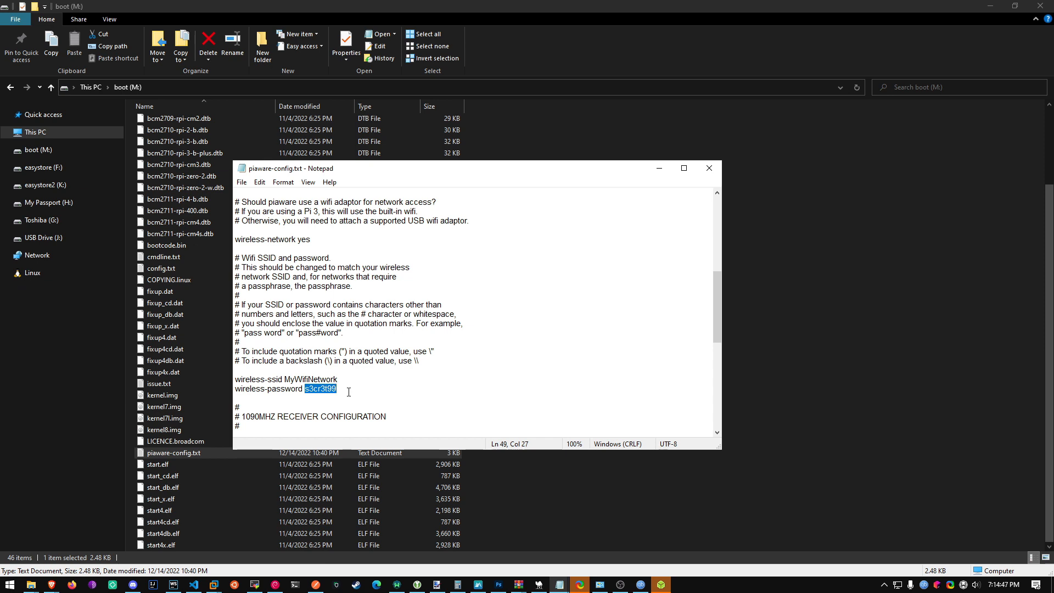
scroll(down, 3)
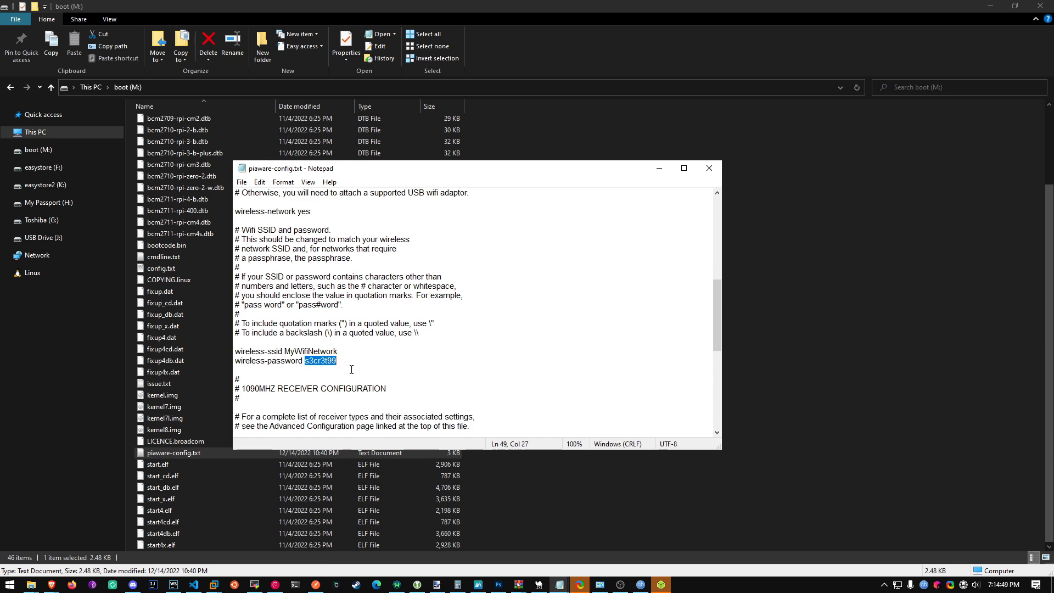
mouse_move(291, 361)
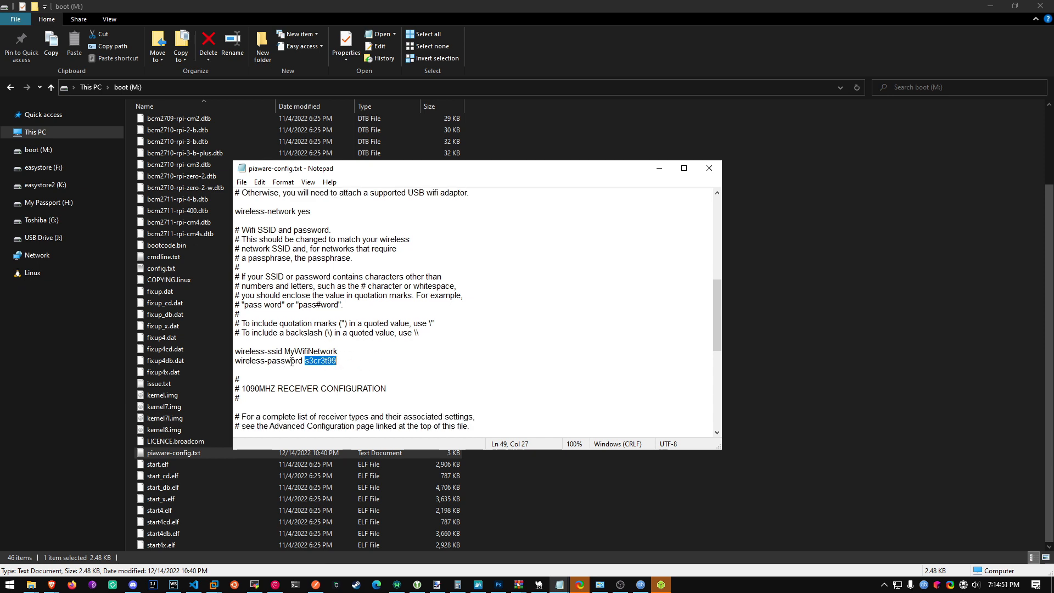
scroll(down, 3)
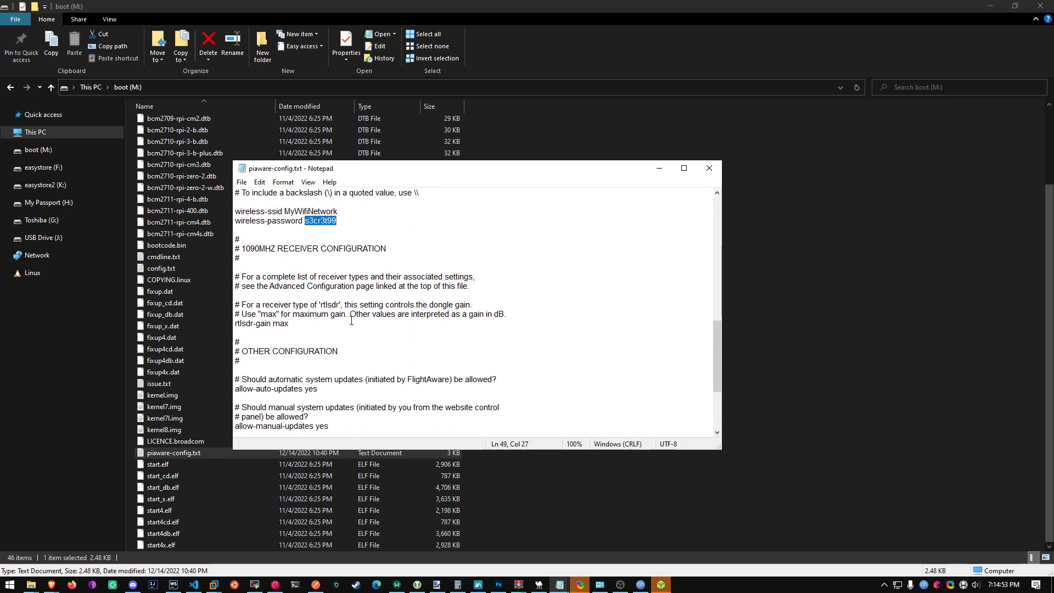
click(709, 168)
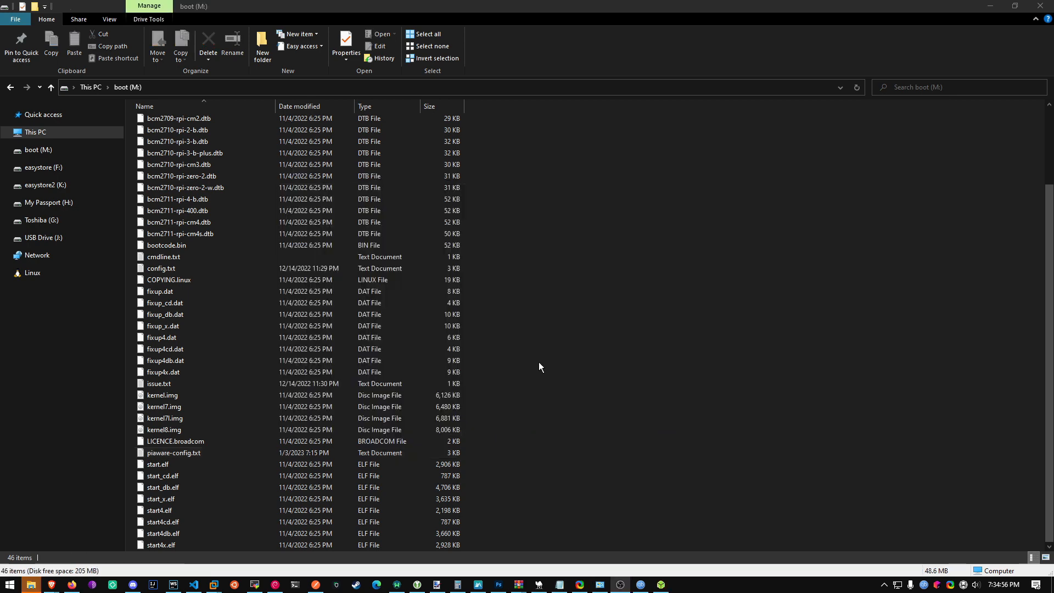
Step: Create a new text document named ssh and confirm removing its .txt extension
click(297, 34)
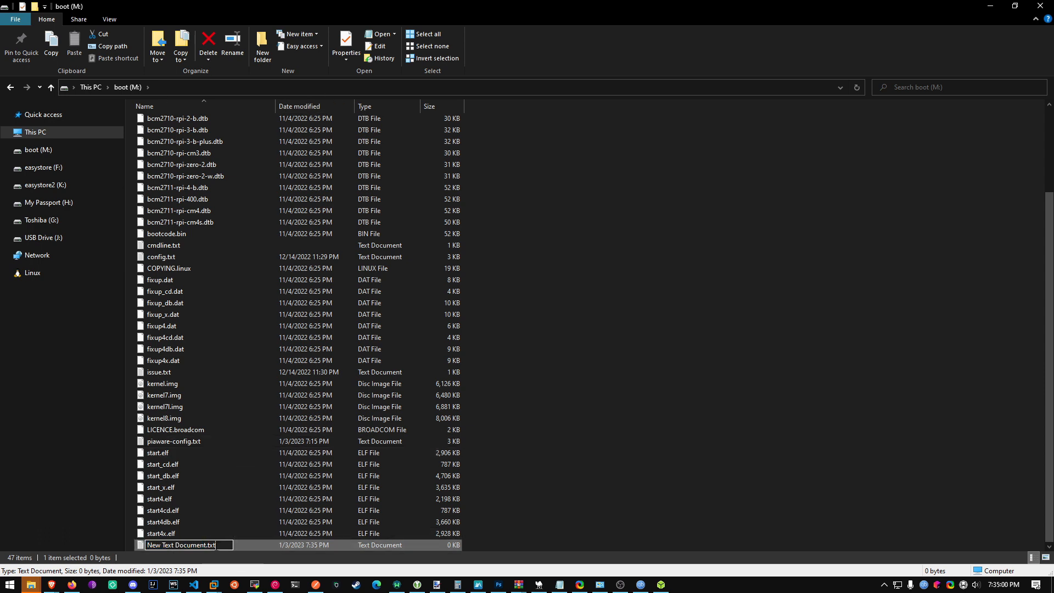
text(ssh)
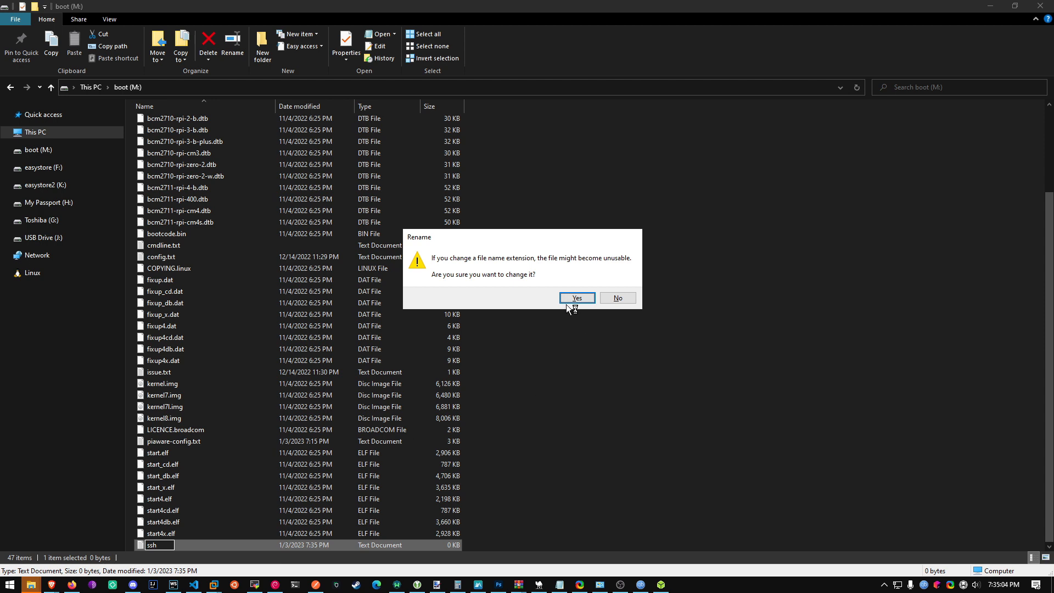
click(576, 297)
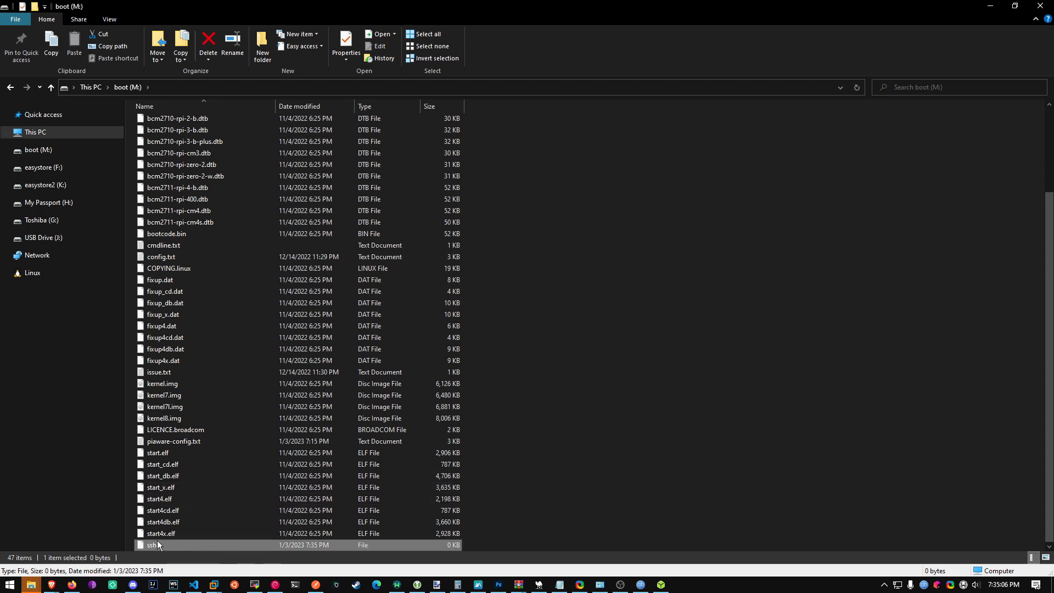
mouse_move(86, 521)
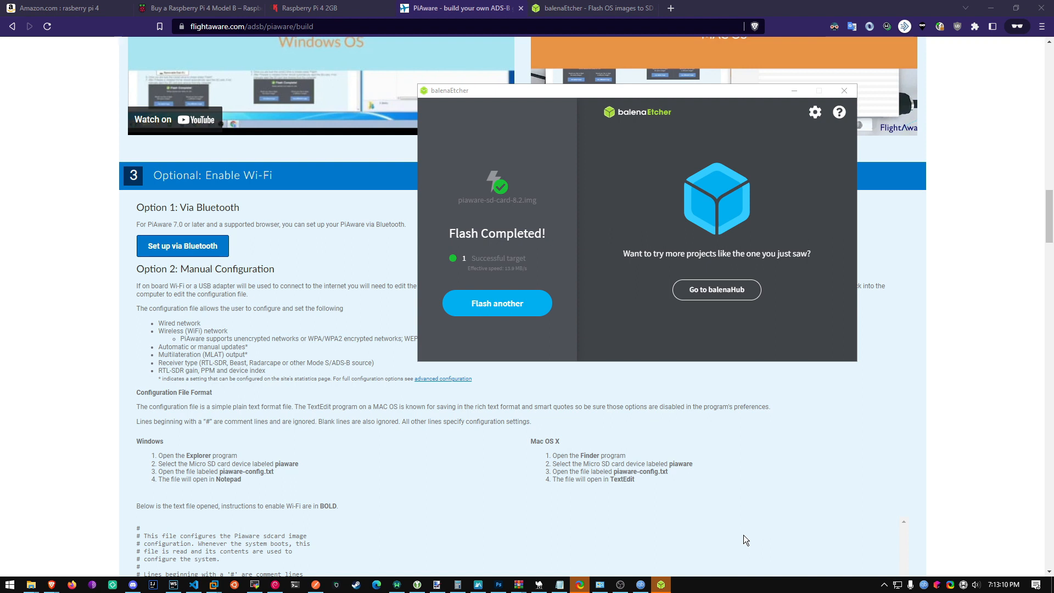
mouse_move(42, 419)
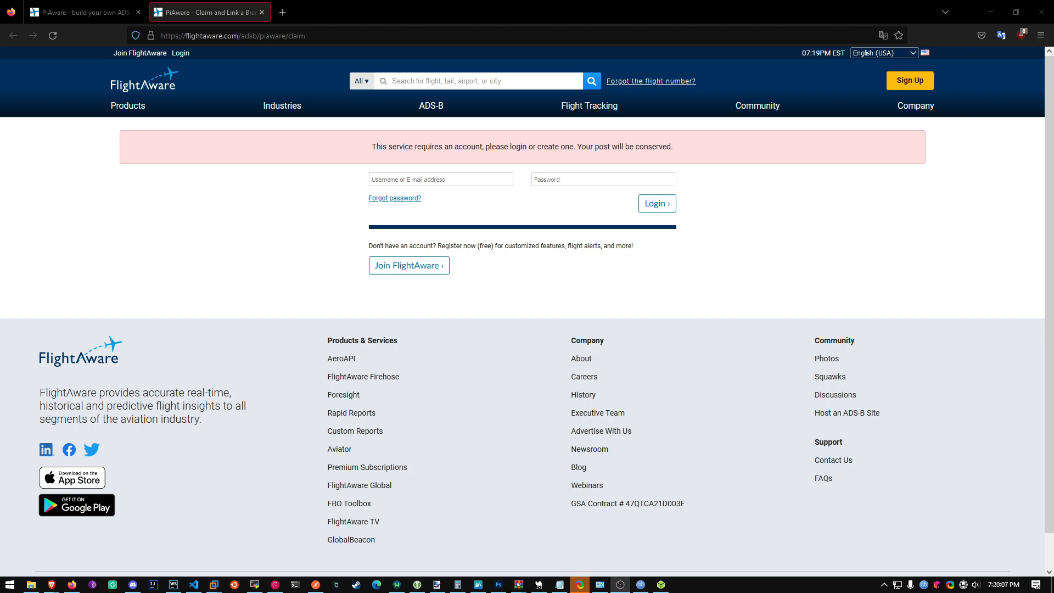
mouse_move(317, 16)
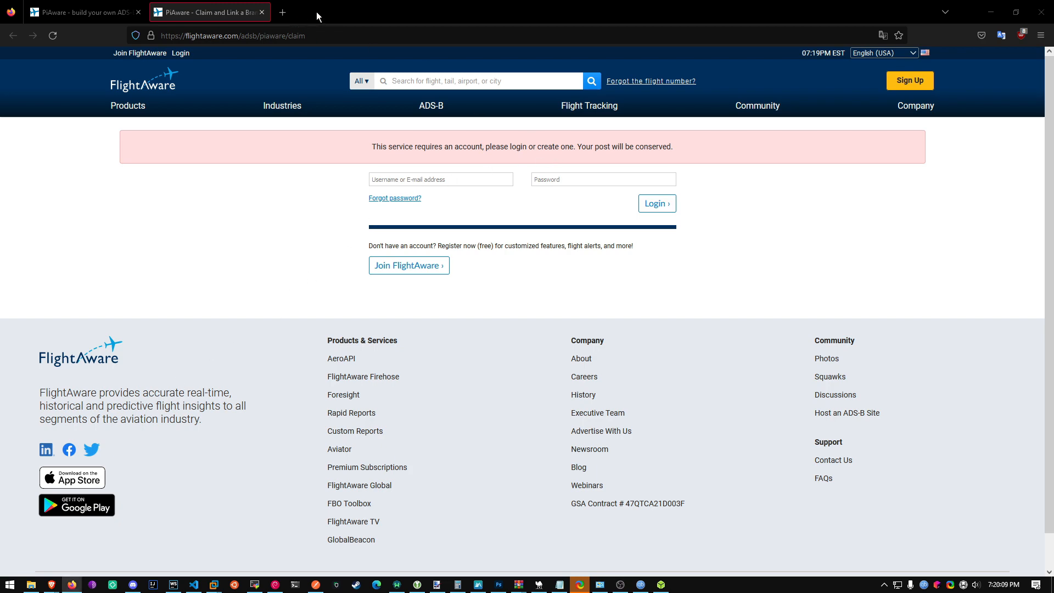
Step: From the PiAware guide, open the claim-your-PiAware-client page and start joining FlightAware
click(81, 13)
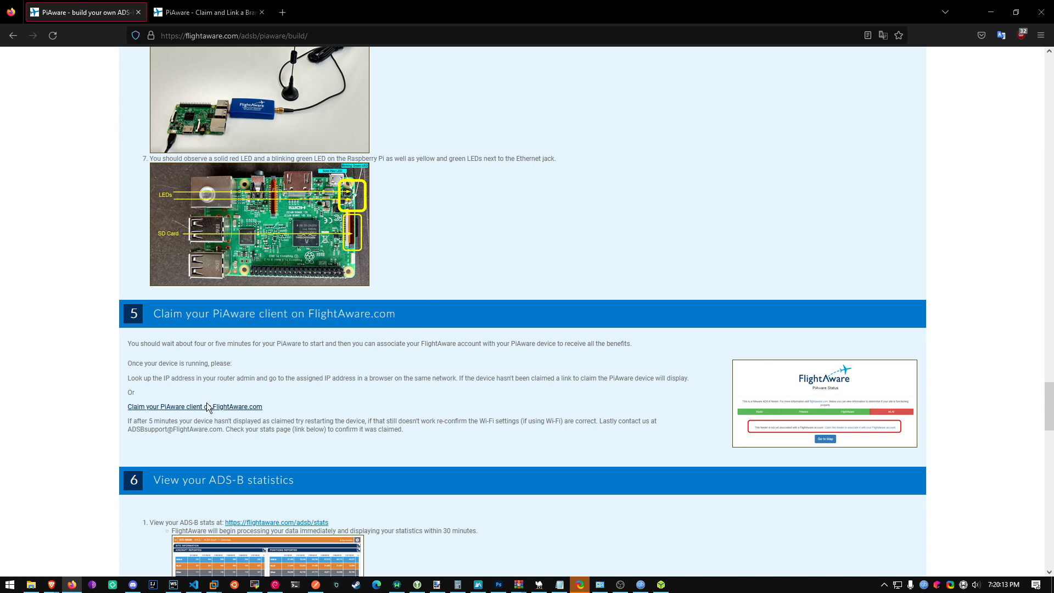
click(194, 406)
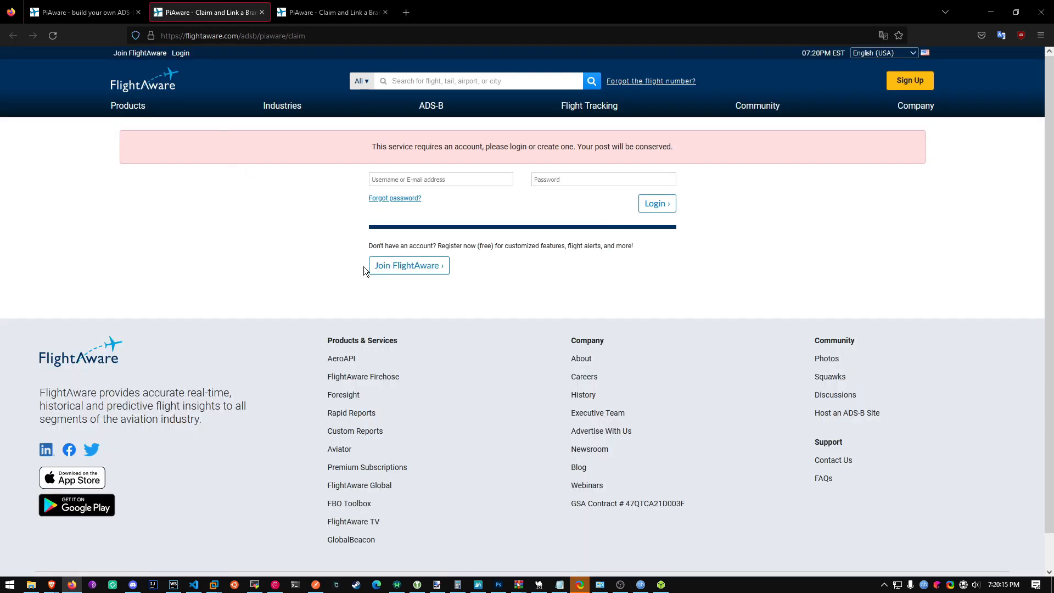
mouse_move(396, 269)
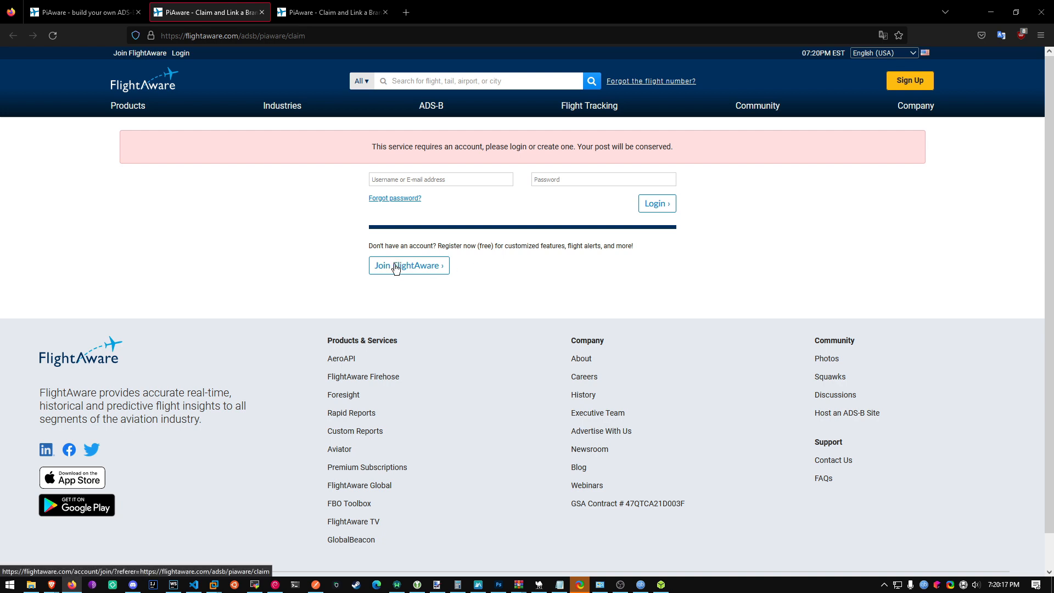
click(408, 264)
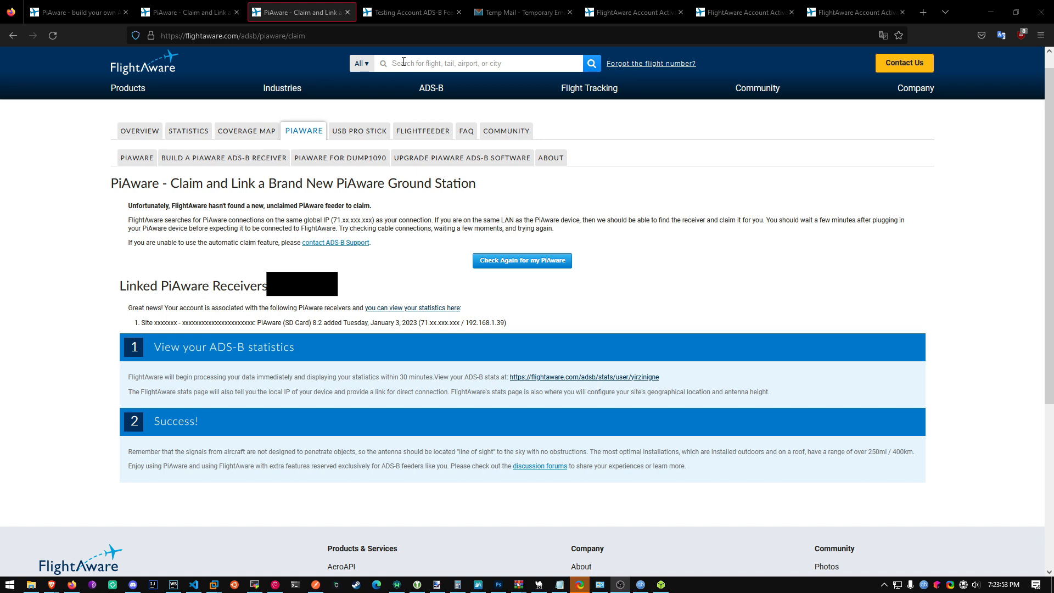
Step: Open My ADS-B Stats and select the Site Local IP 192.168.1.39 to visit
click(144, 65)
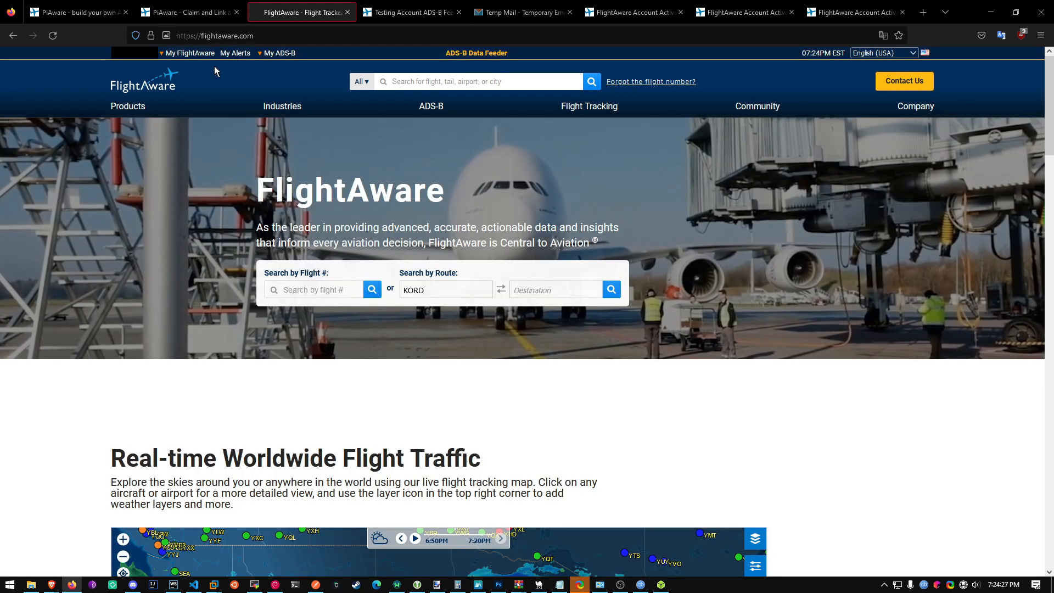
click(278, 53)
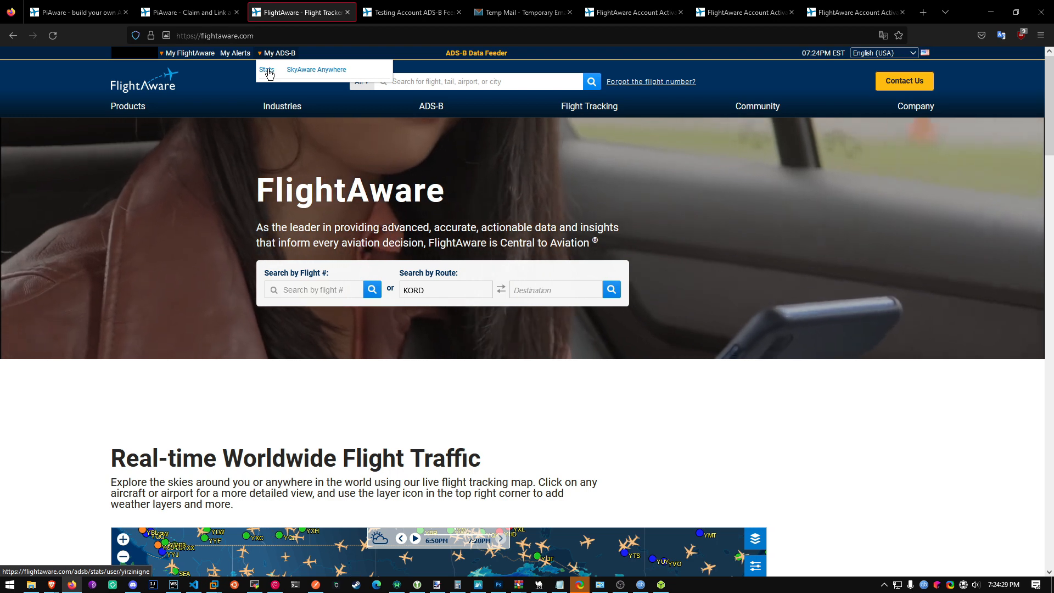
click(266, 70)
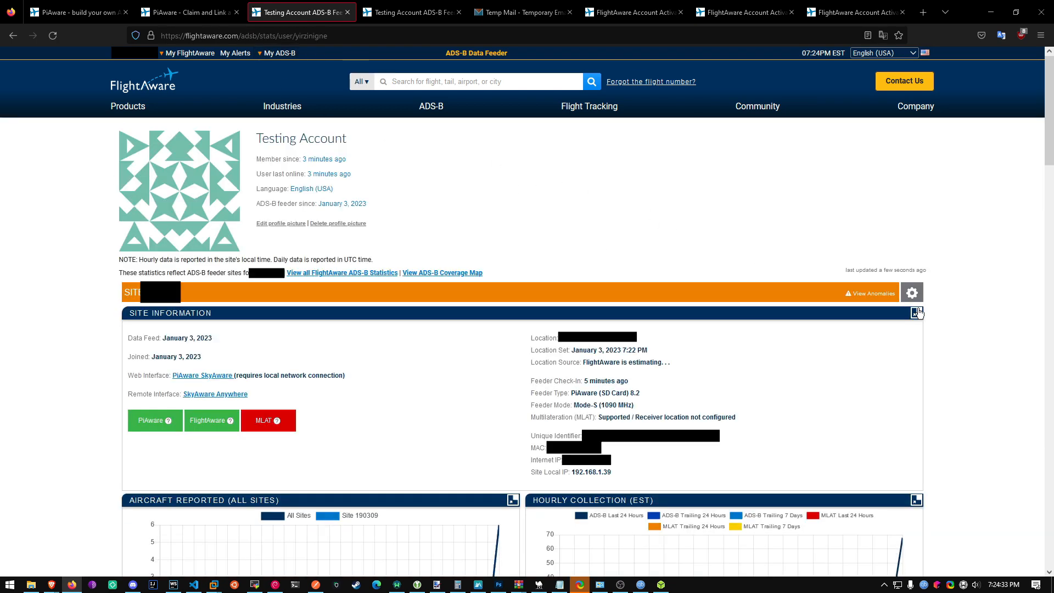
mouse_move(512, 481)
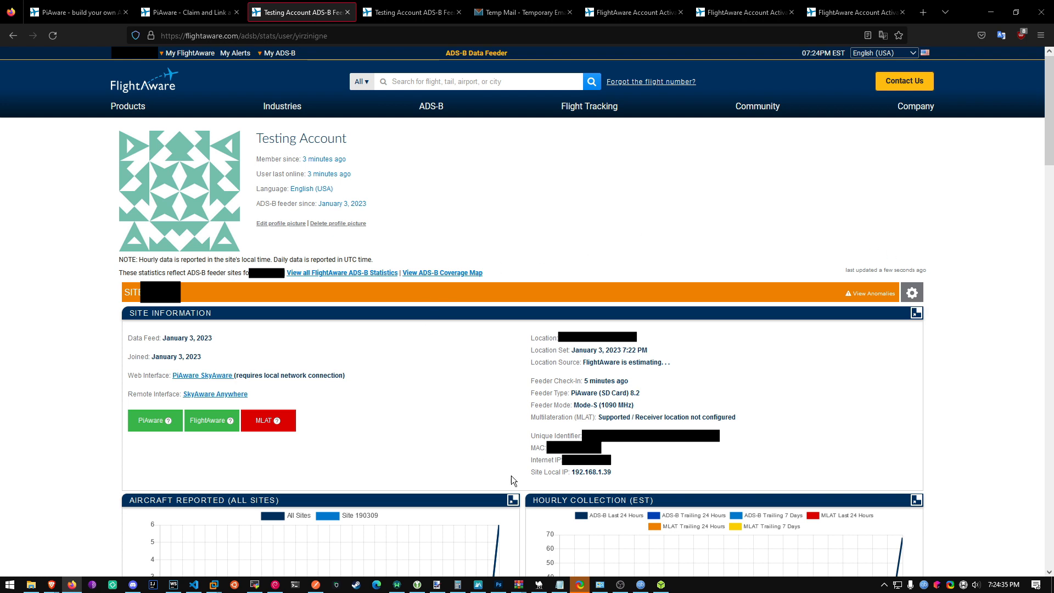
double_click(590, 472)
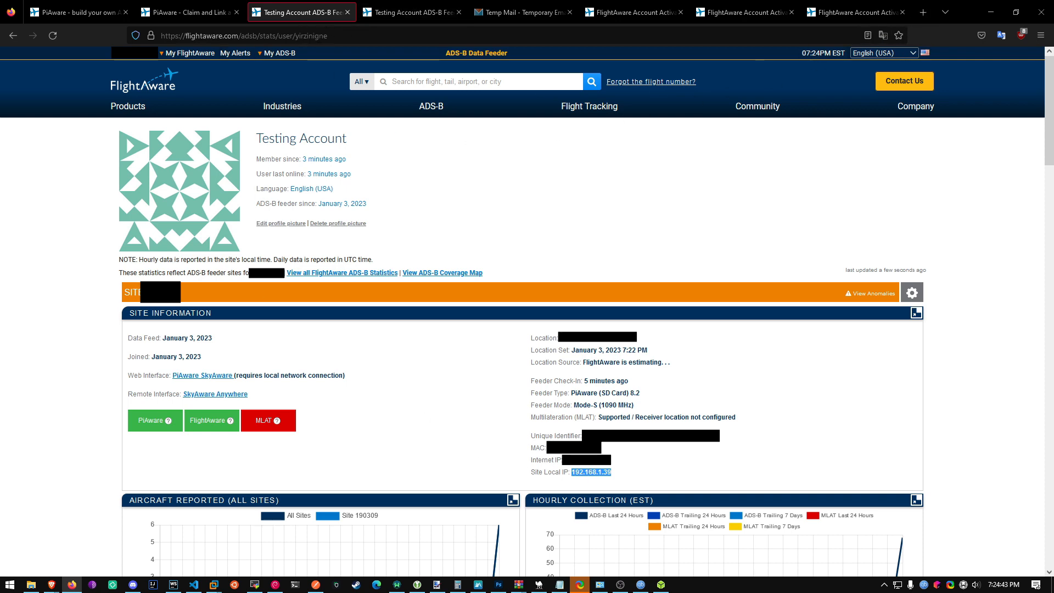
click(78, 12)
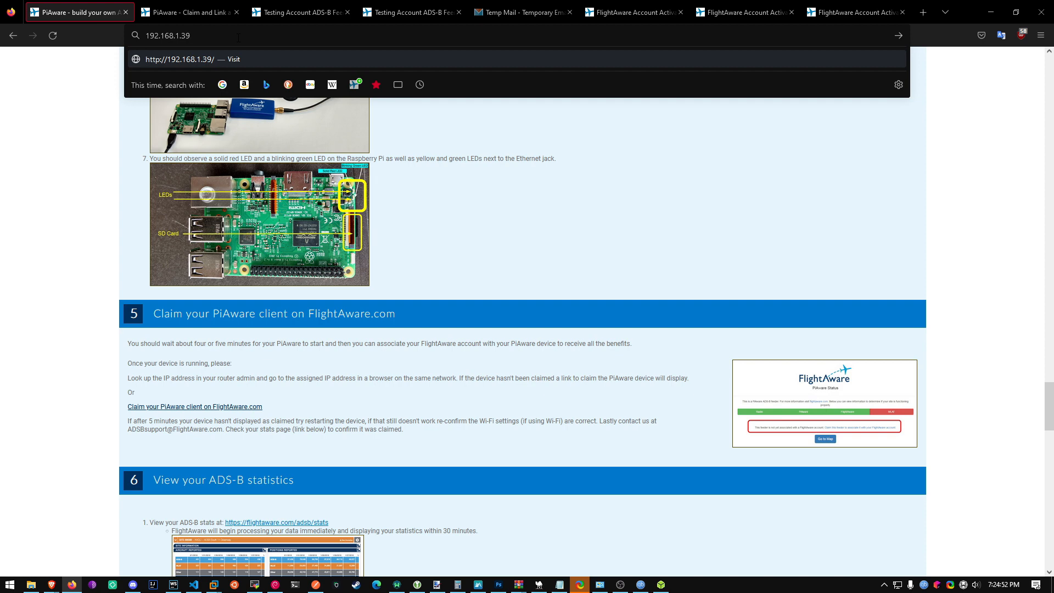
Step: Load 192.168.1.39 and open the SkyAware live map showing eight tracked aircraft
key(Return)
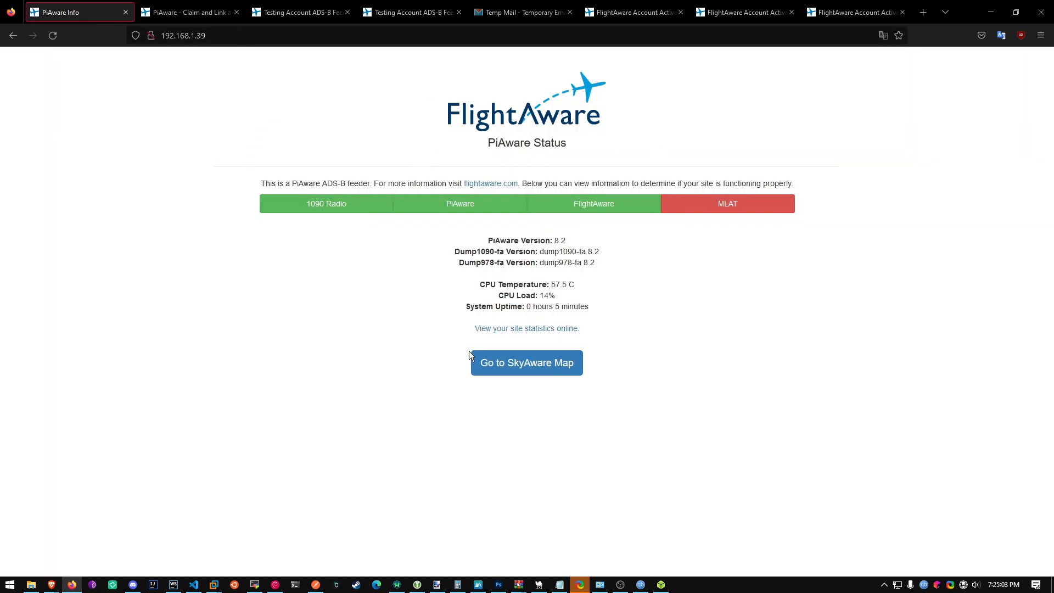
click(527, 362)
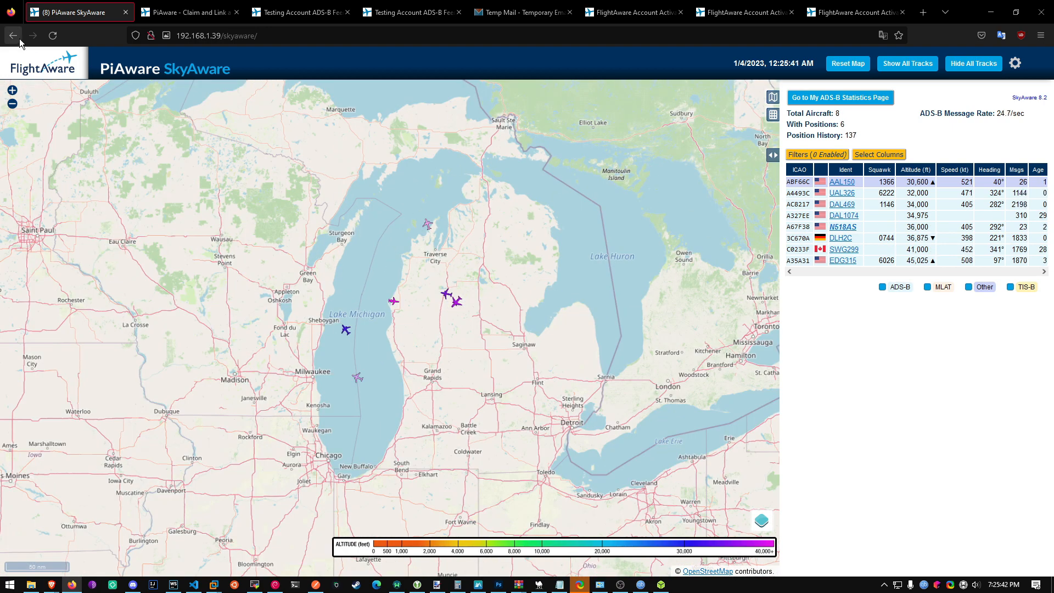
mouse_move(410, 12)
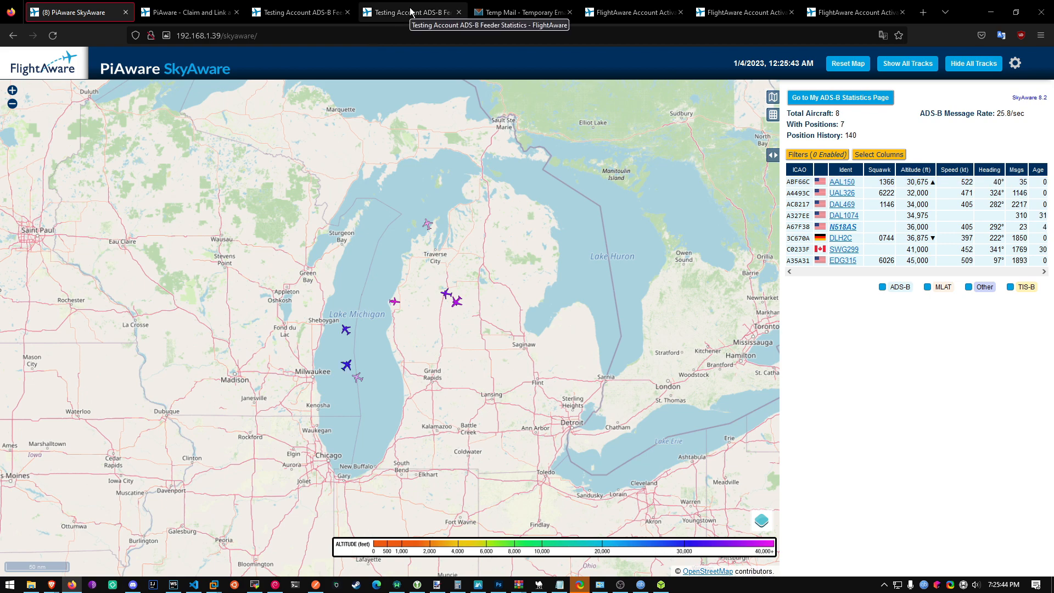
Step: On FlightAware's ADS-B stats page, open the feeder's Site Configuration settings
click(412, 12)
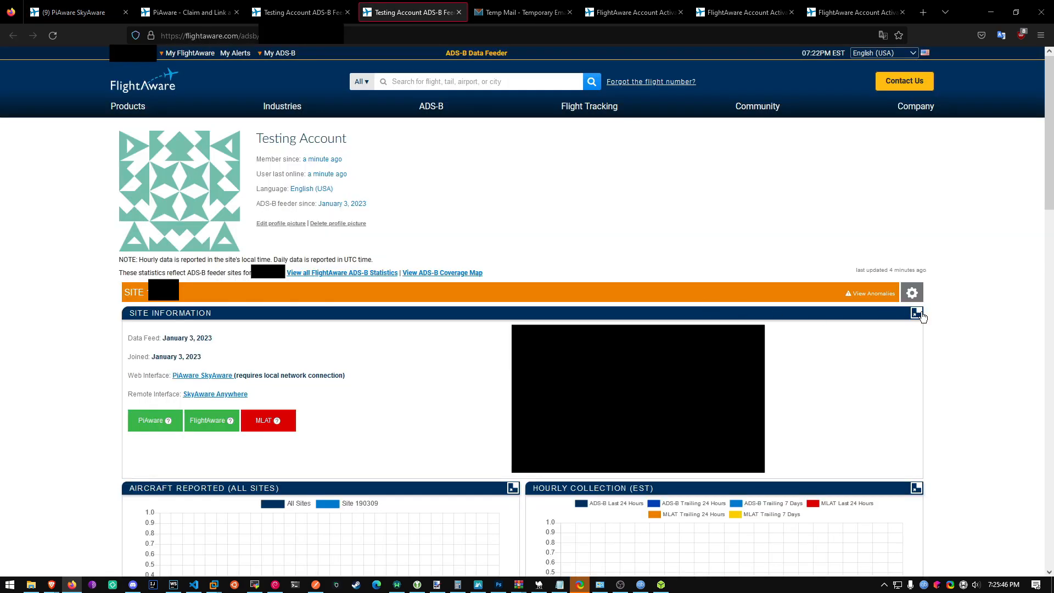
click(916, 314)
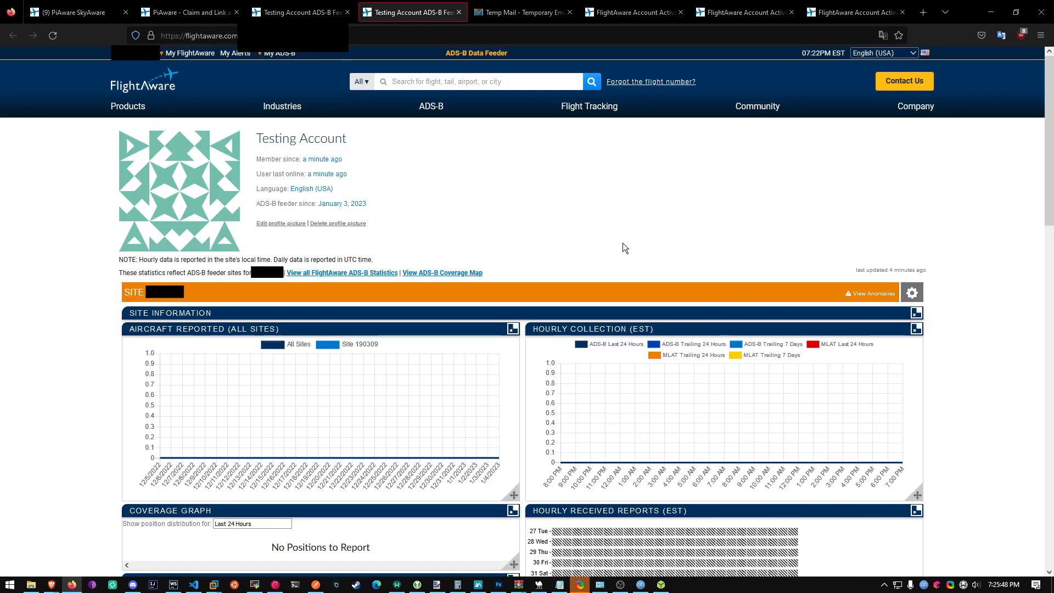
click(912, 293)
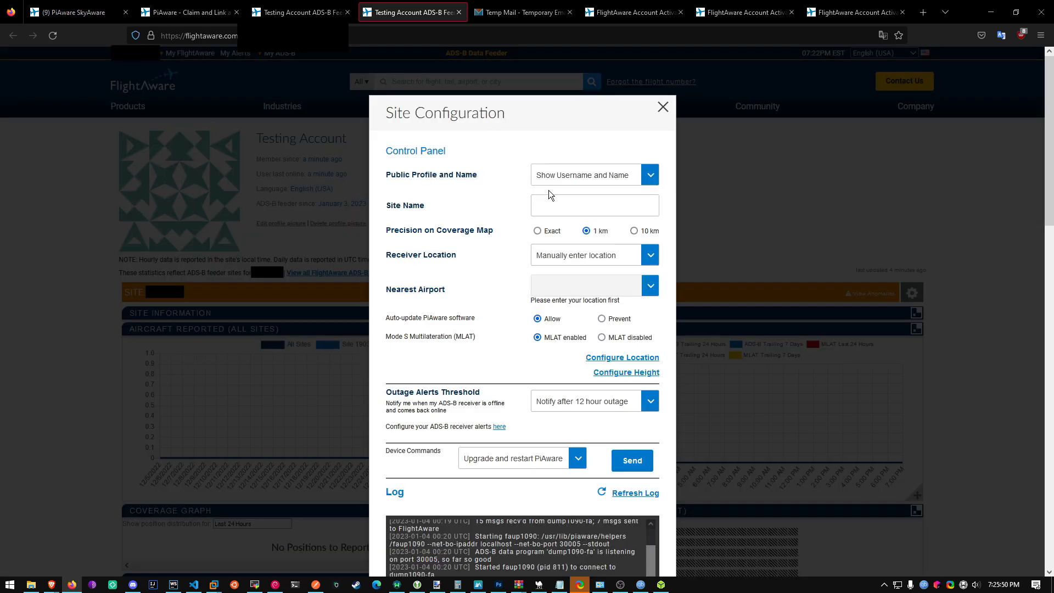
mouse_move(403, 228)
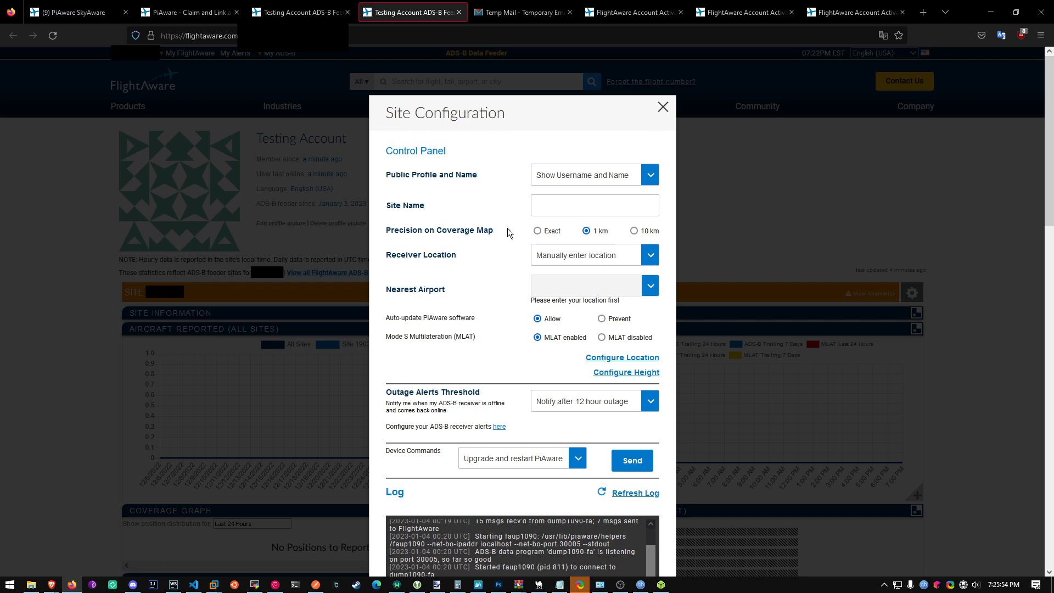
mouse_move(544, 239)
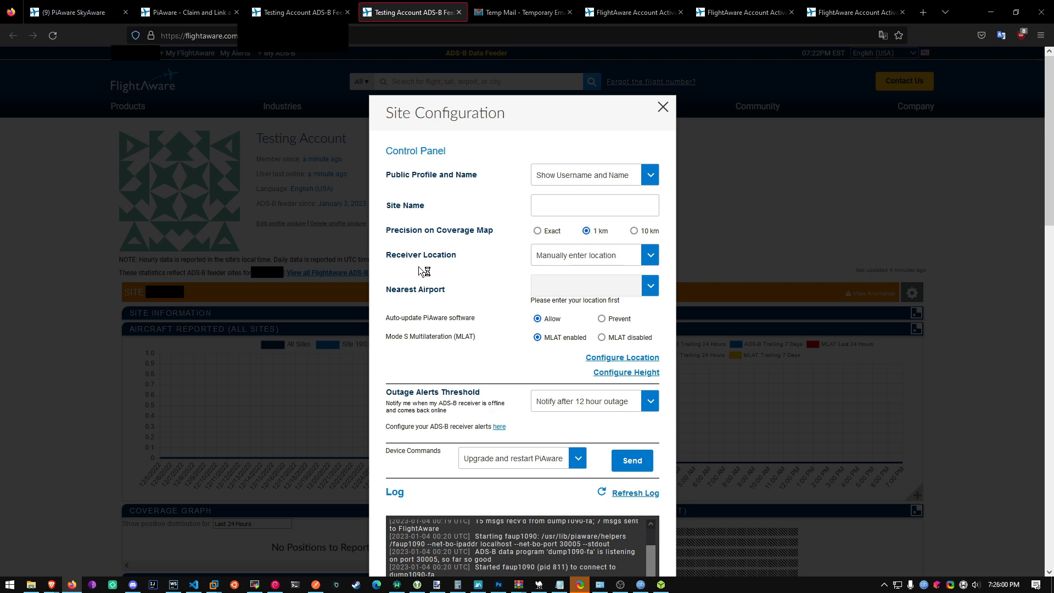
mouse_move(516, 284)
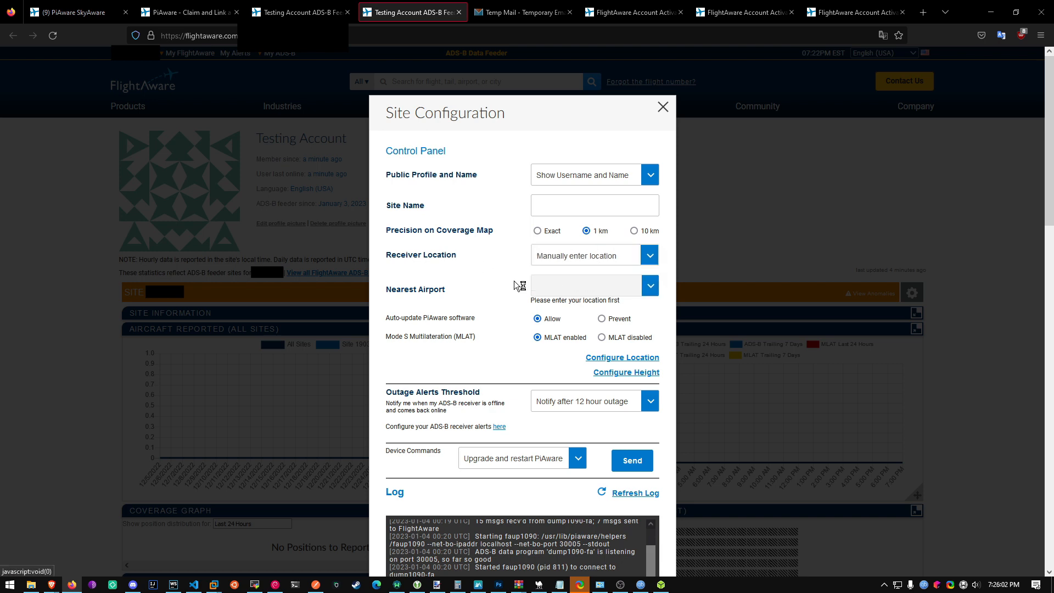
Step: Place the receiver's location marker on the map and bring up the antenna height form
click(621, 357)
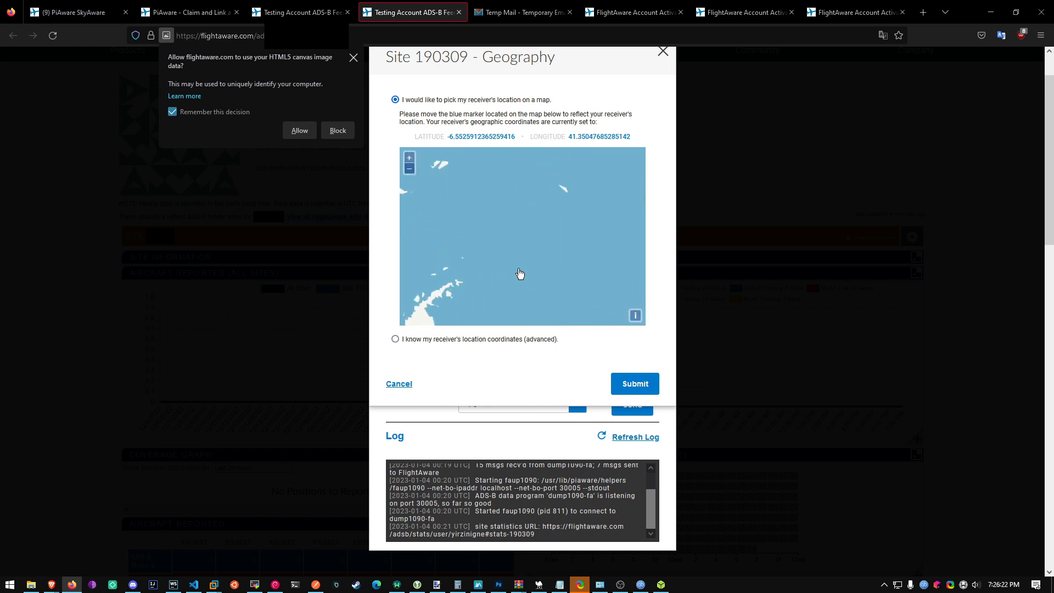
click(598, 189)
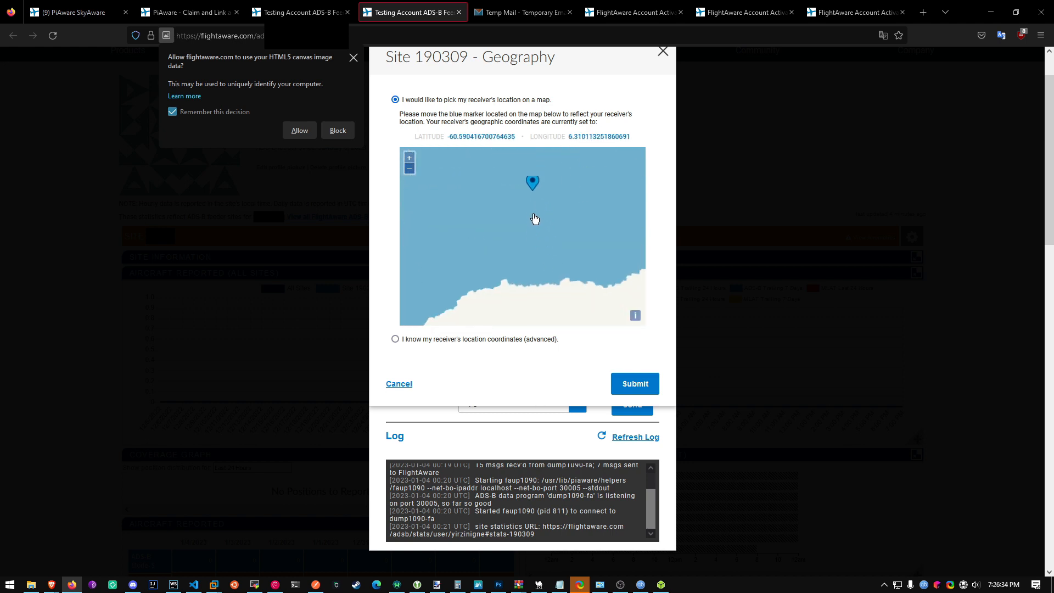
scroll(down, 3)
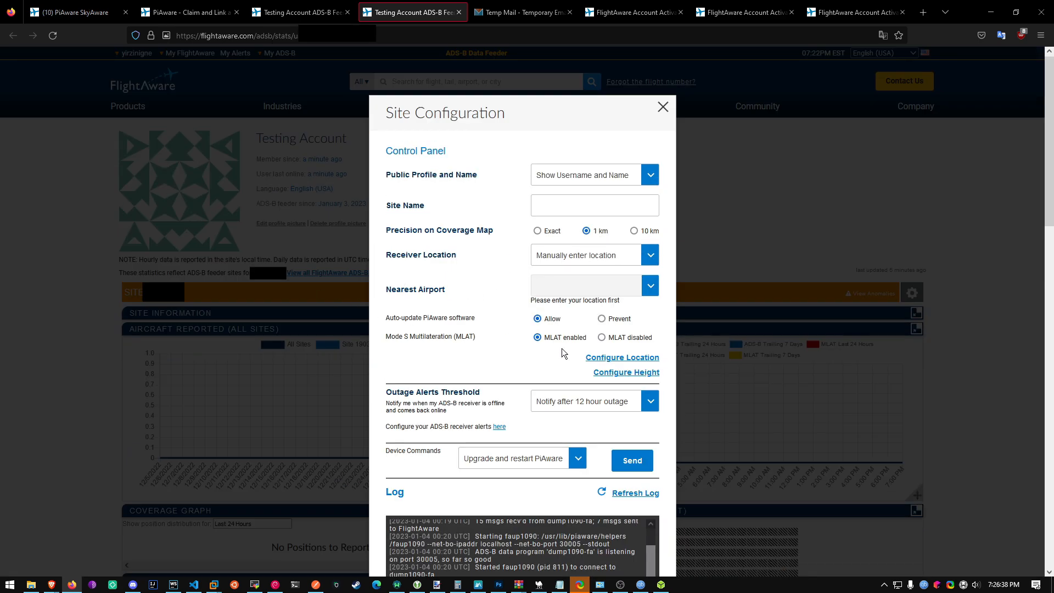
click(626, 371)
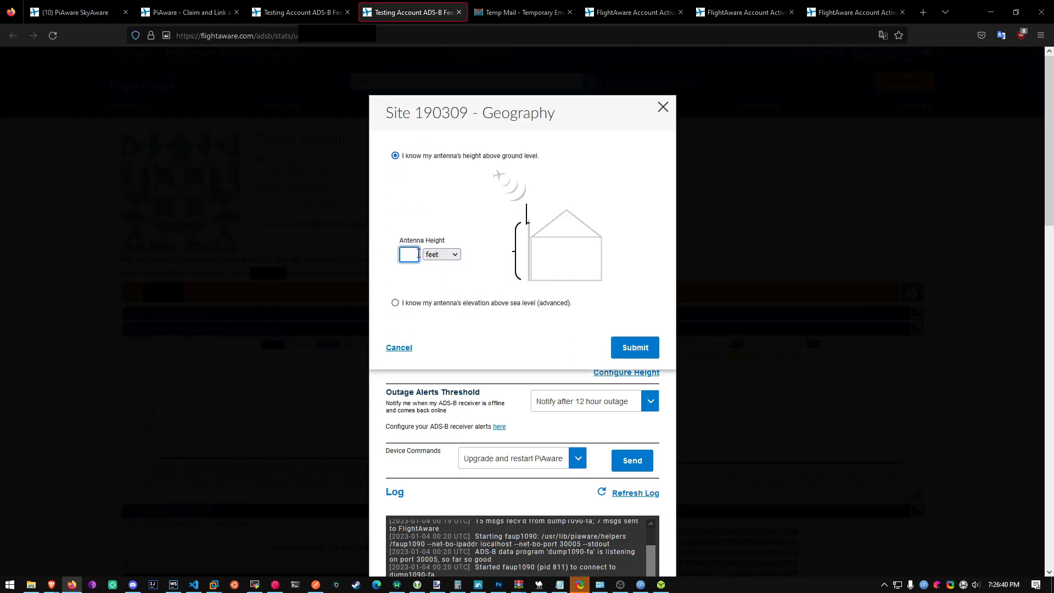
Step: Submit antenna height 500 and the receiver's map location, then check the confirmation
text(500)
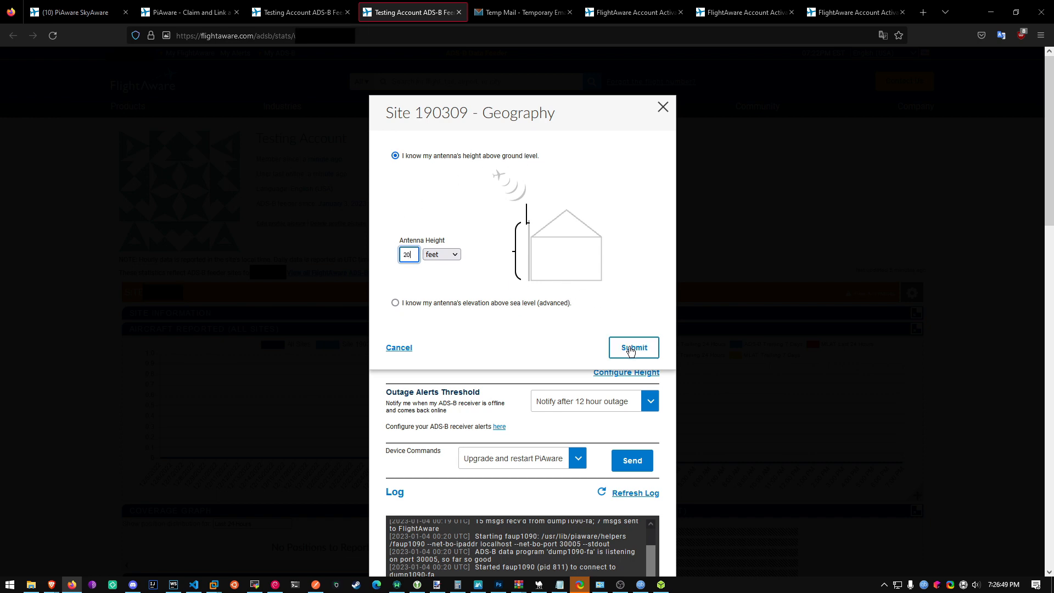
click(632, 348)
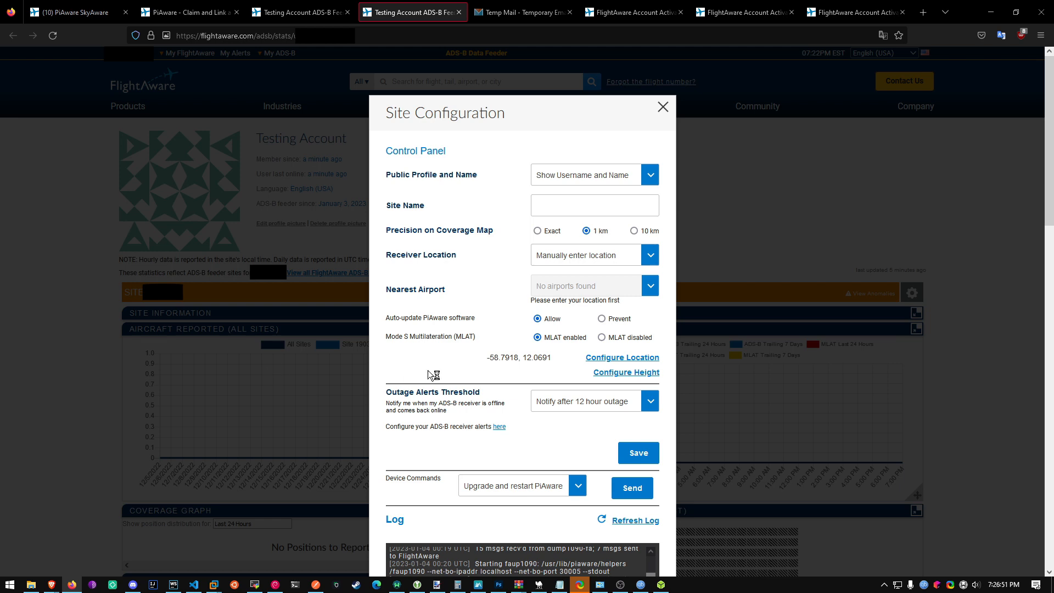
click(621, 357)
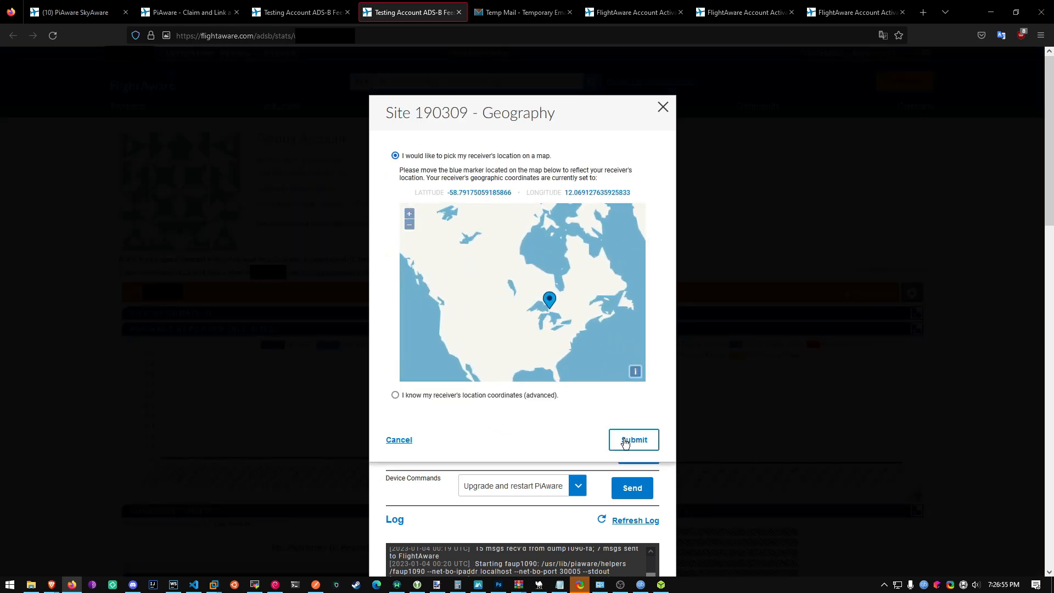
click(632, 440)
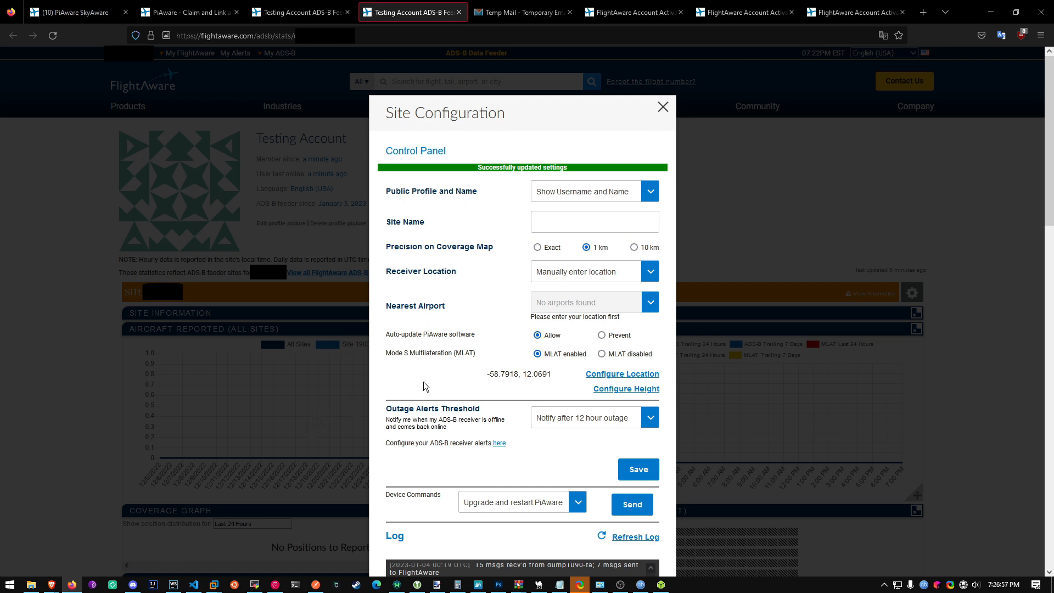
scroll(down, 3)
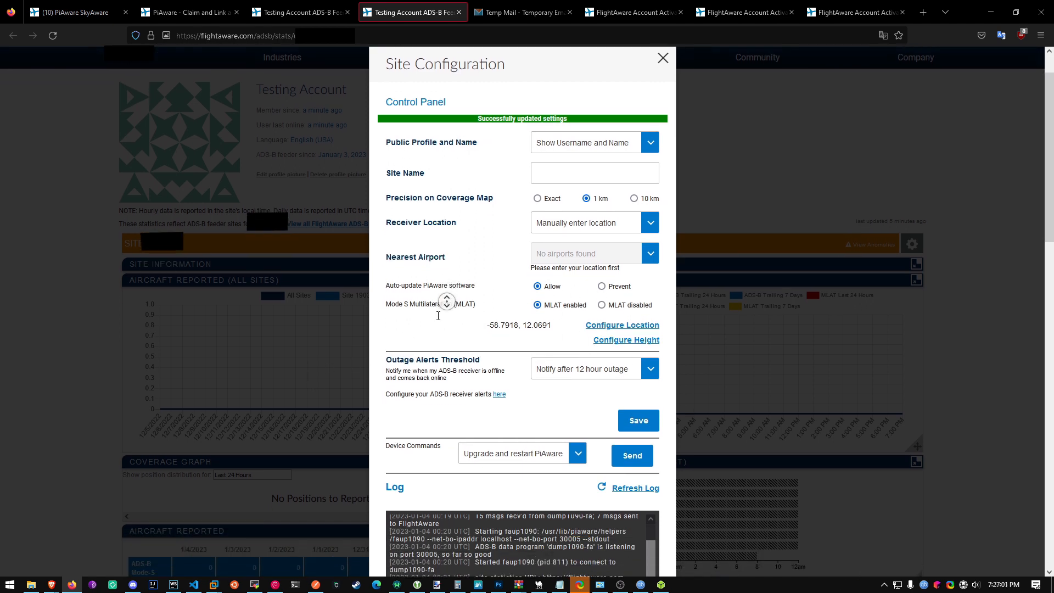
scroll(up, 3)
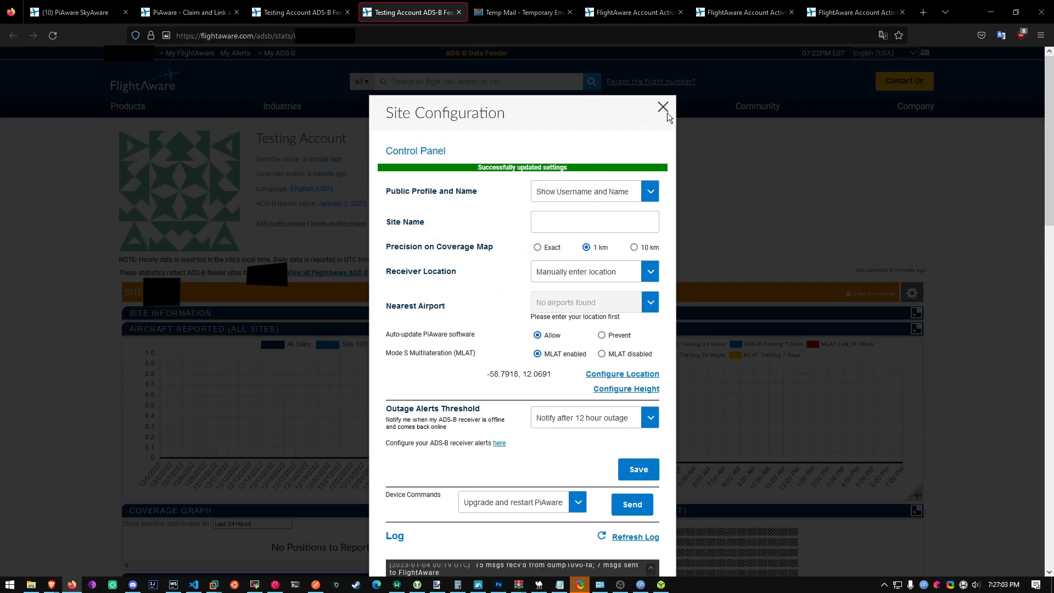
Step: Close Site Configuration, review feeder stats, and return to PiAware's local status page
click(662, 107)
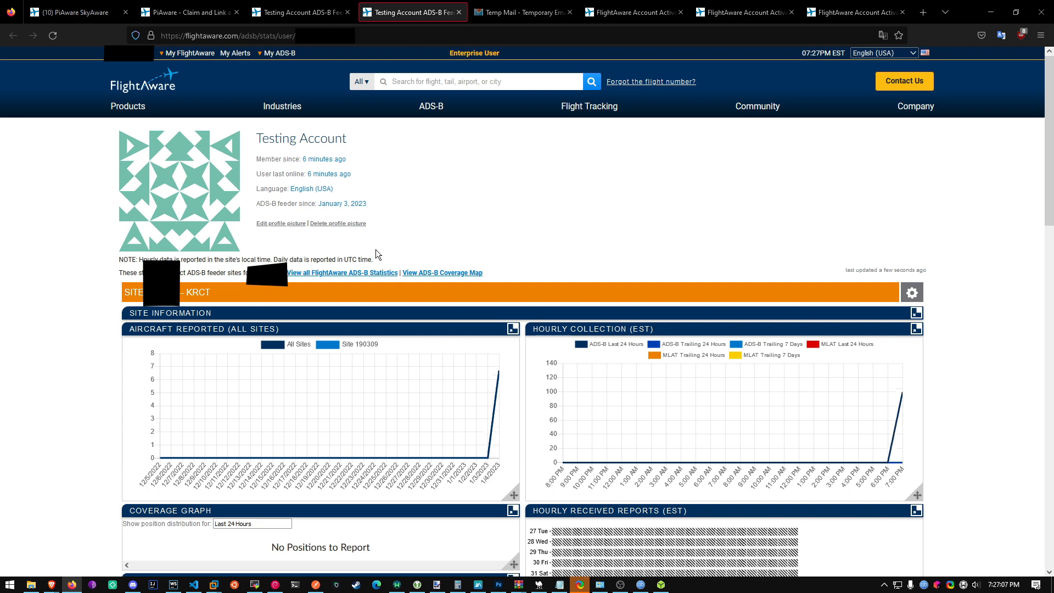
scroll(down, 3)
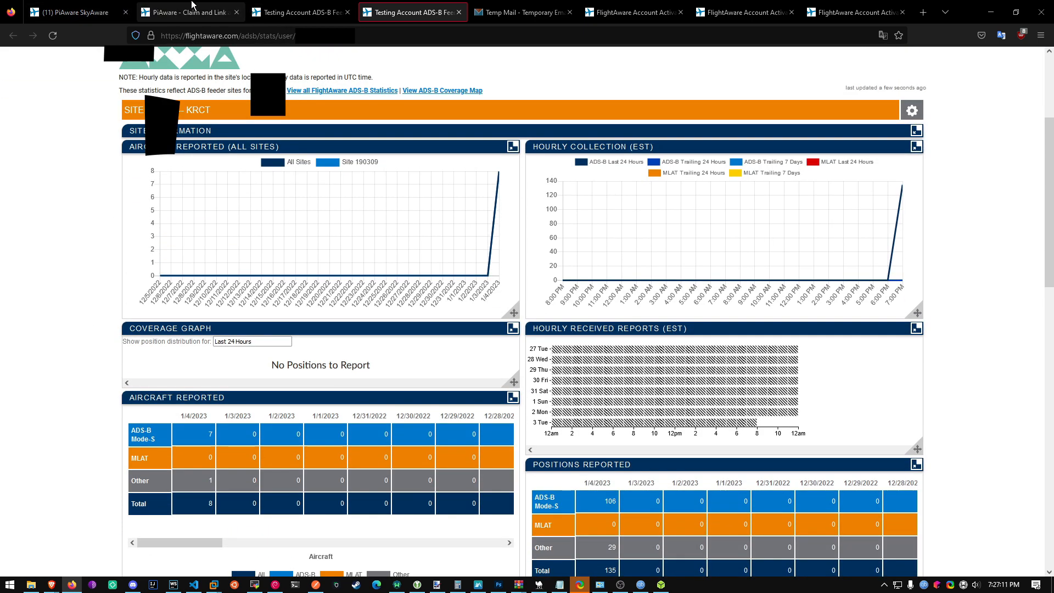
click(74, 12)
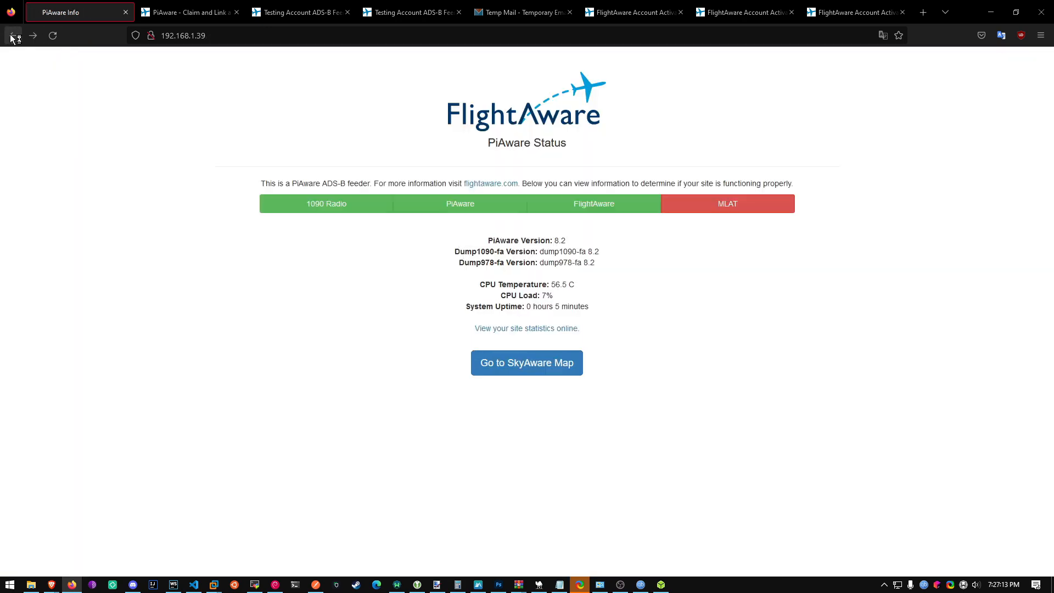
mouse_move(727, 204)
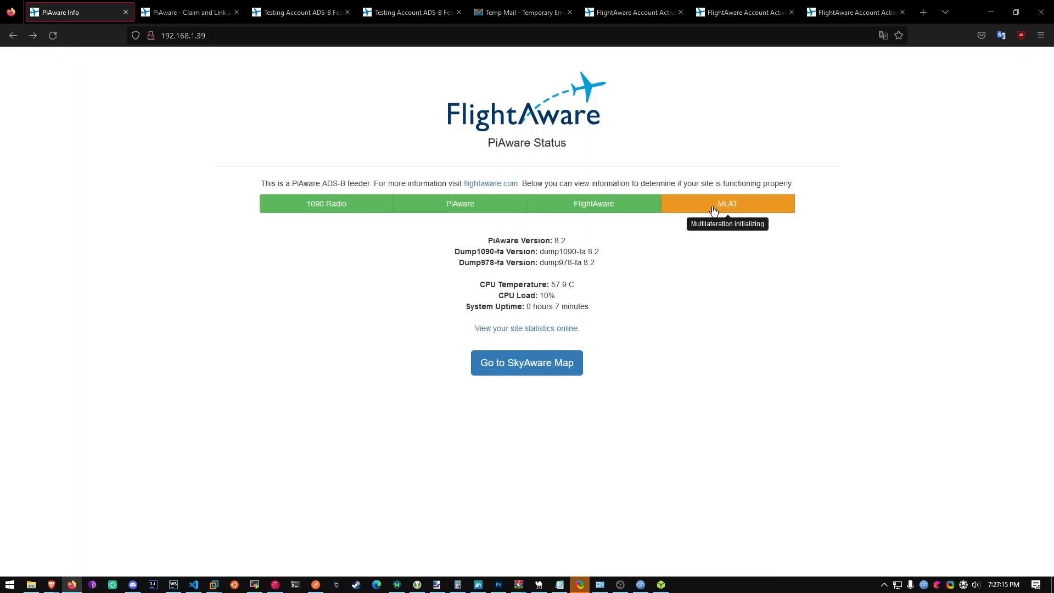
mouse_move(699, 216)
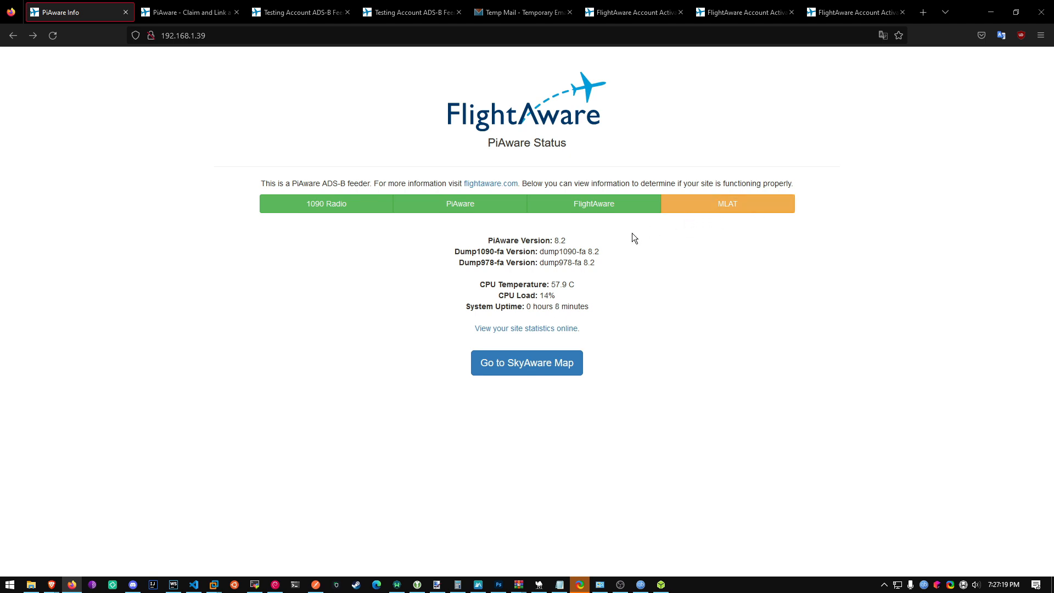
mouse_move(209, 108)
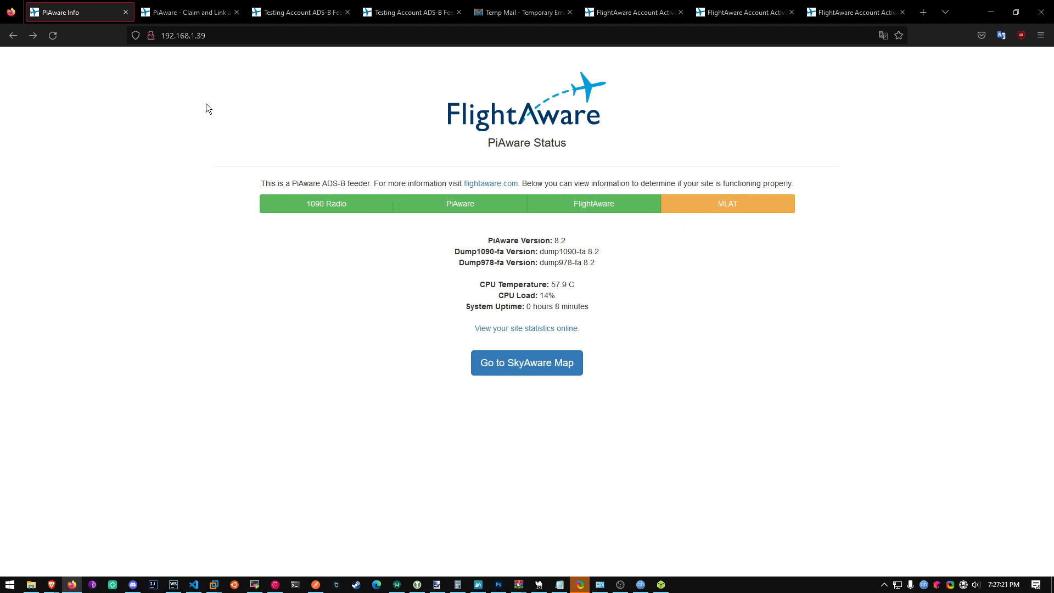
mouse_move(432, 127)
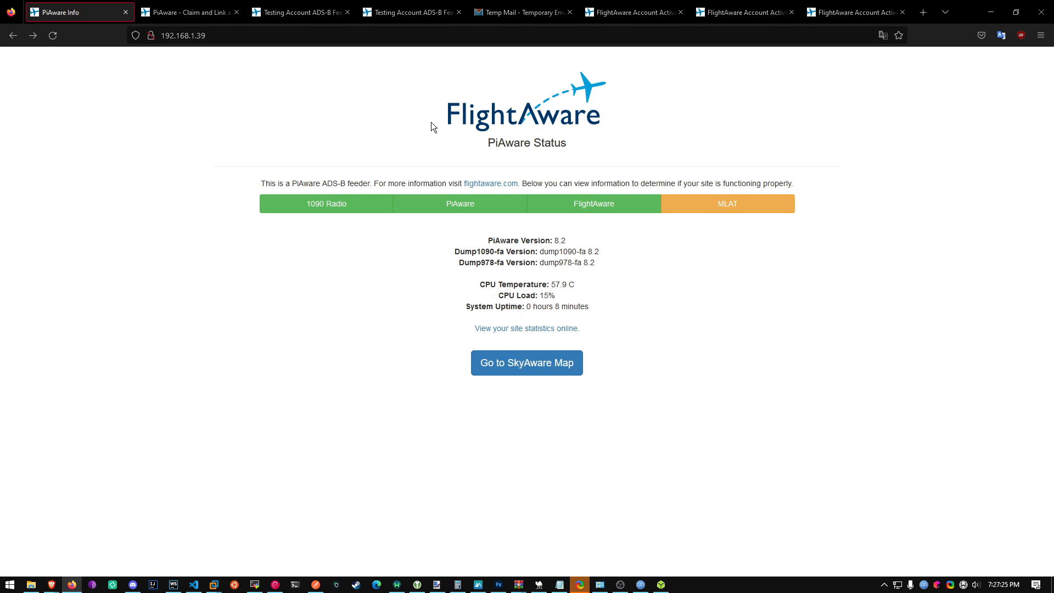
mouse_move(425, 139)
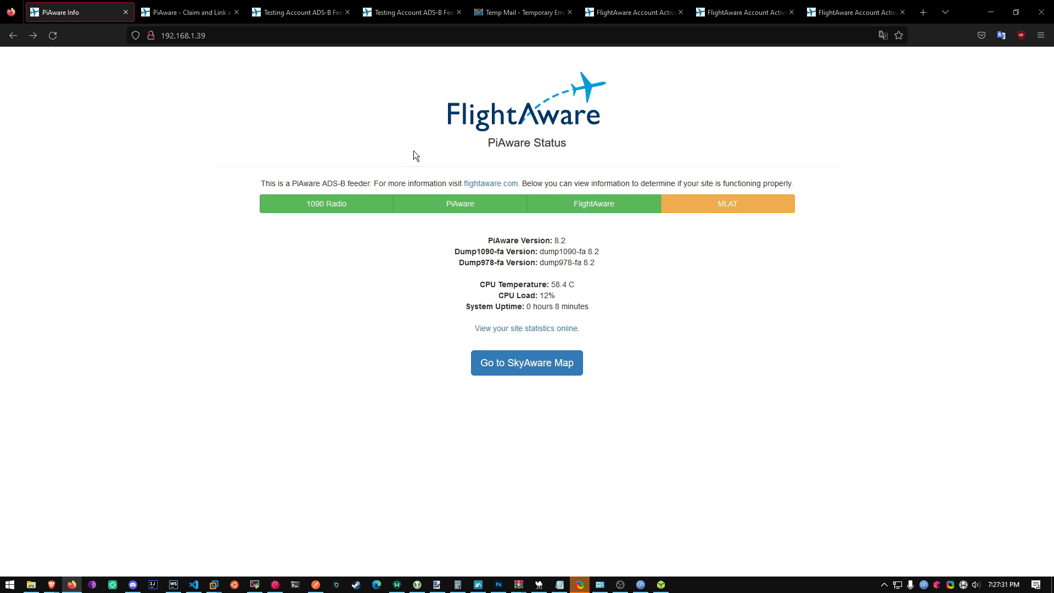
mouse_move(547, 111)
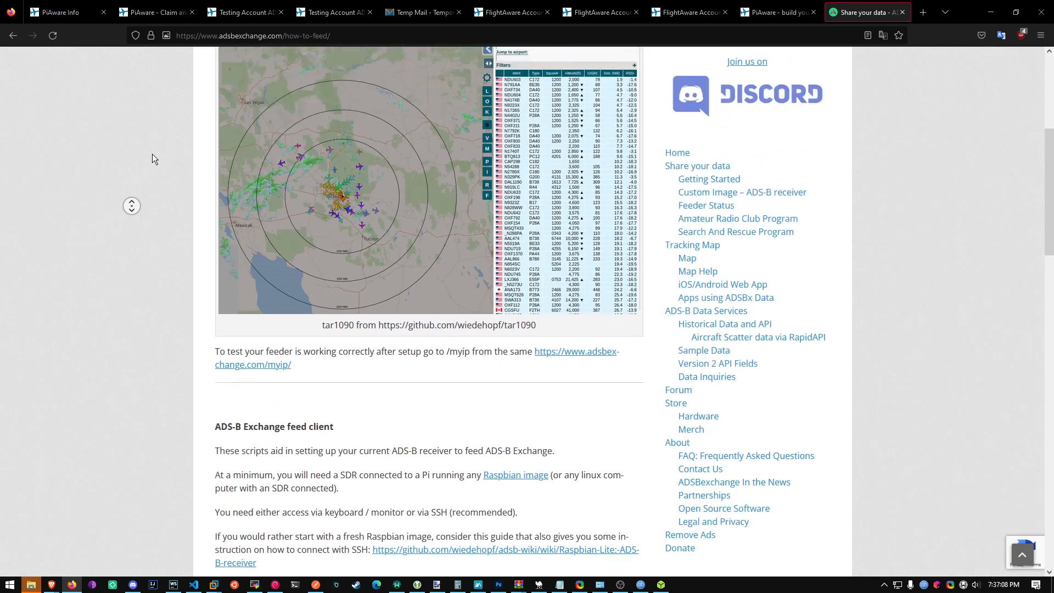
Step: Visit the ADS-B Exchange home page and head back to the Share your data guide
scroll(up, 3)
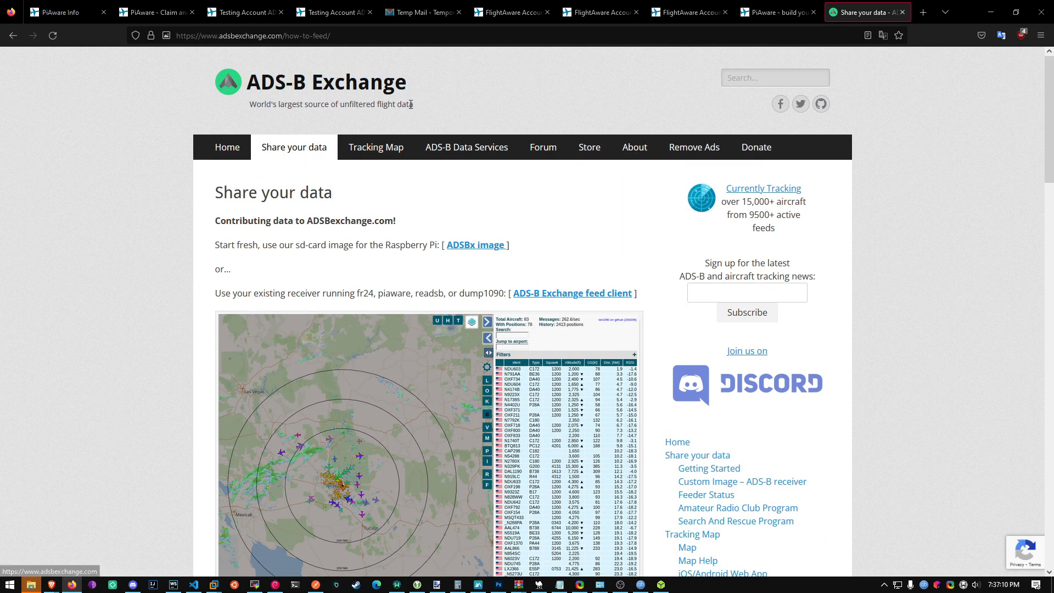
click(226, 146)
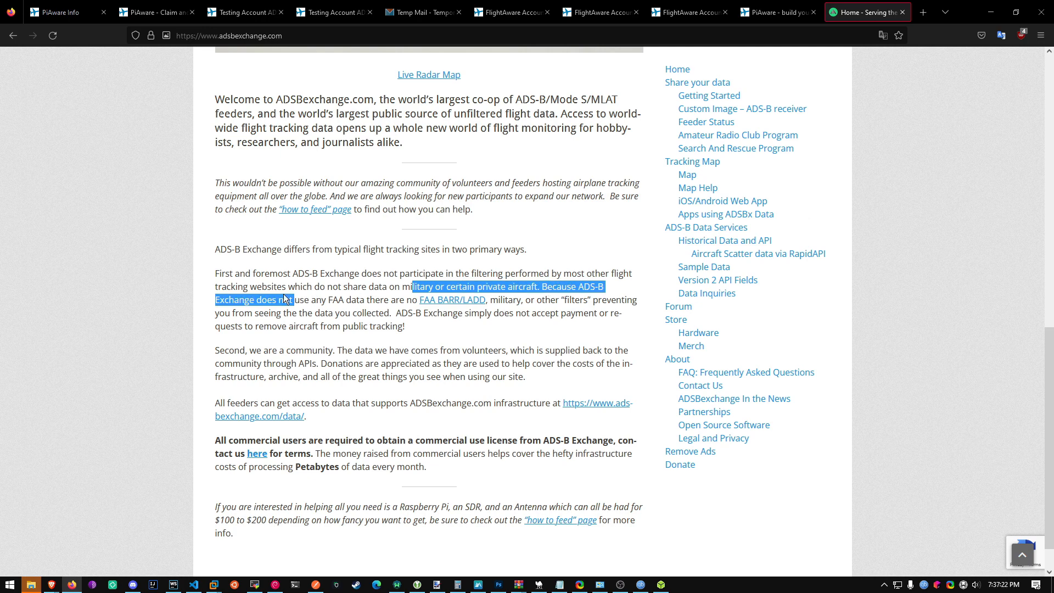
scroll(up, 3)
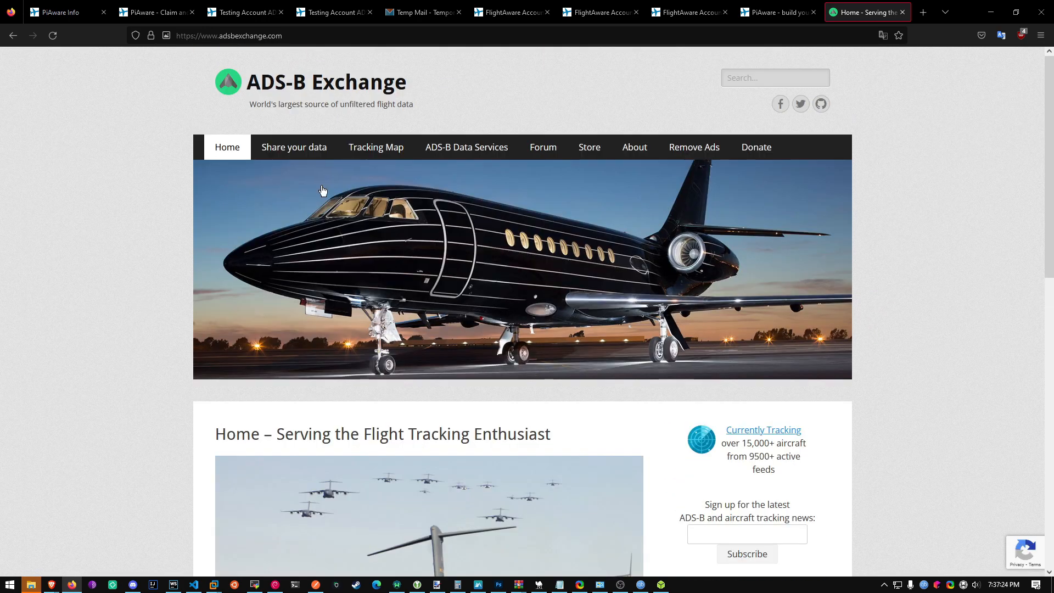
mouse_move(12, 36)
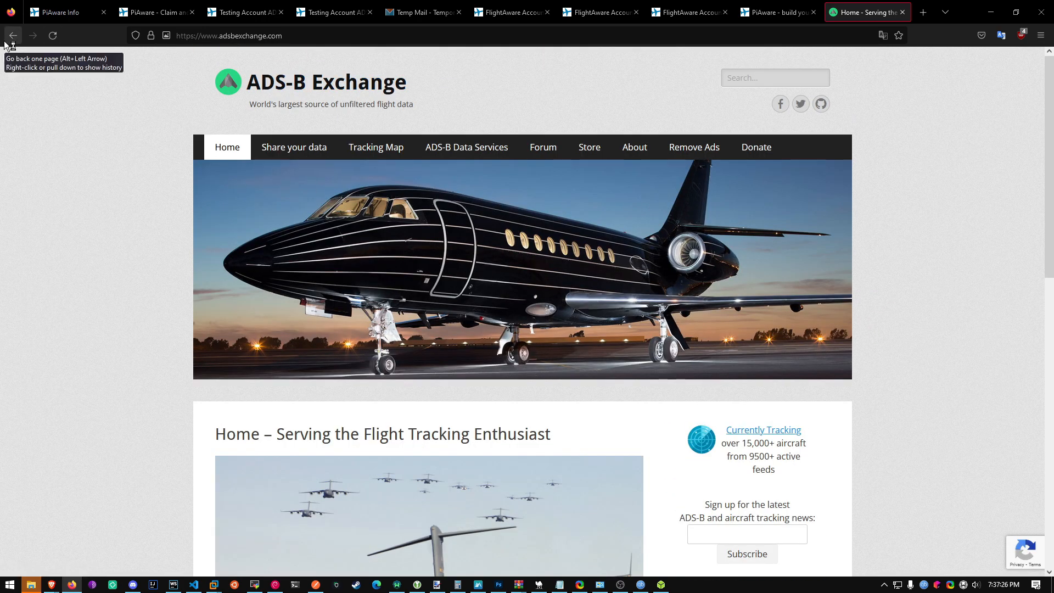
click(293, 146)
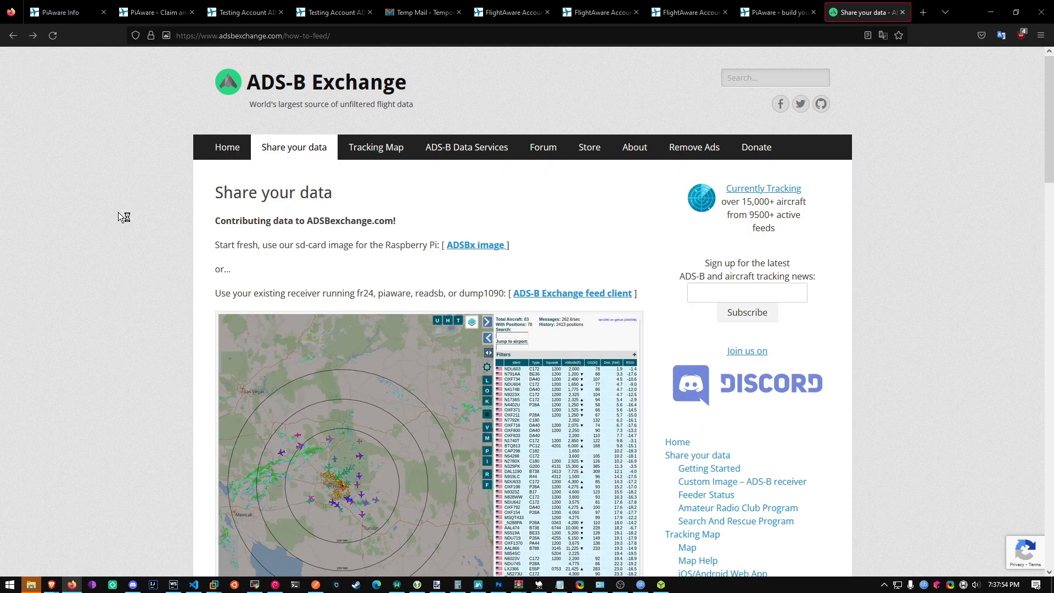
mouse_move(272, 122)
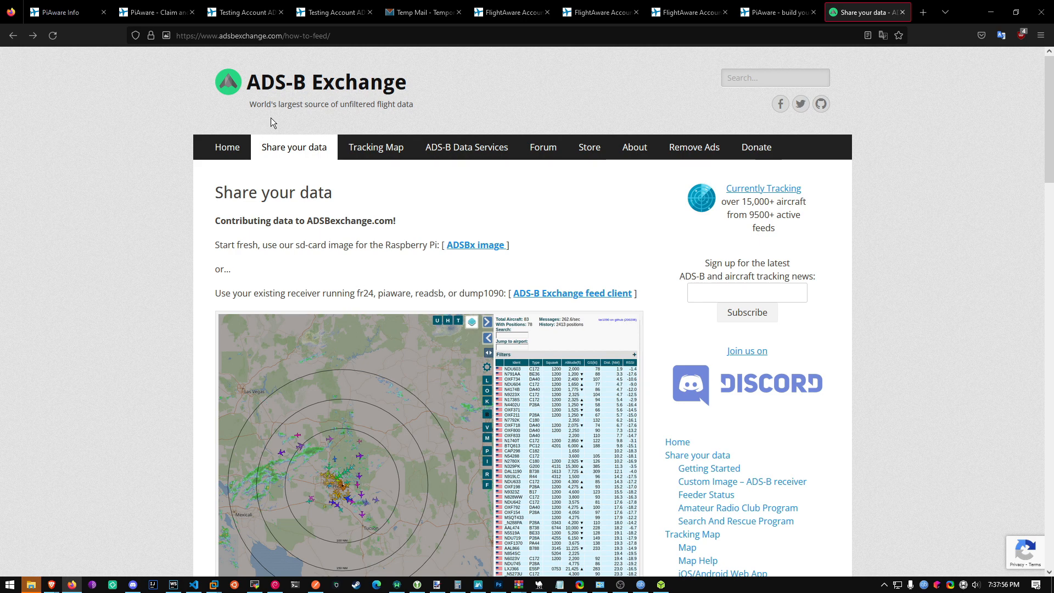
mouse_move(526, 134)
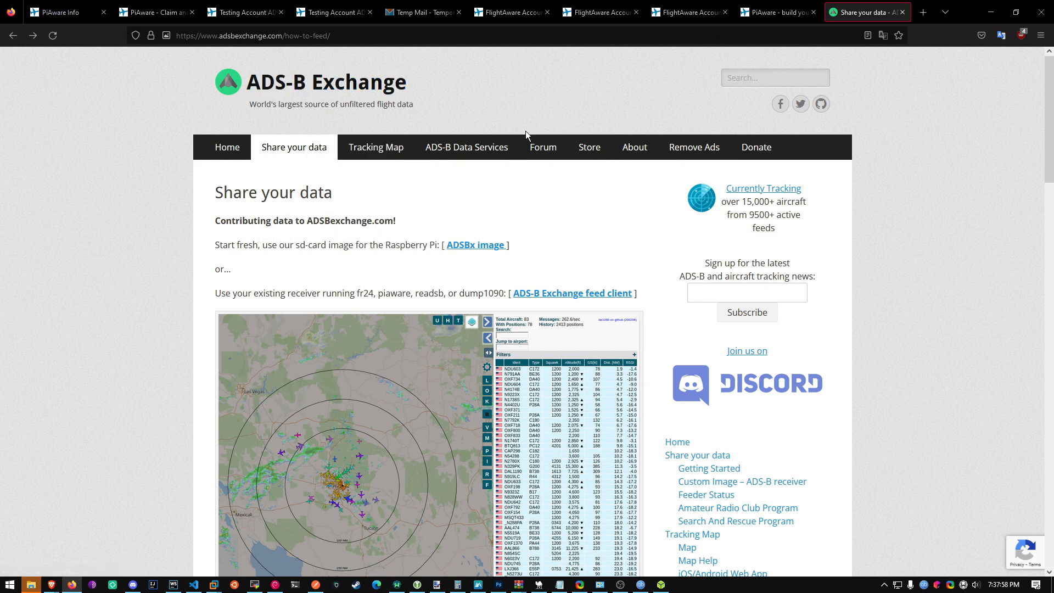
Step: Scroll the feeding guide to step 2, Install the feed client, and launch cmd
click(293, 148)
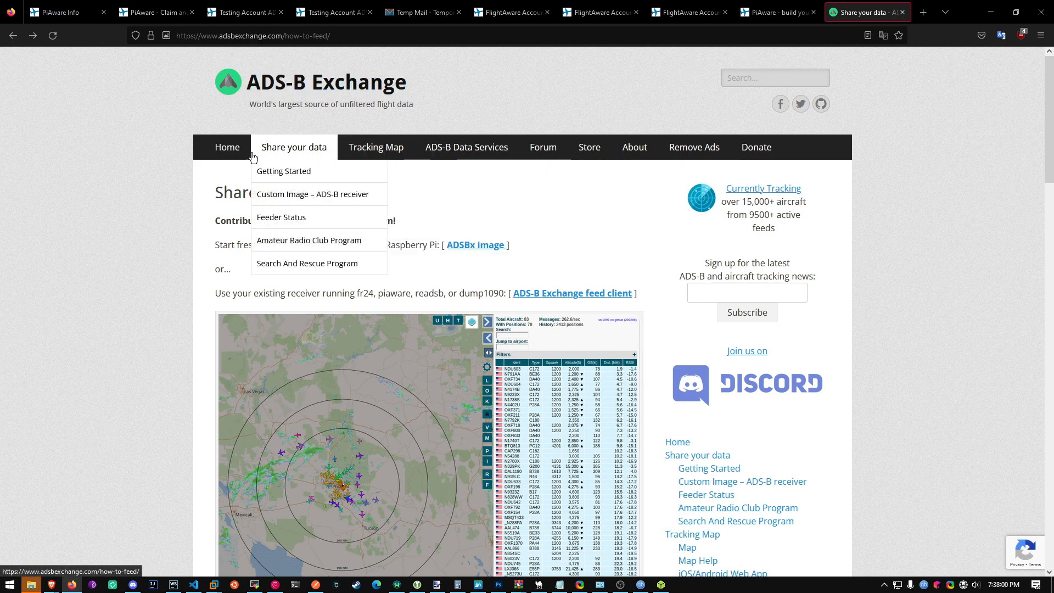
scroll(down, 3)
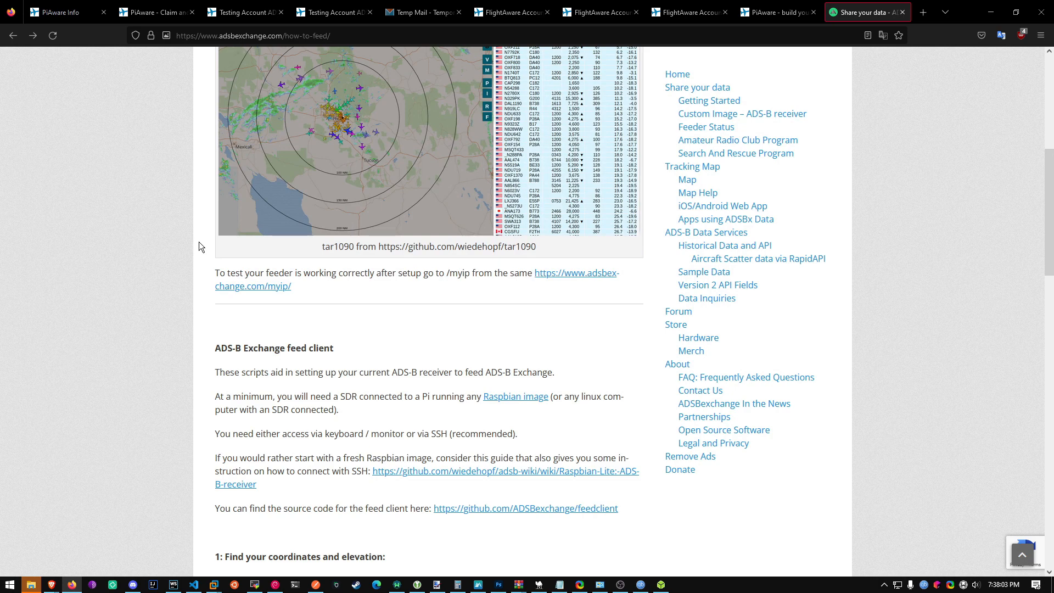
scroll(down, 3)
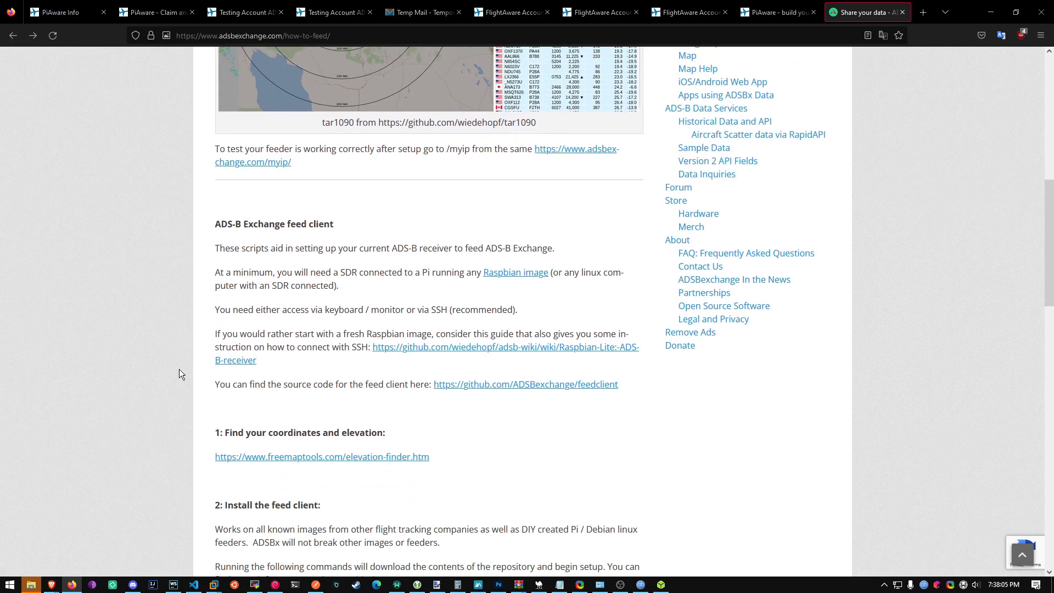
scroll(down, 3)
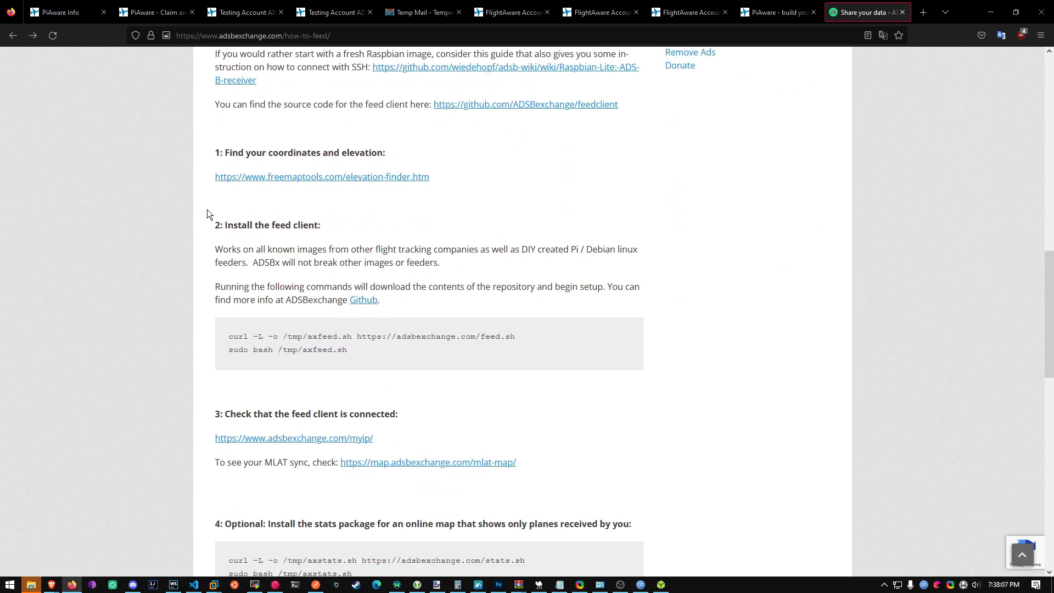
double_click(273, 224)
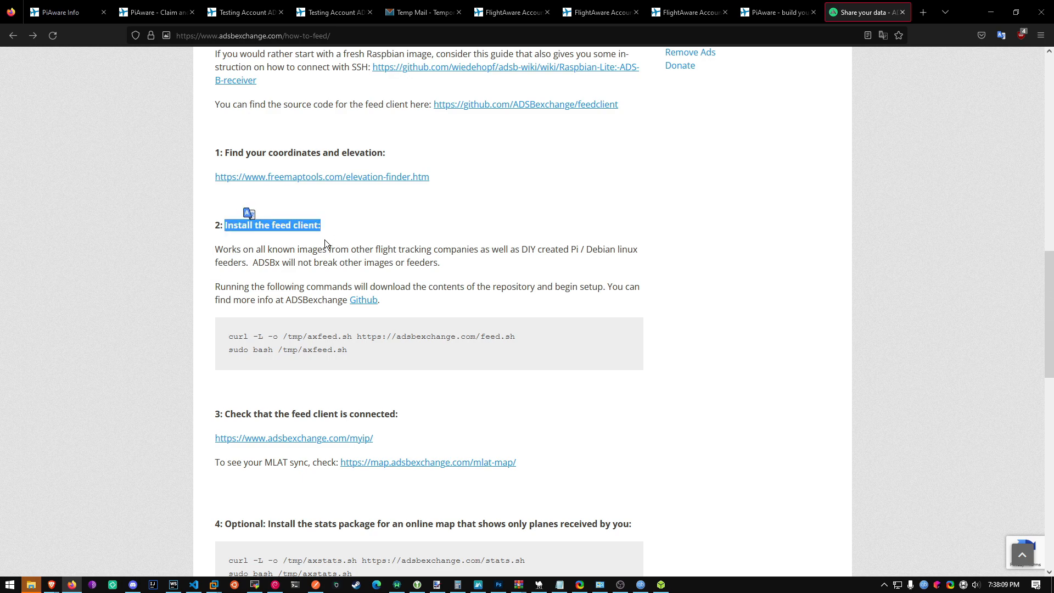
click(9, 583)
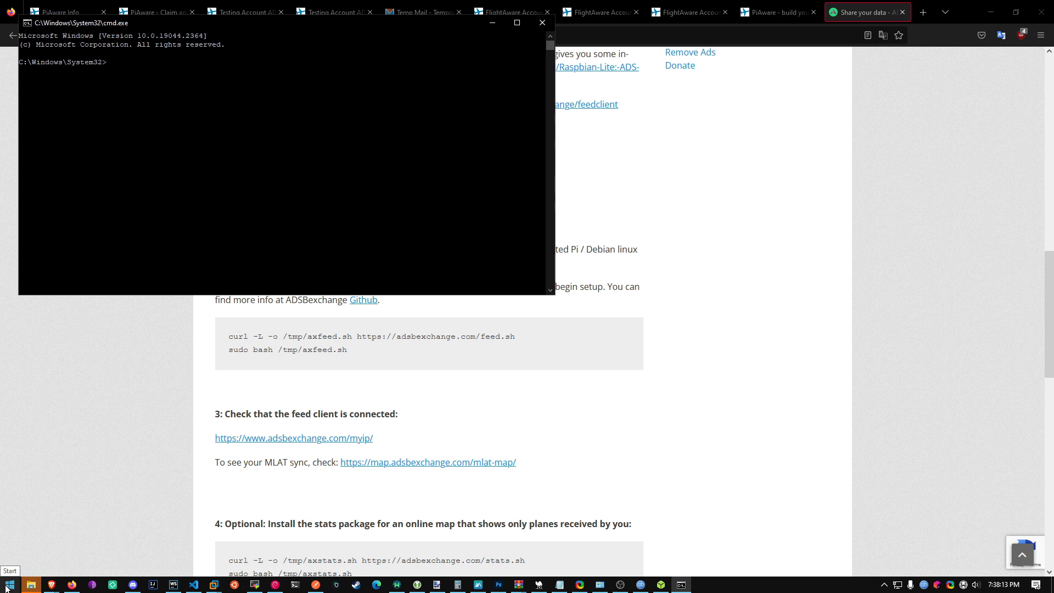
Step: Type the SSH login command 'ssh pi@' for the receiver
text(ssh p)
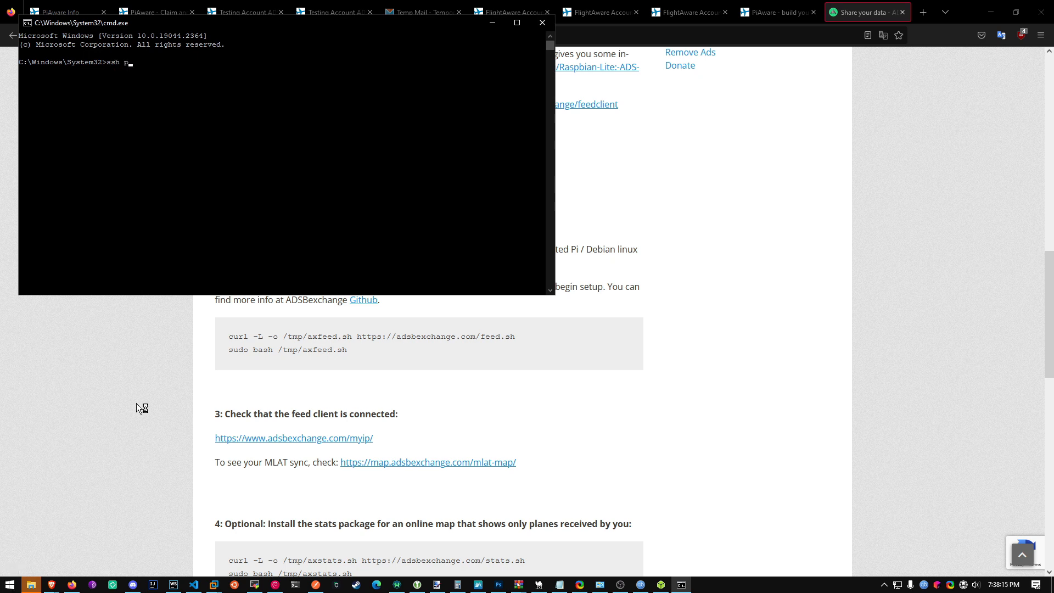
key(Backspace)
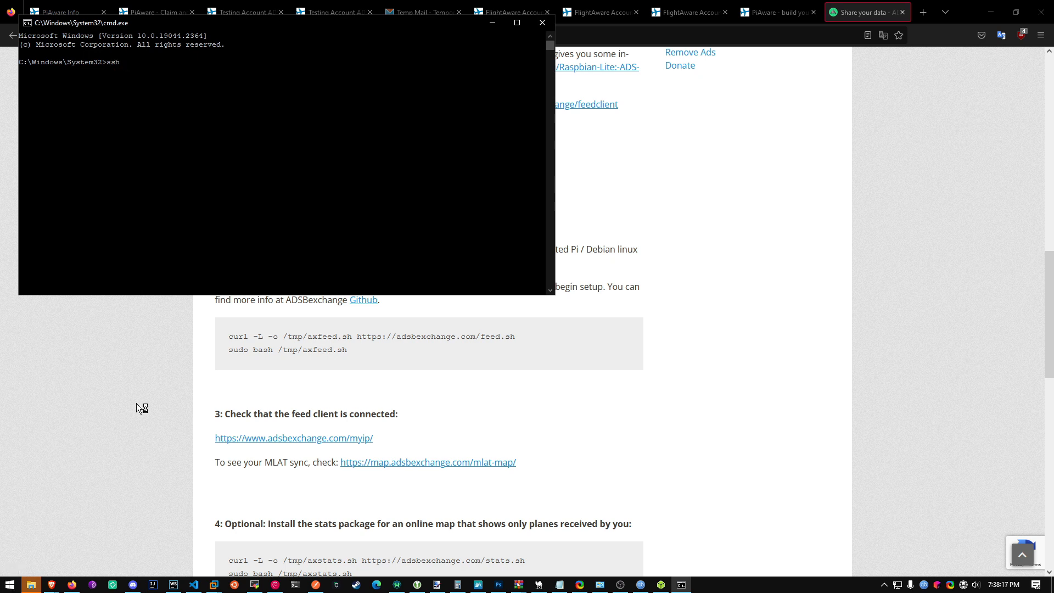
text(pi@)
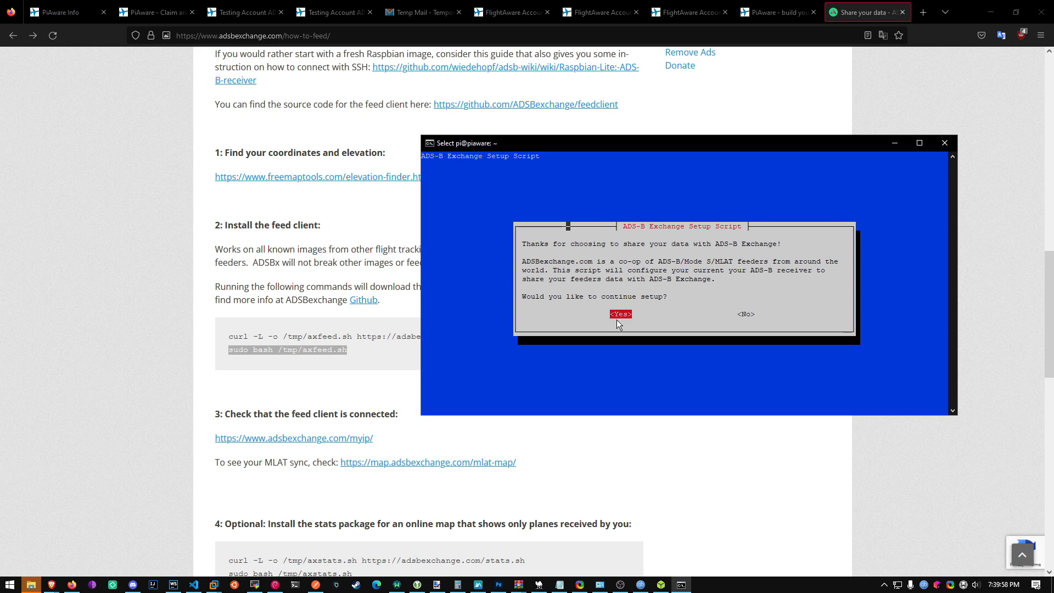
Step: Choose Yes to continue the ADS-B Exchange setup past its welcome screen
click(619, 314)
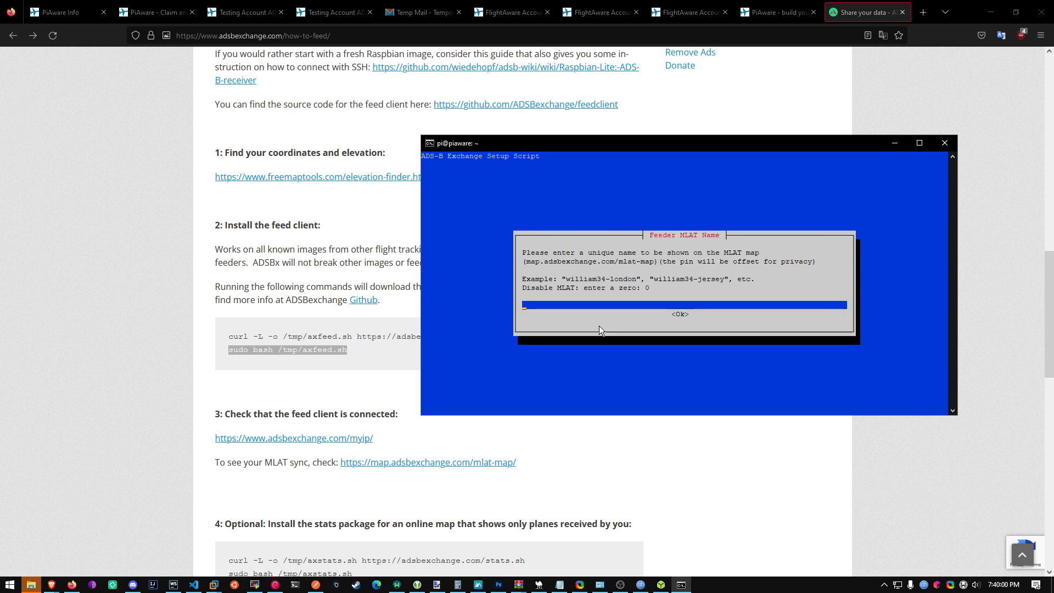
mouse_move(650, 272)
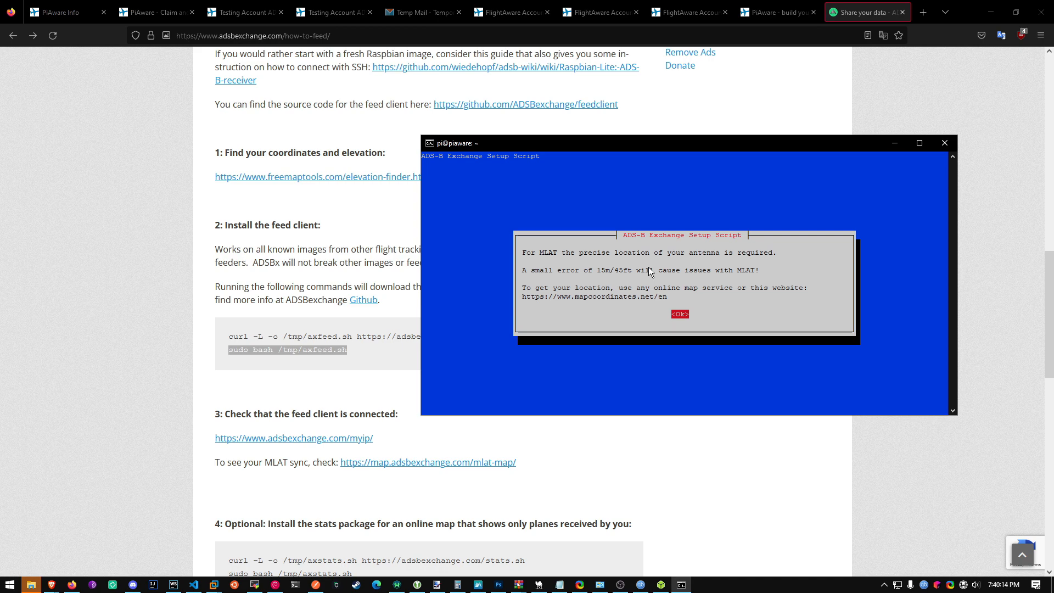
mouse_move(267, 179)
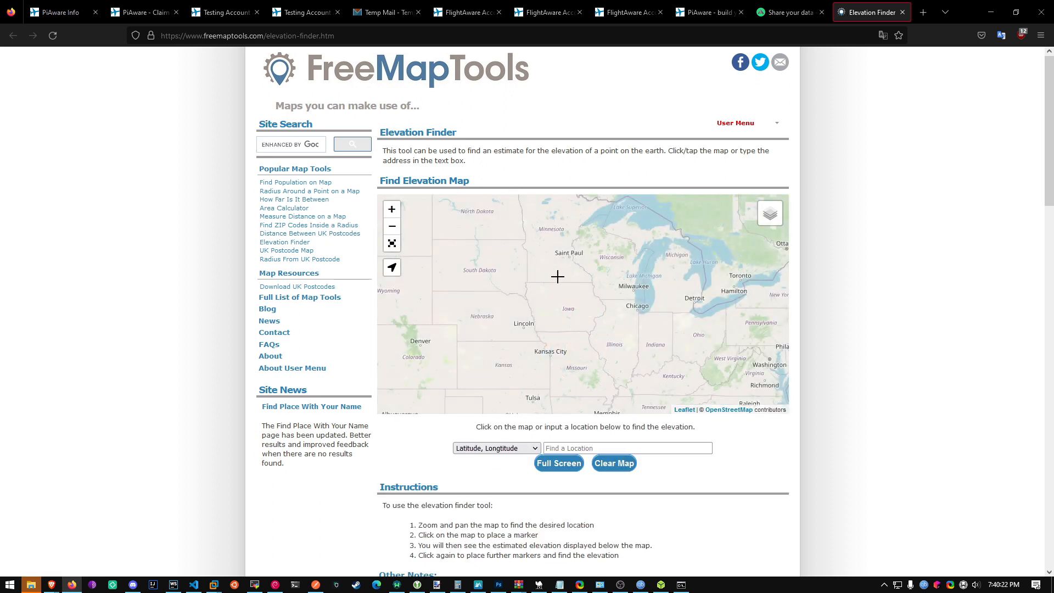
Step: Find the site's 3991.4 ft elevation in Elevation Finder and acknowledge the MLAT location notice
click(558, 276)
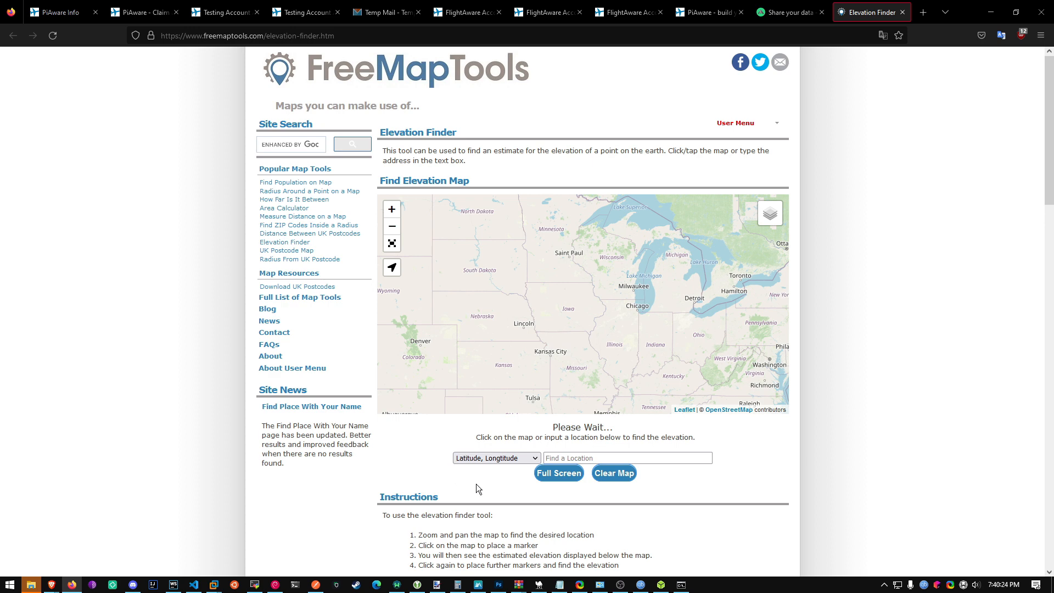
click(449, 290)
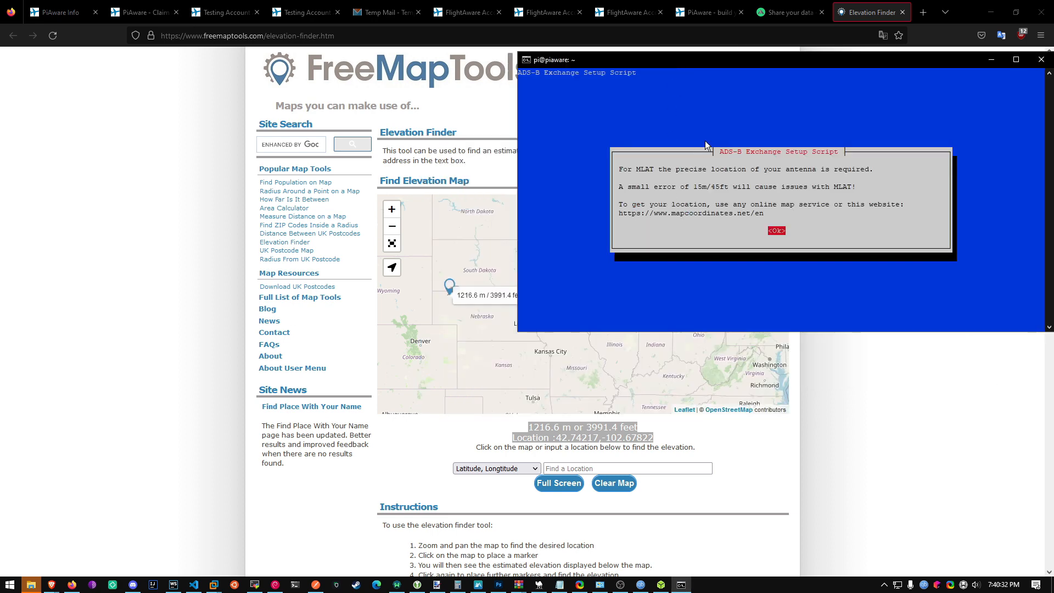
click(776, 231)
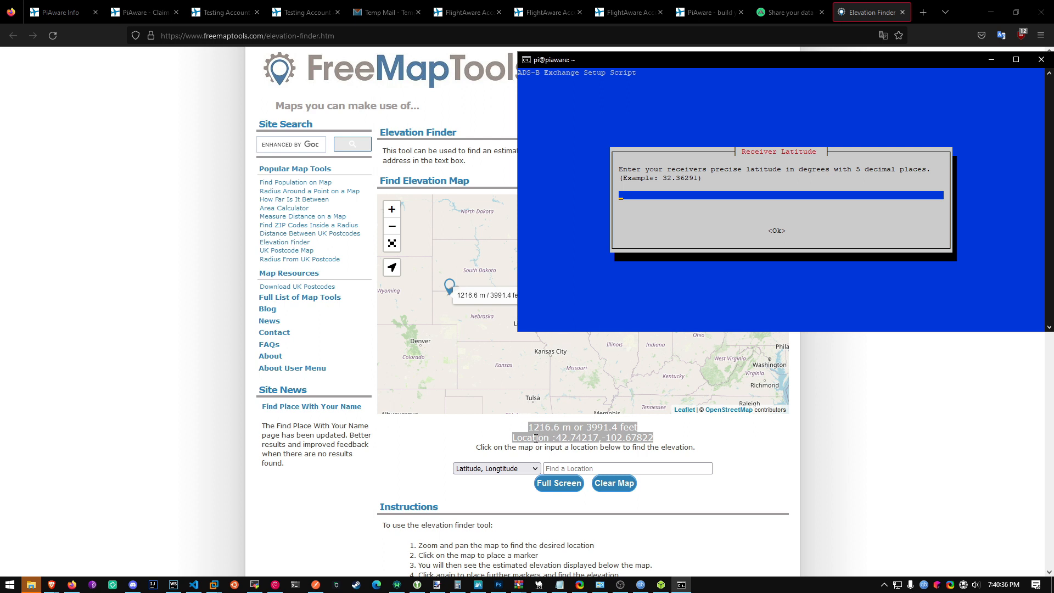
mouse_move(689, 183)
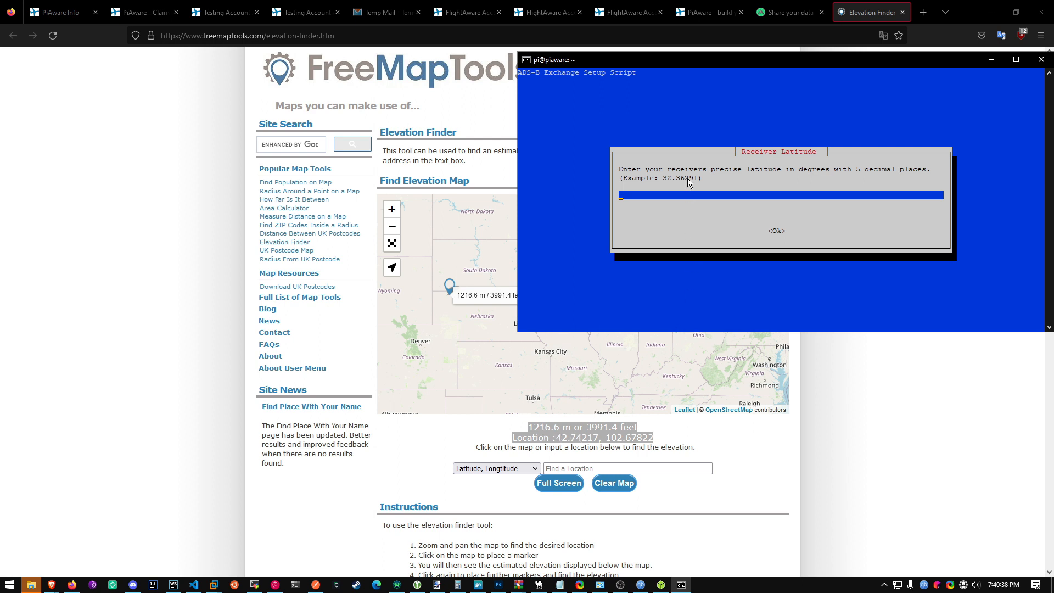
Step: Enter latitude 42.74217, longitude -102.67822 and altitude 3991 ft, then proceed
text(42.)
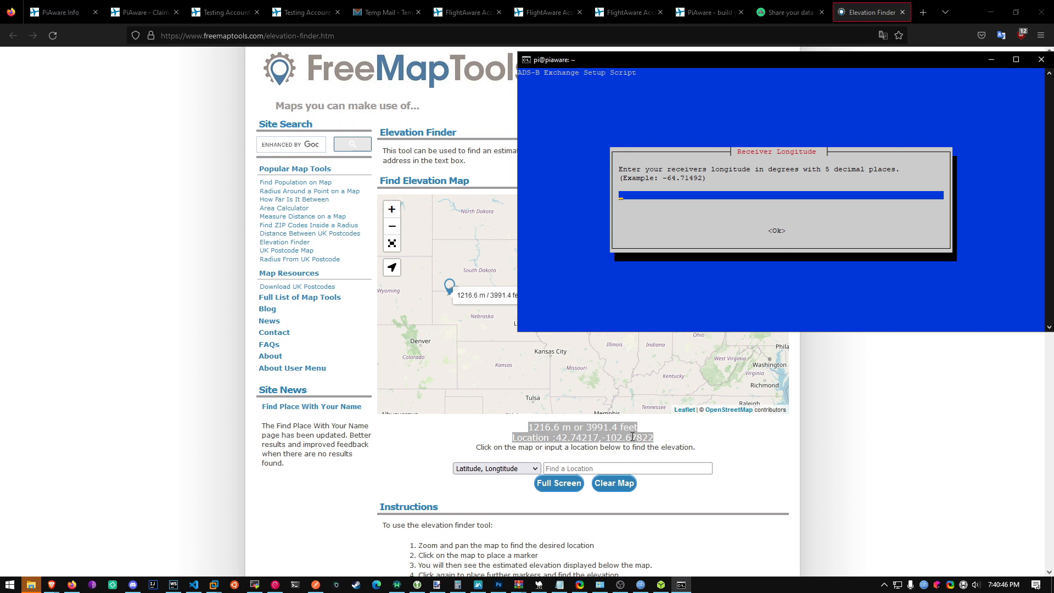
text(-102.)
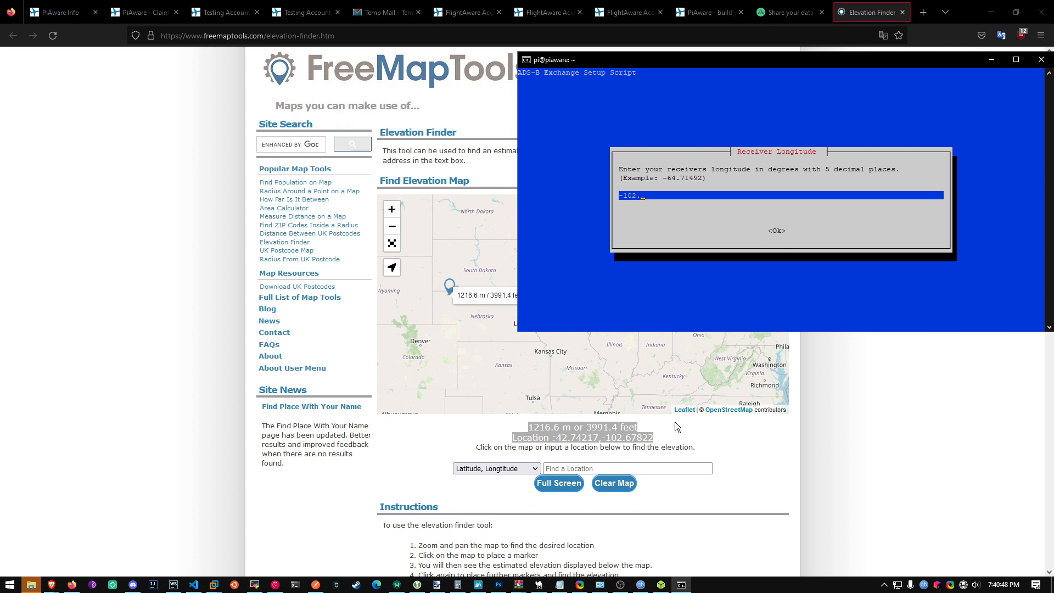
text(678)
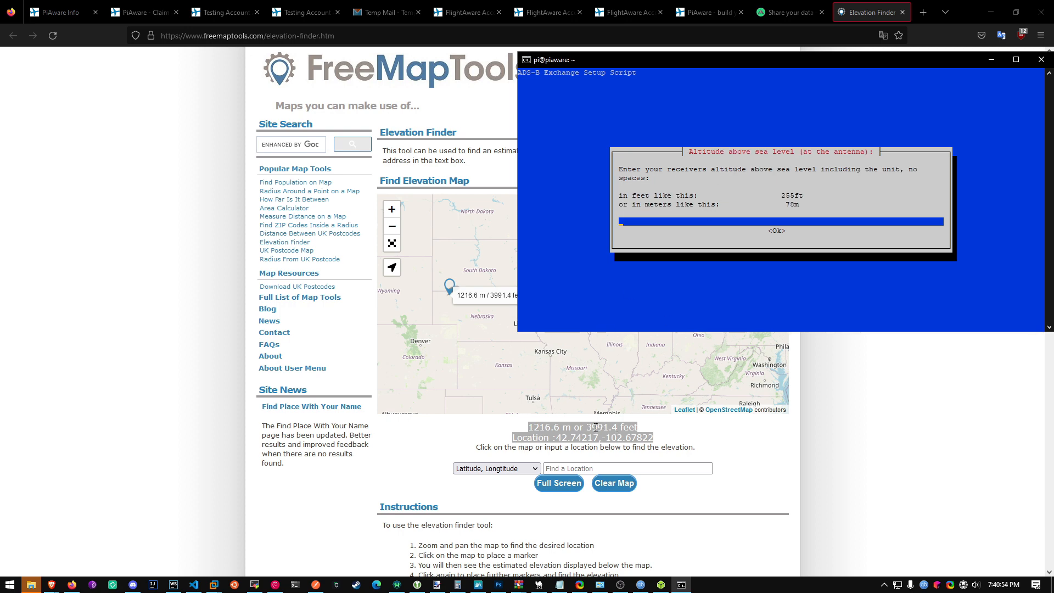
mouse_move(753, 255)
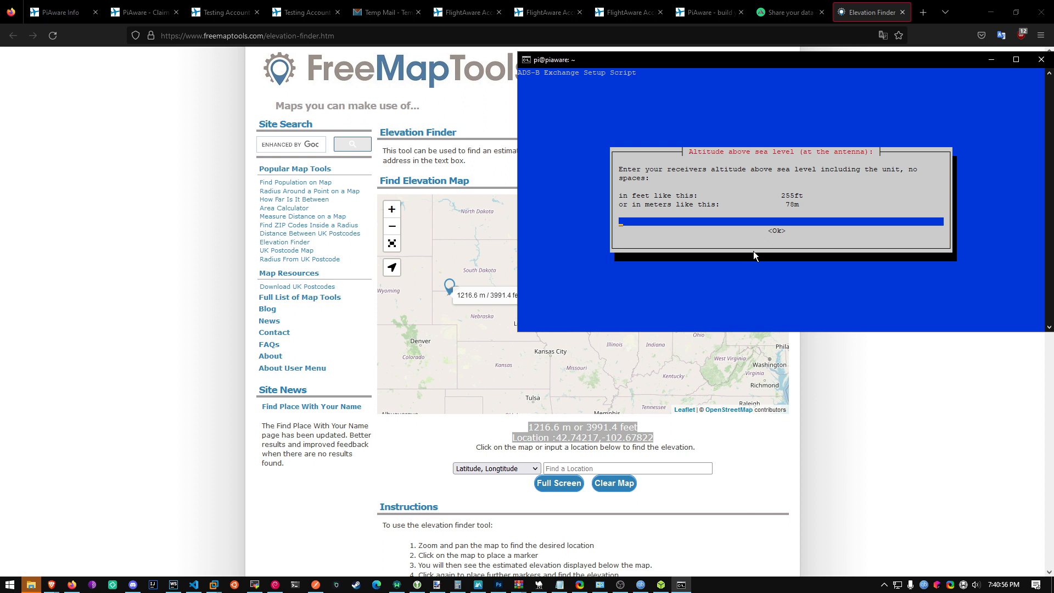
mouse_move(711, 269)
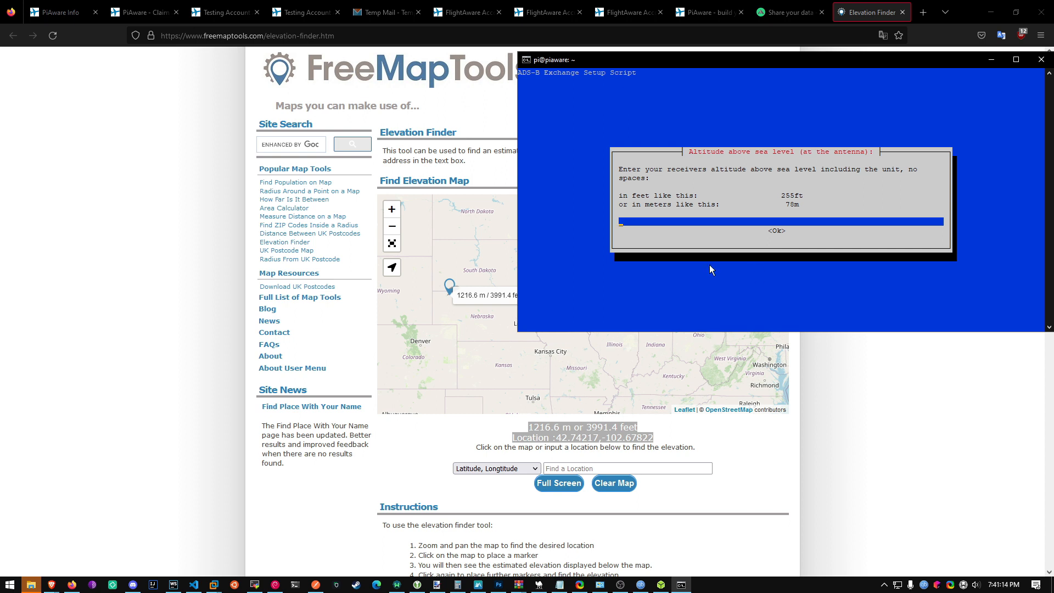
text(3991)
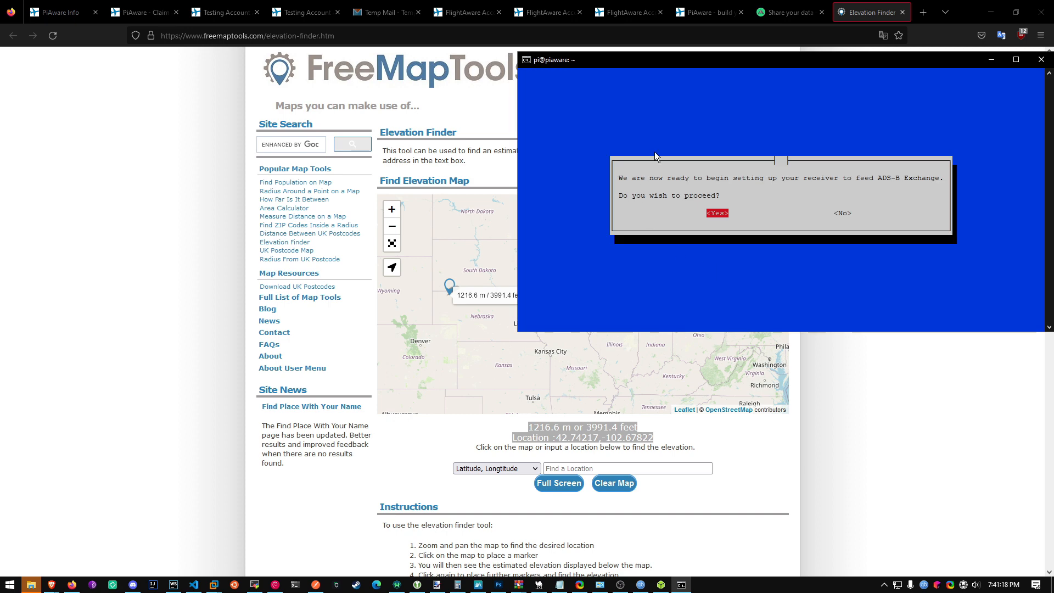
click(716, 213)
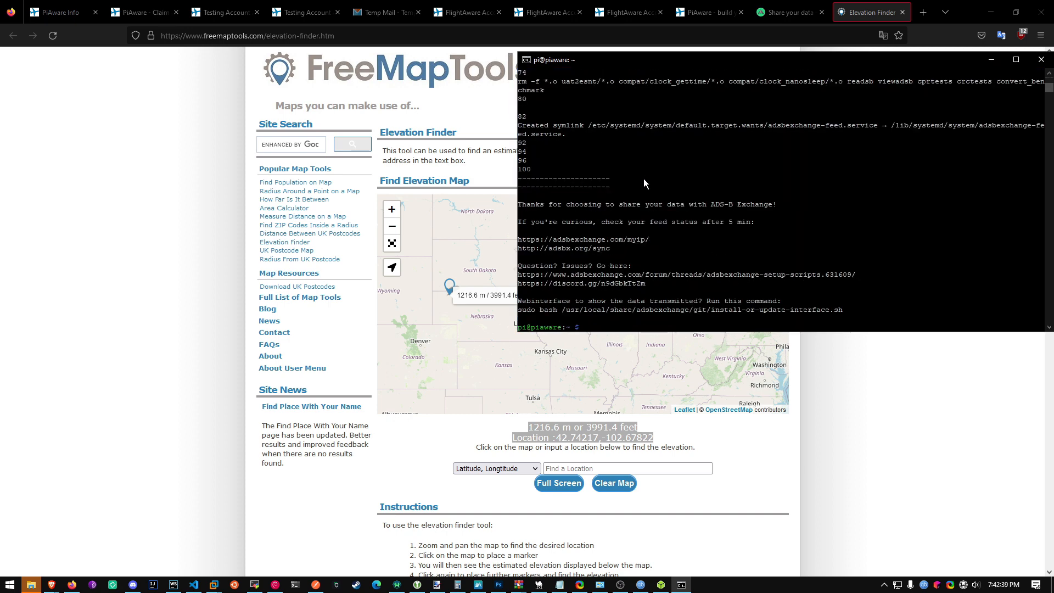
mouse_move(259, 257)
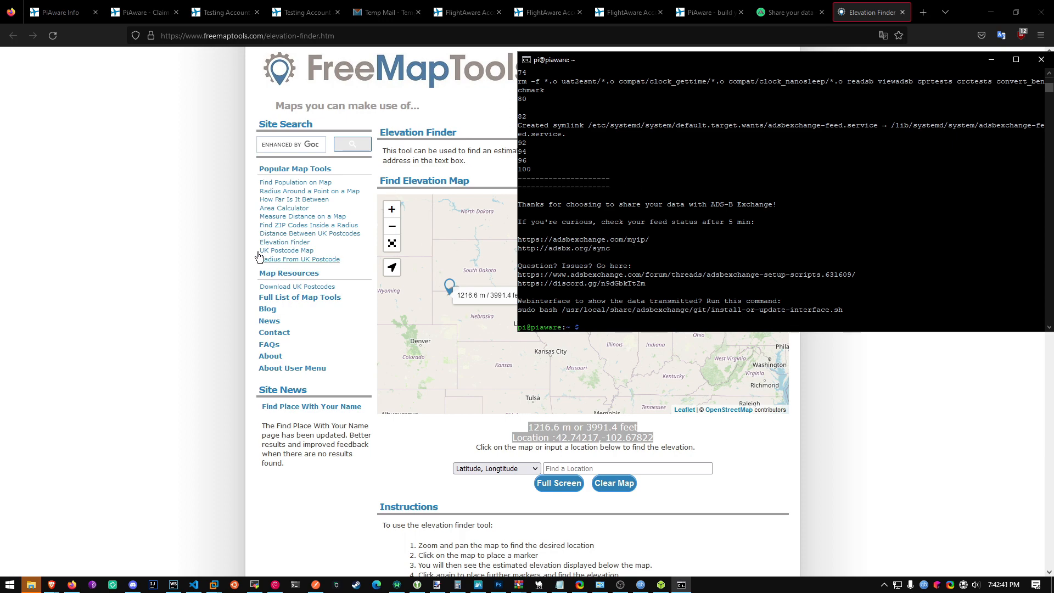
Step: Switch to the Flightradar24 share-your-data page
click(791, 12)
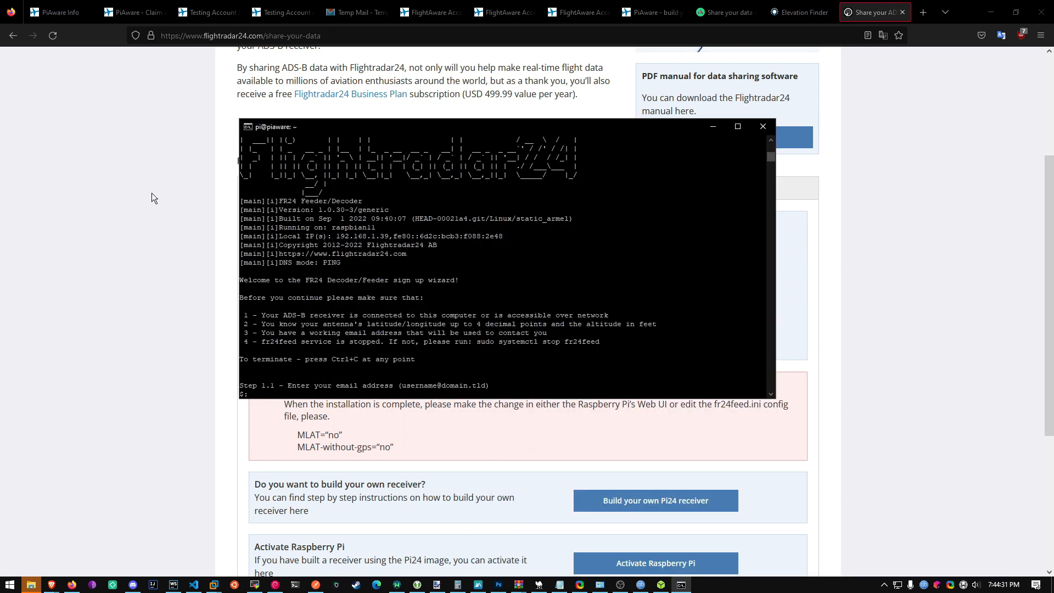
mouse_move(265, 329)
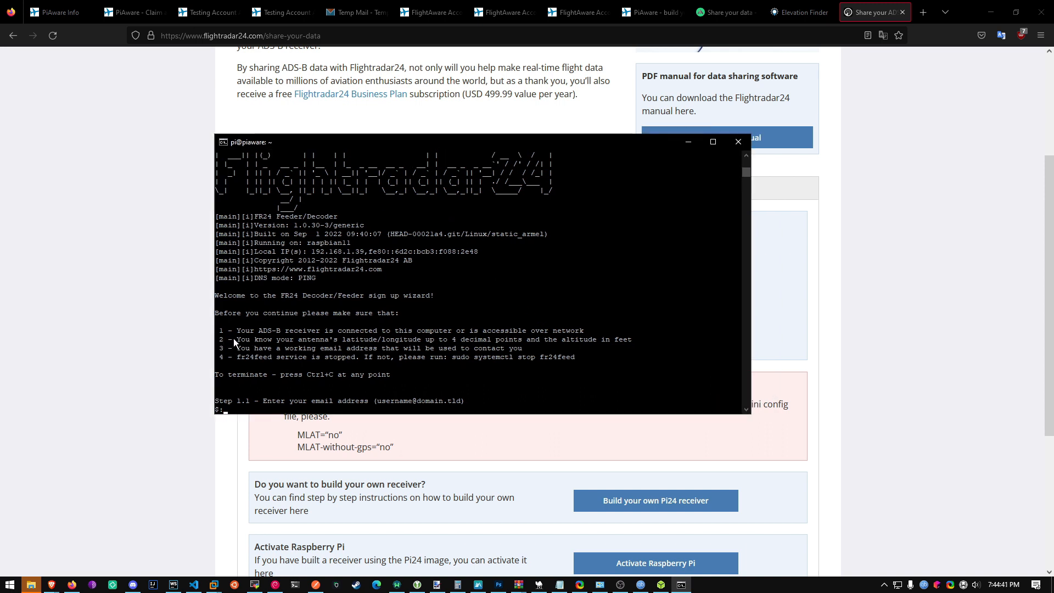
mouse_move(410, 311)
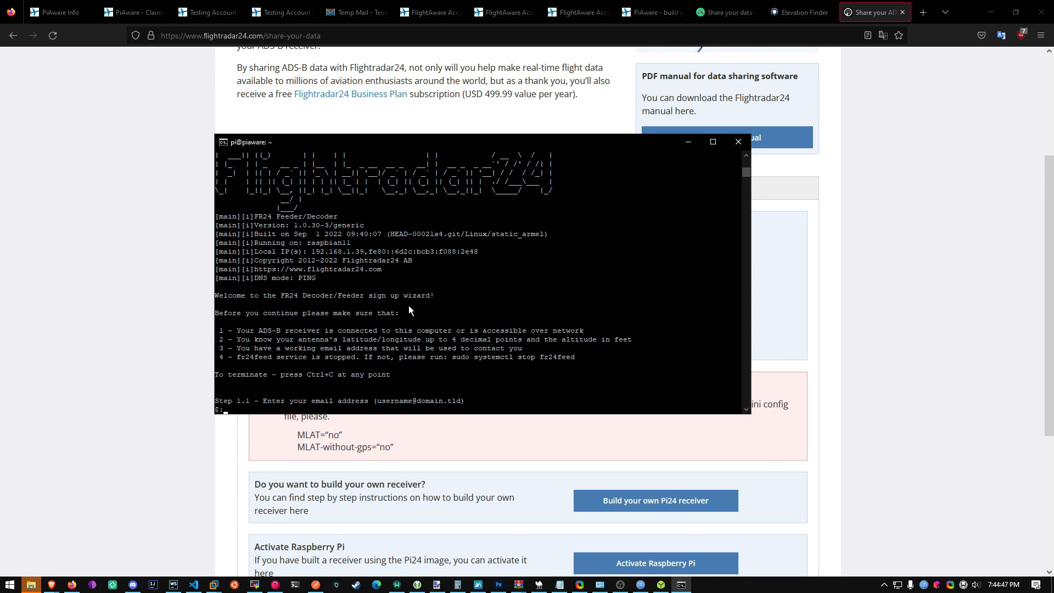
mouse_move(421, 304)
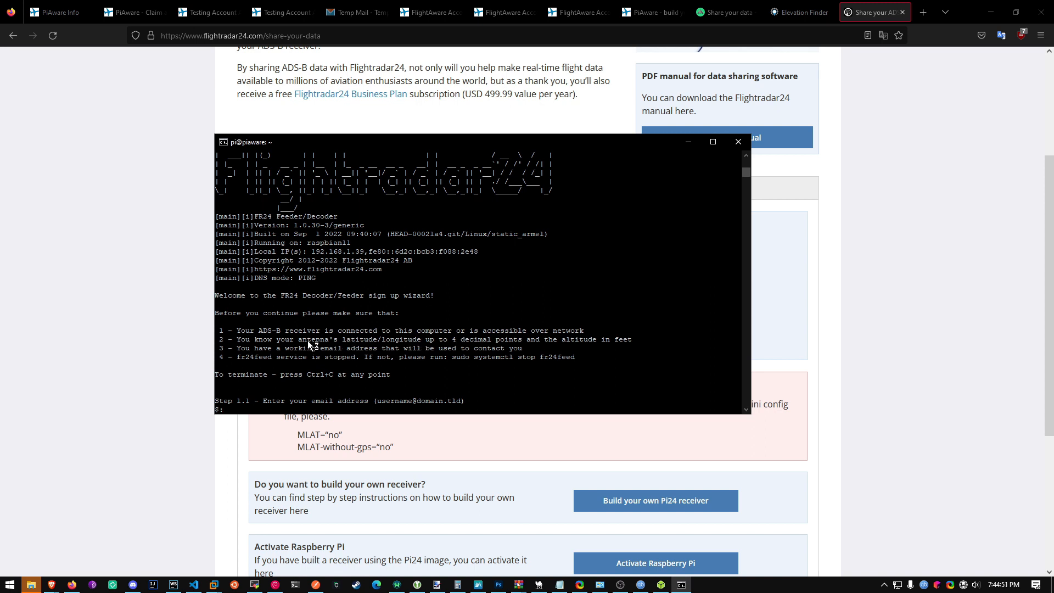
mouse_move(342, 363)
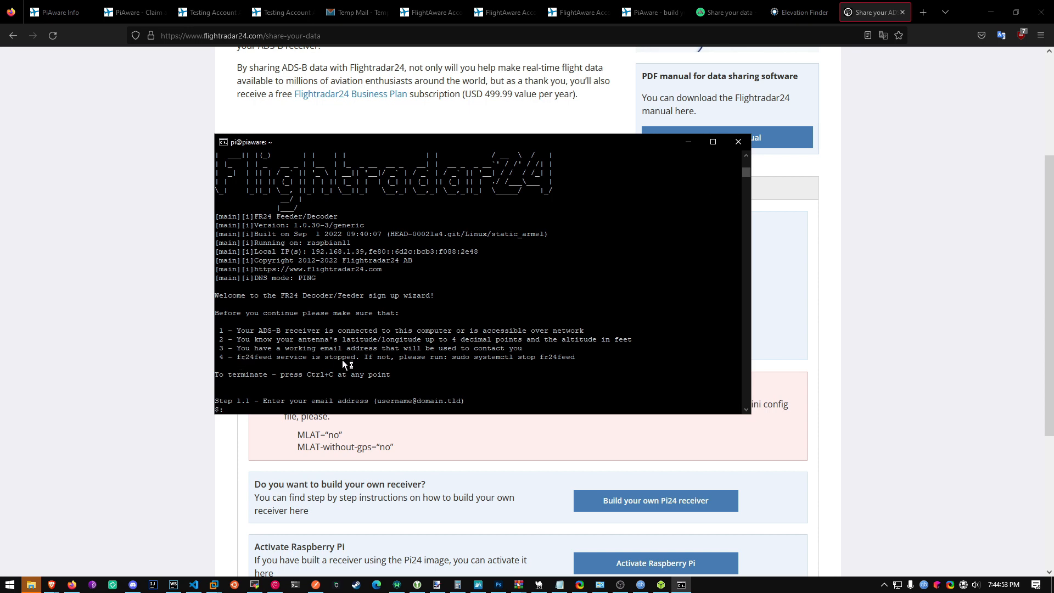
mouse_move(407, 380)
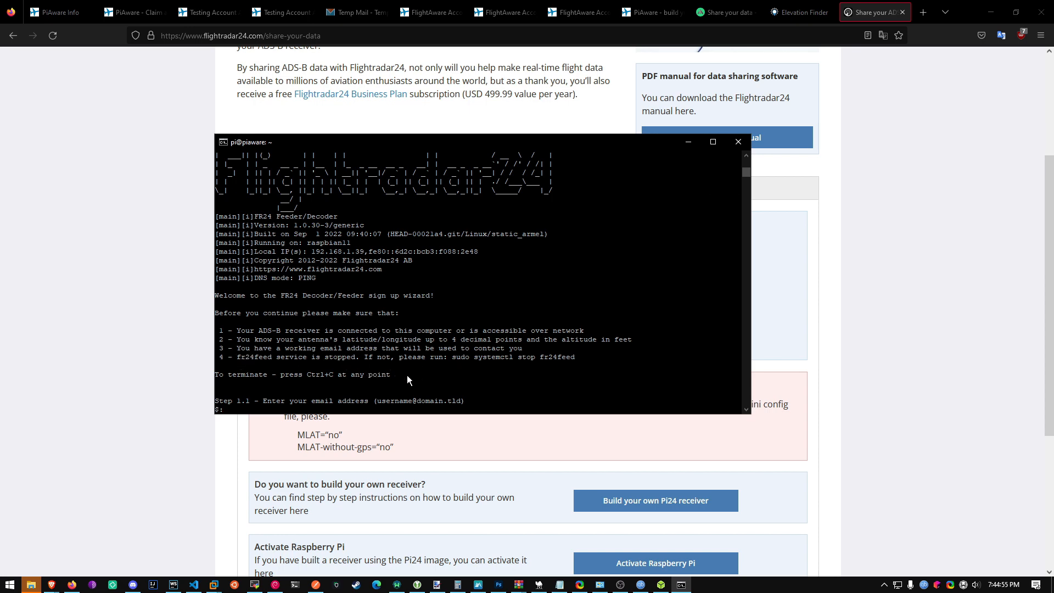
click(354, 12)
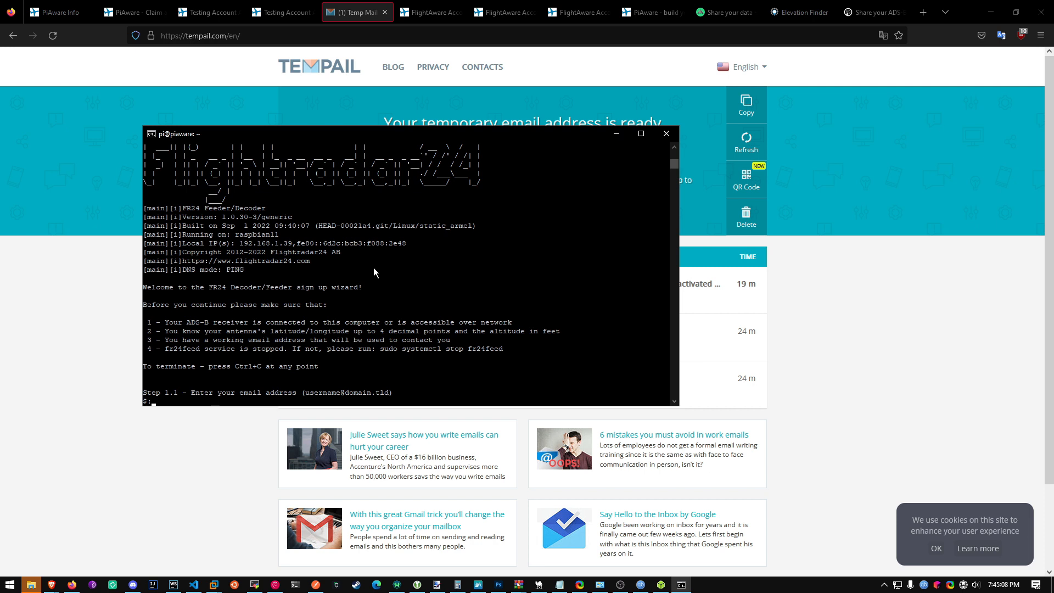
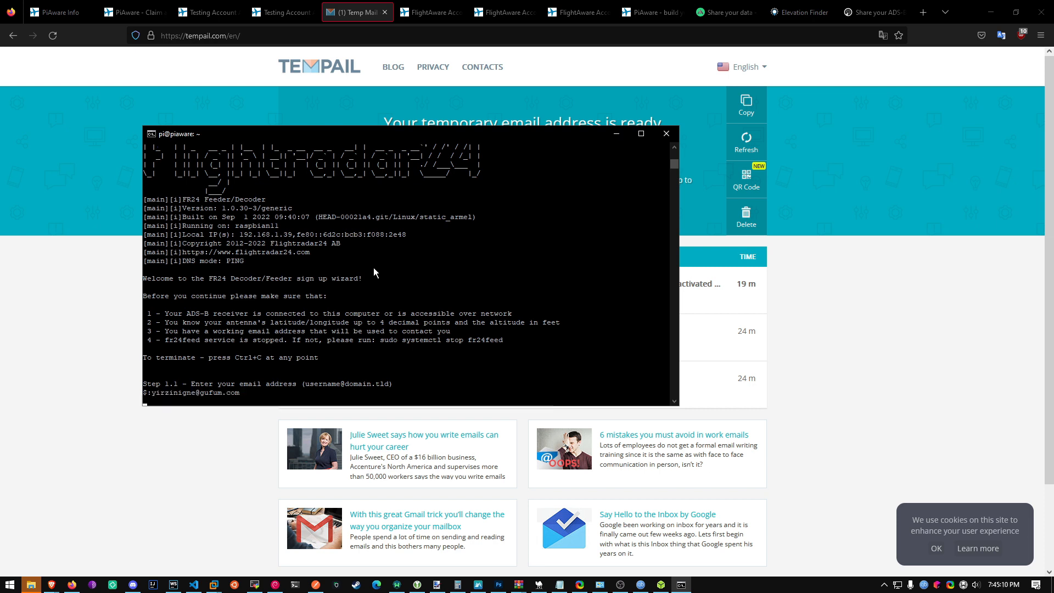
key(Return)
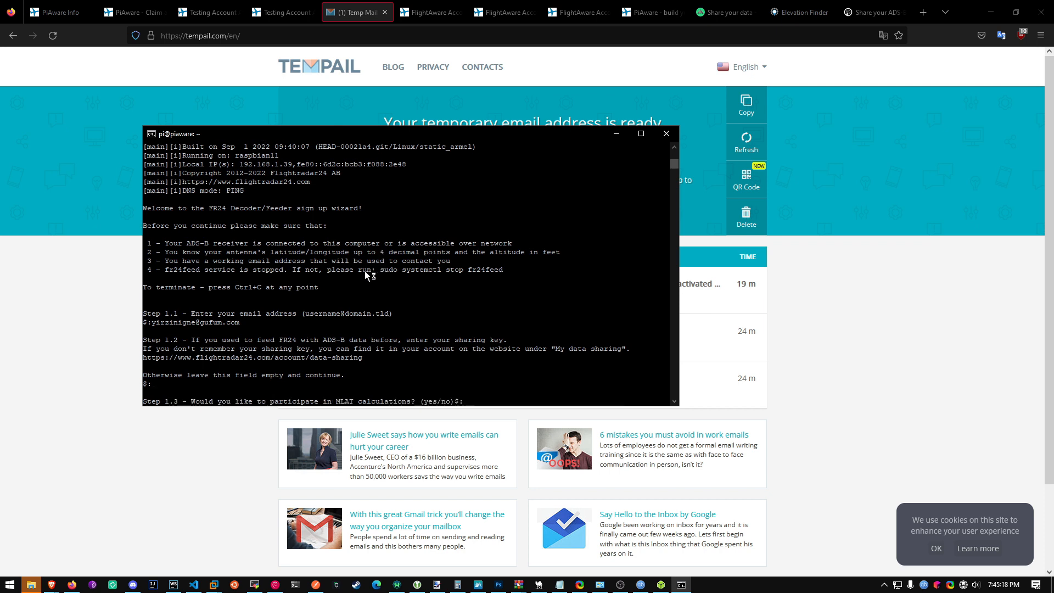
text(no)
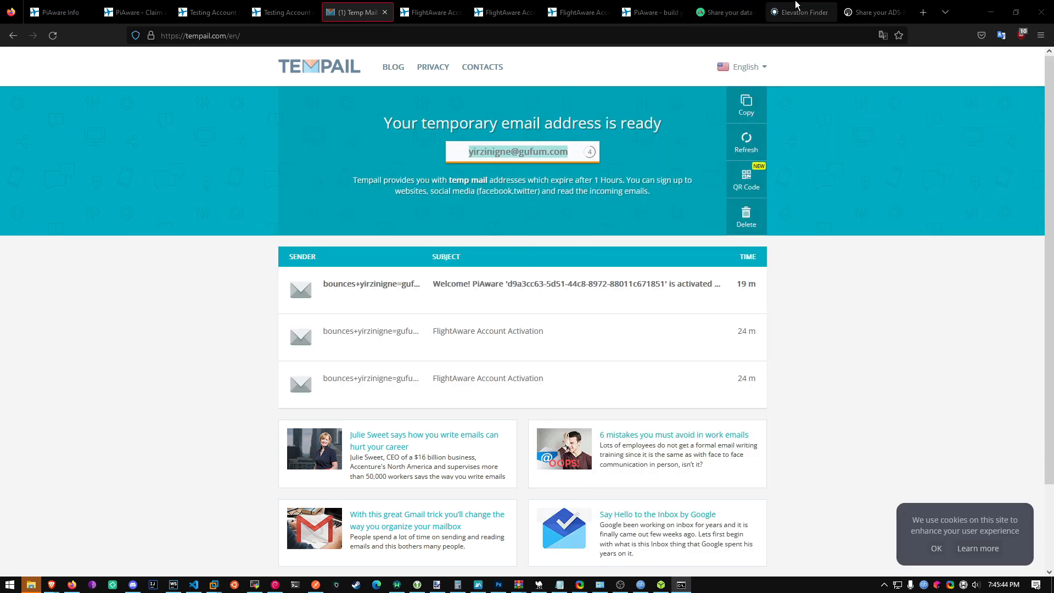
Step: Enter the antenna latitude 42.7 and longitude -102 for Flightradar24 registration
click(797, 12)
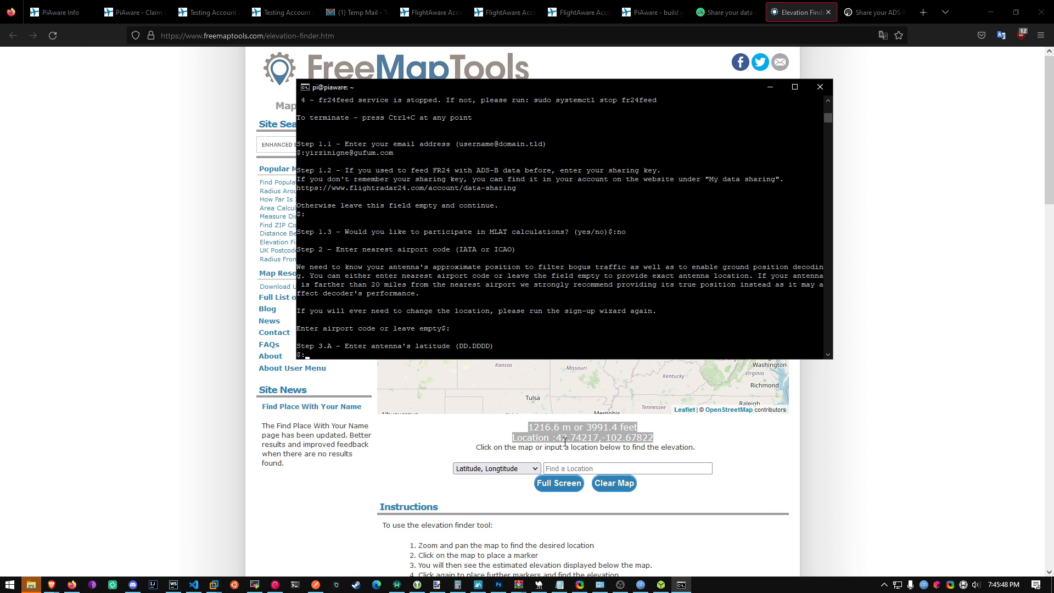
text(42.74217)
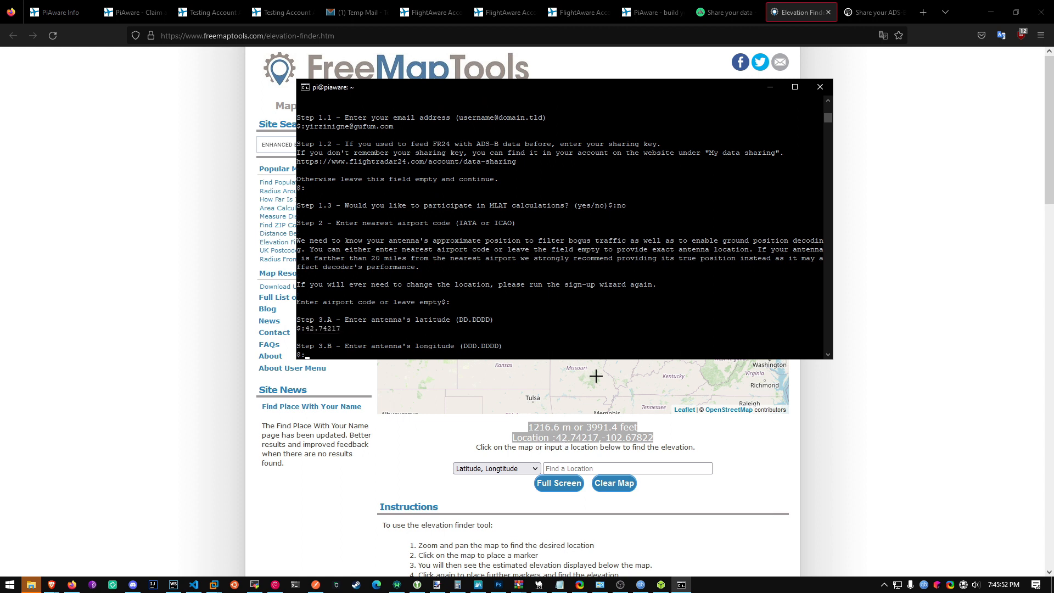
text(-102.67822)
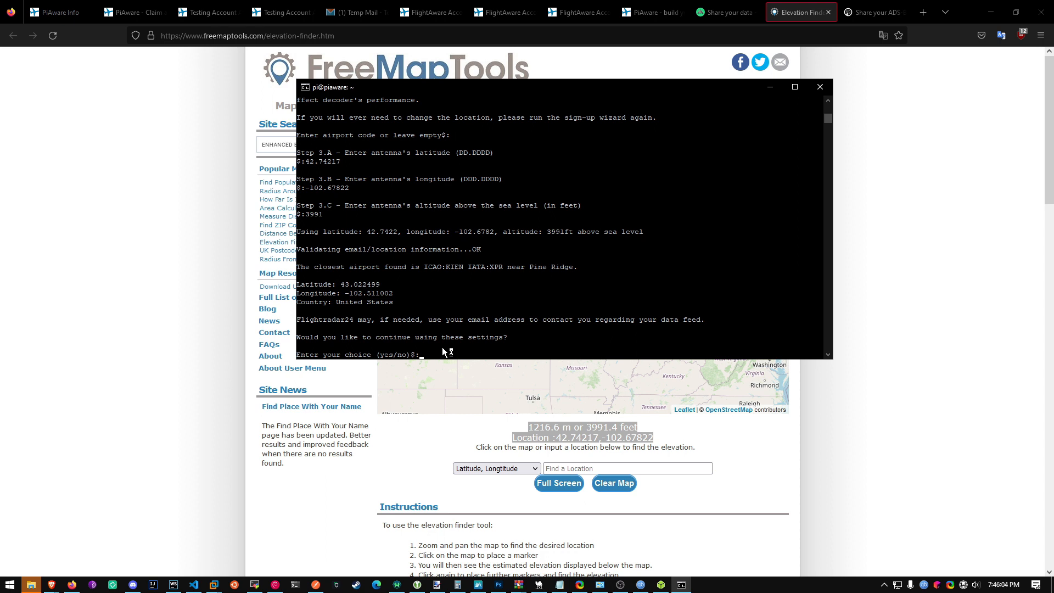
Step: Confirm the settings, accept automatic receiver configuration, and start the fr24feed service
text(yes)
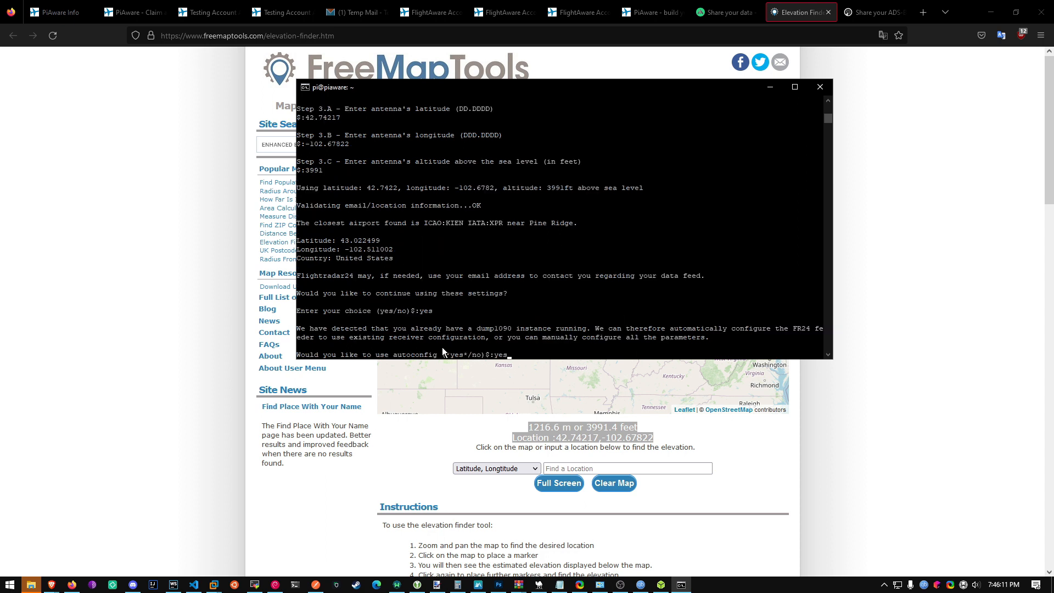
key(Return)
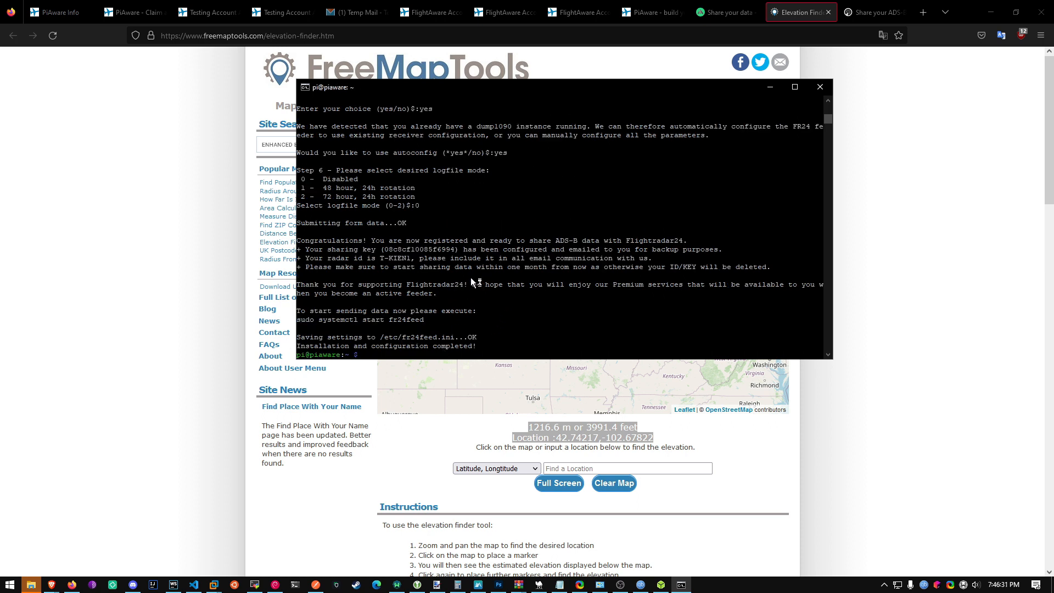
text(sudo systemctl start fr24feed)
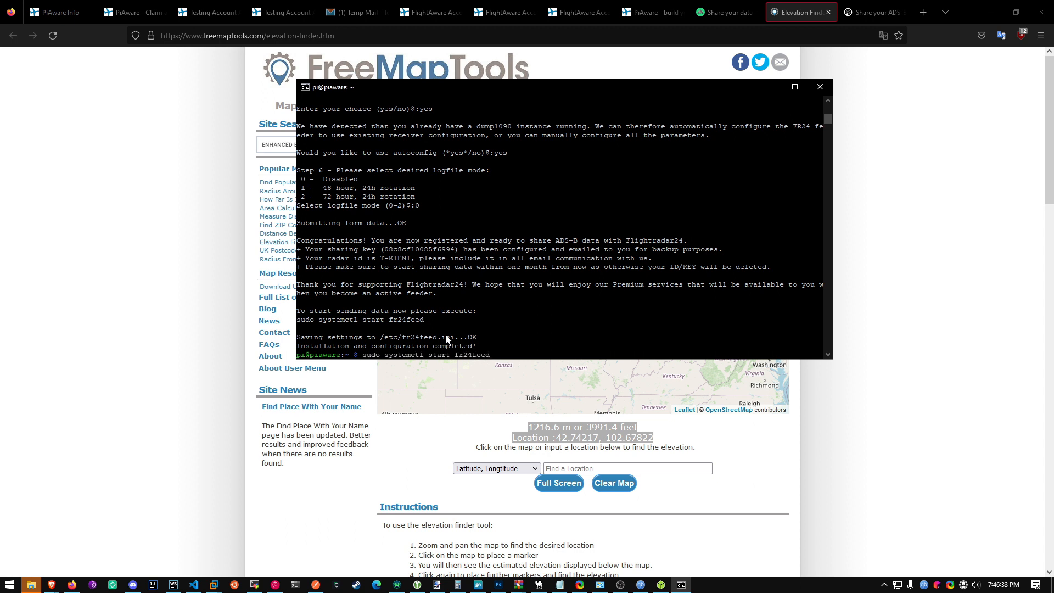